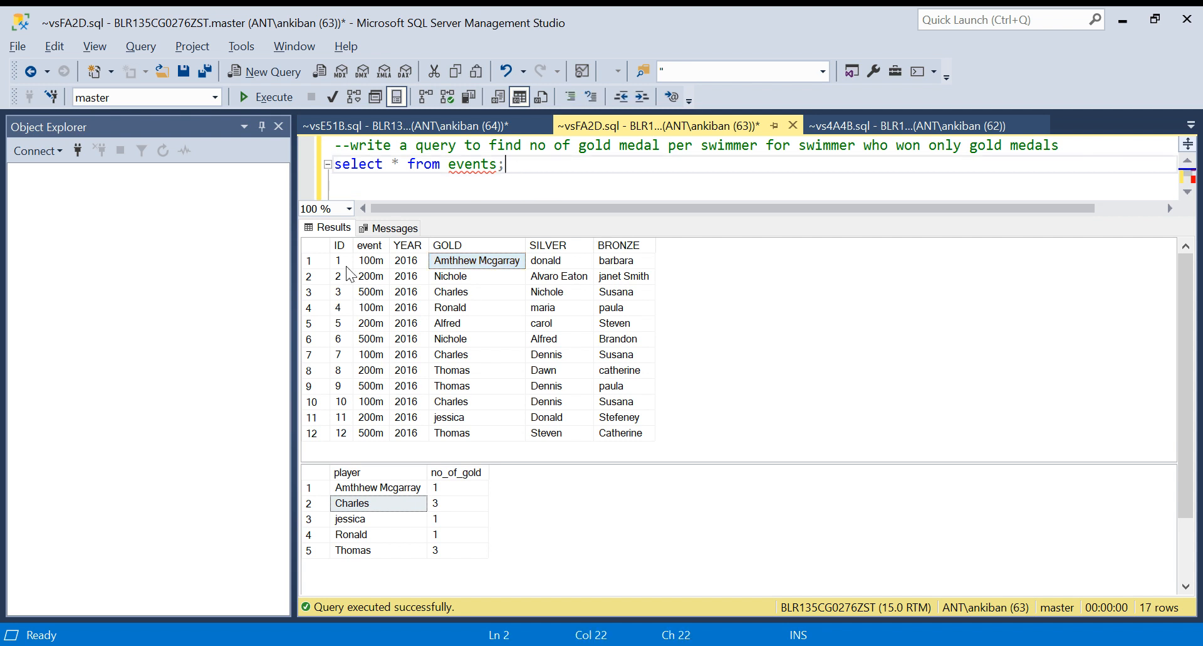
- Review the events grid, pointing out gold, silver and bronze winners of the 100m events
left_click(339, 260)
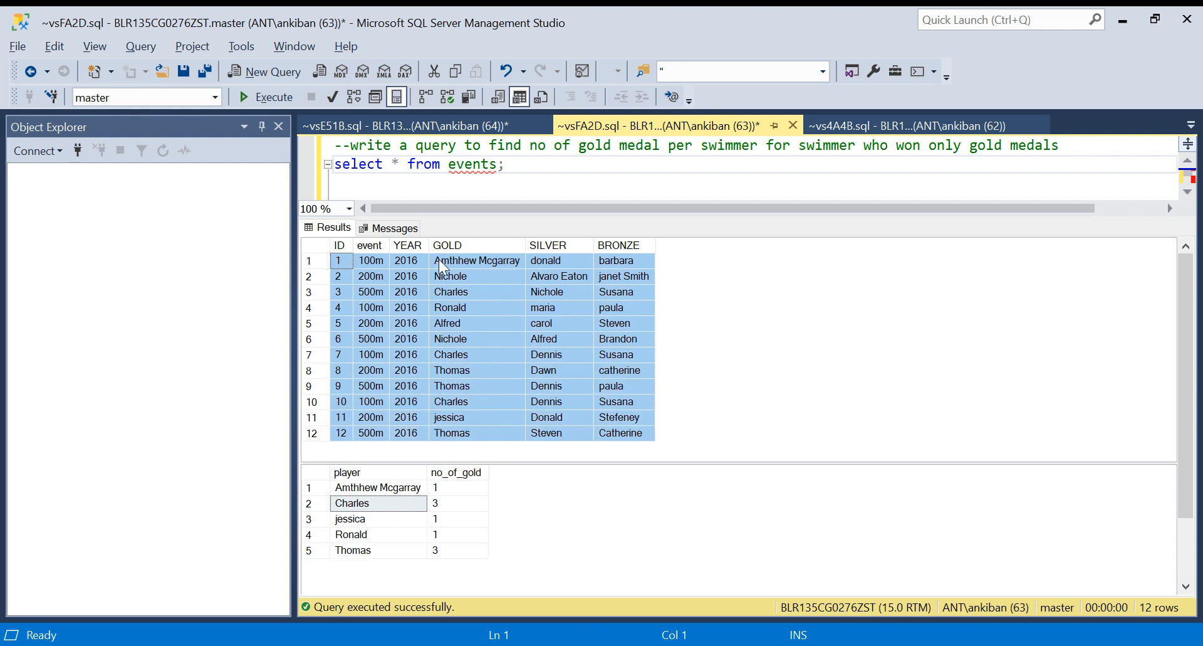
left_click(615, 260)
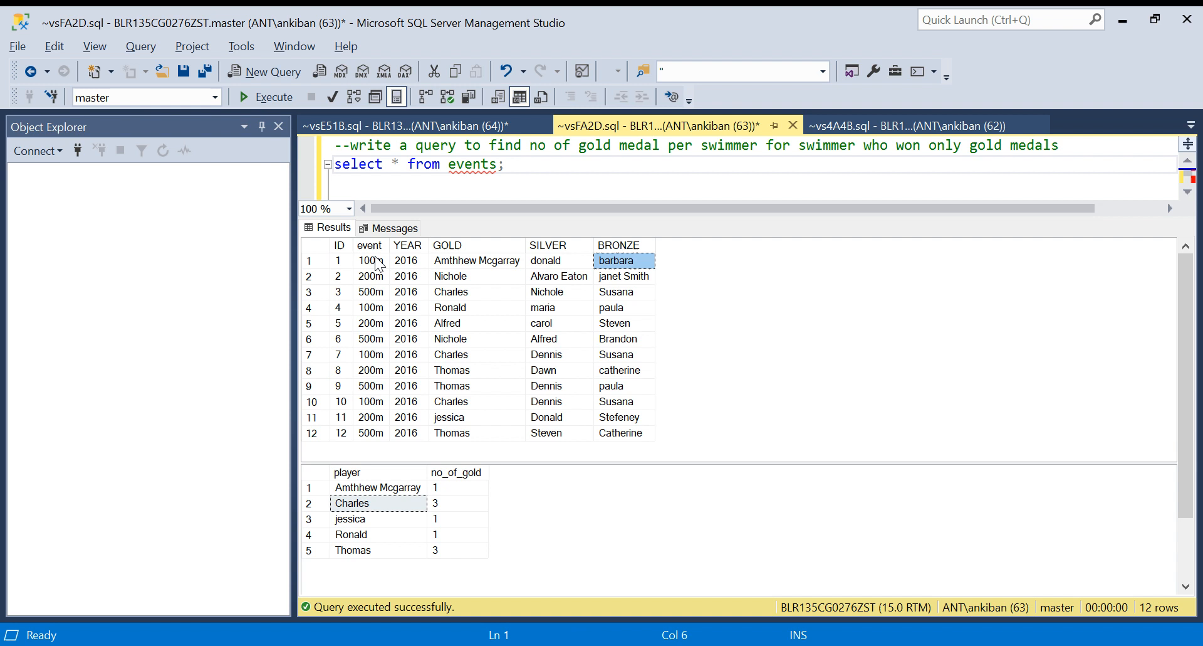
left_click(370, 354)
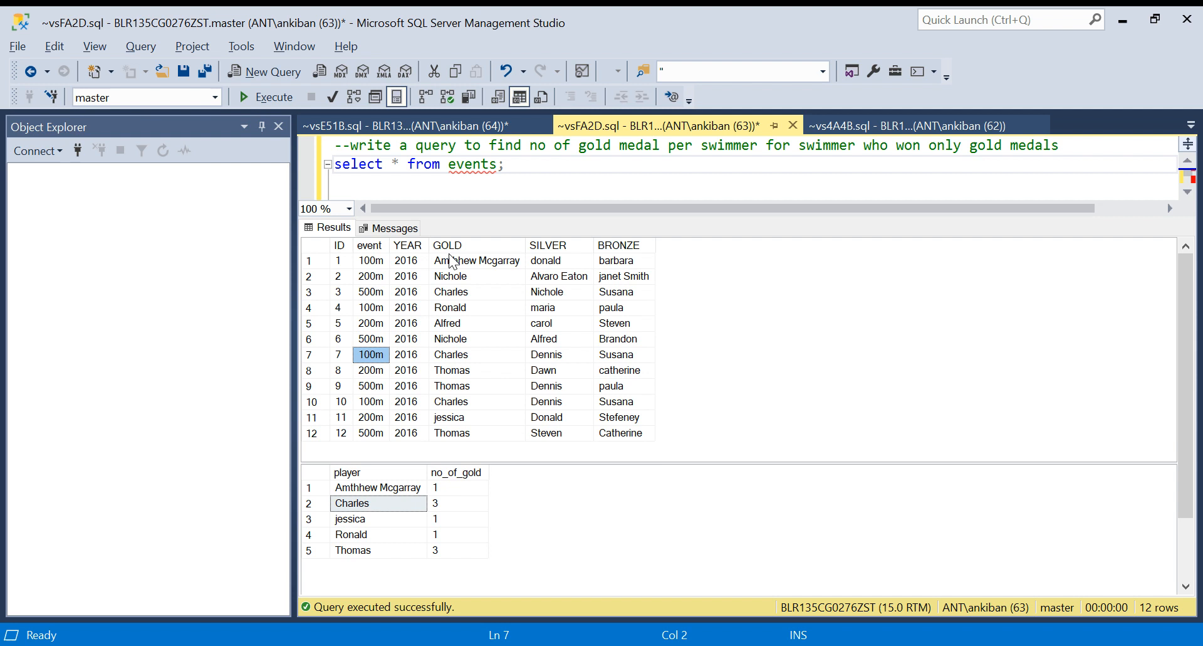
left_click(371, 261)
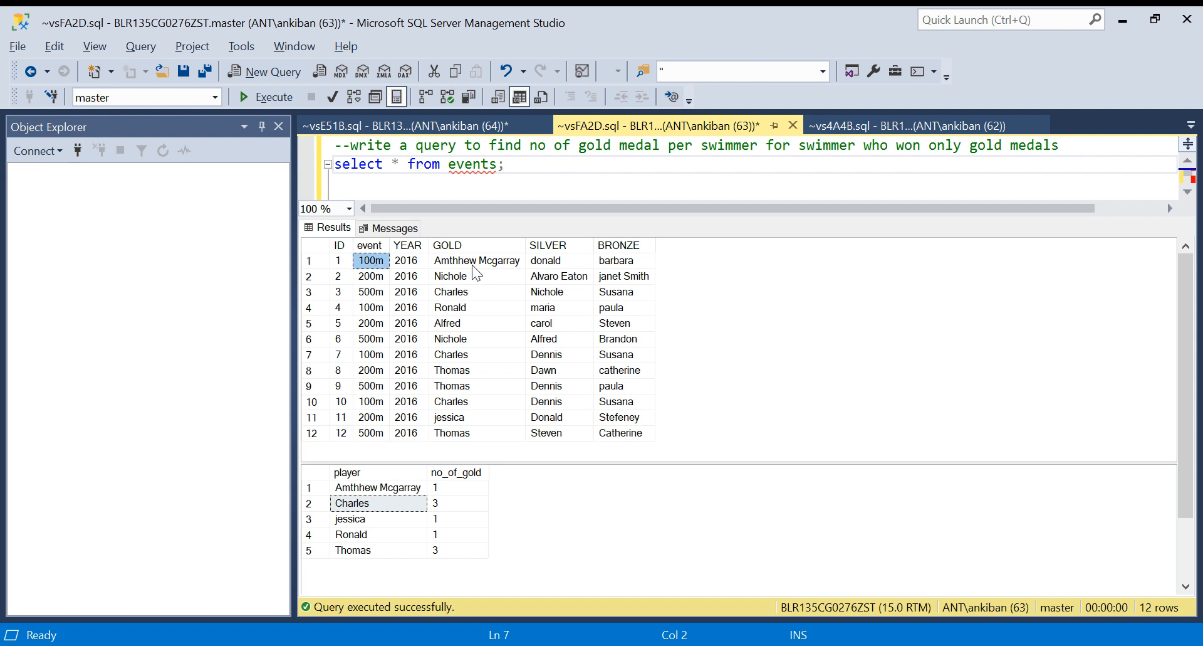
left_click(476, 261)
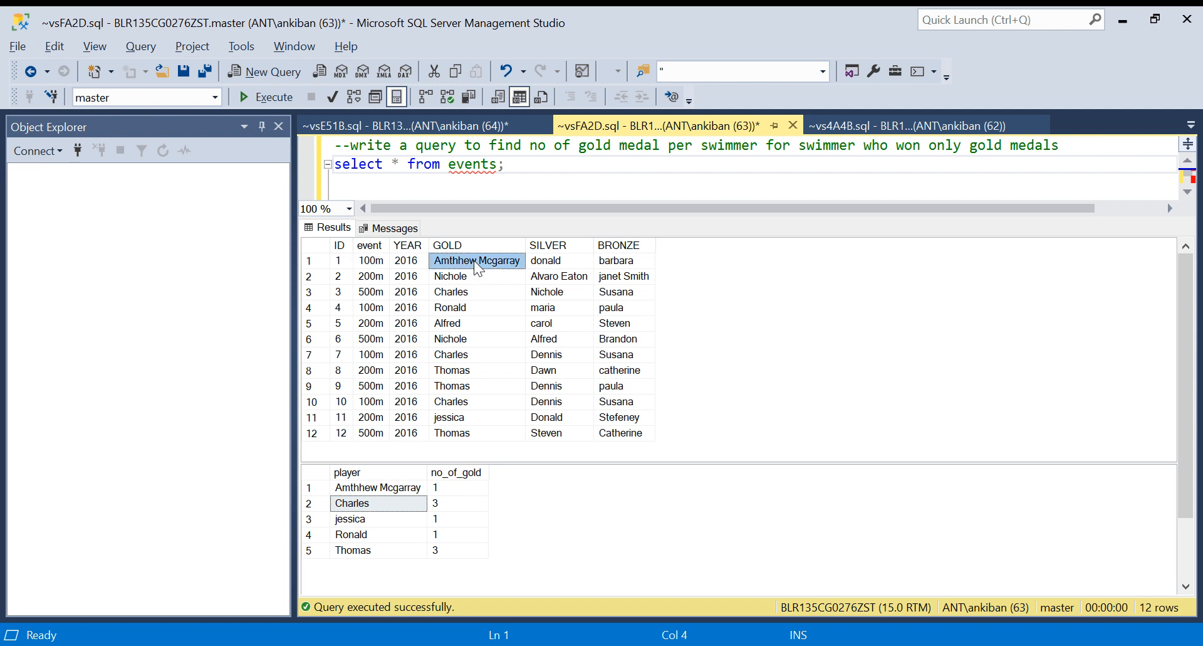
left_click(616, 260)
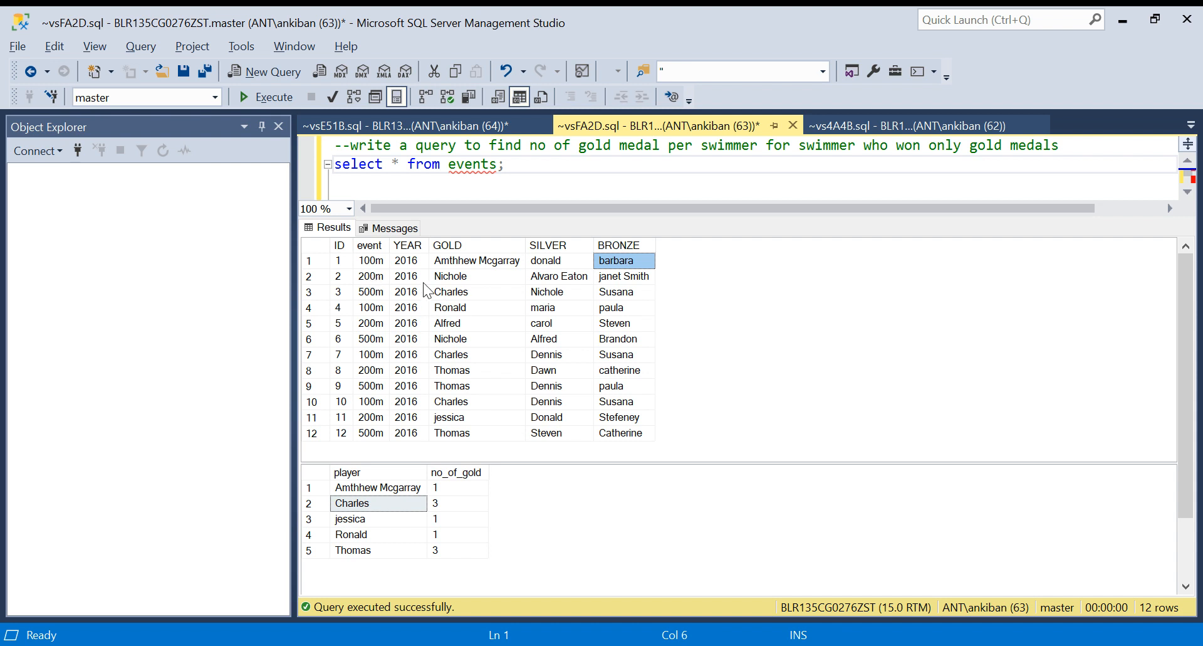
left_click(559, 275)
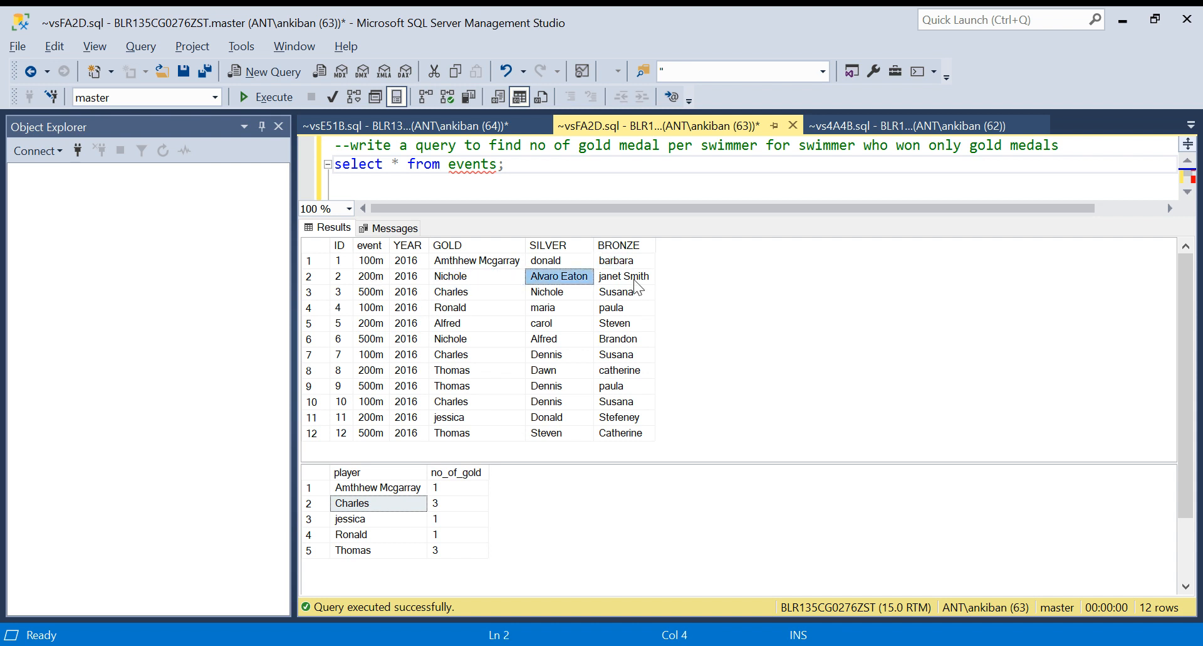
left_click(624, 276)
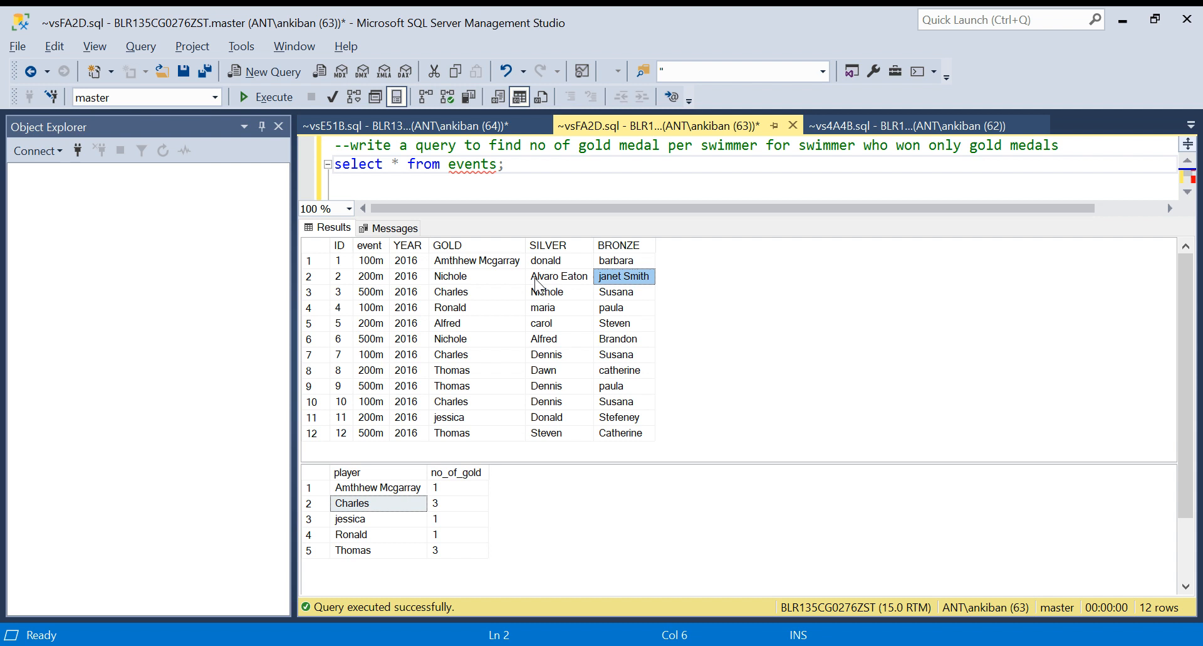
mouse_move(614, 151)
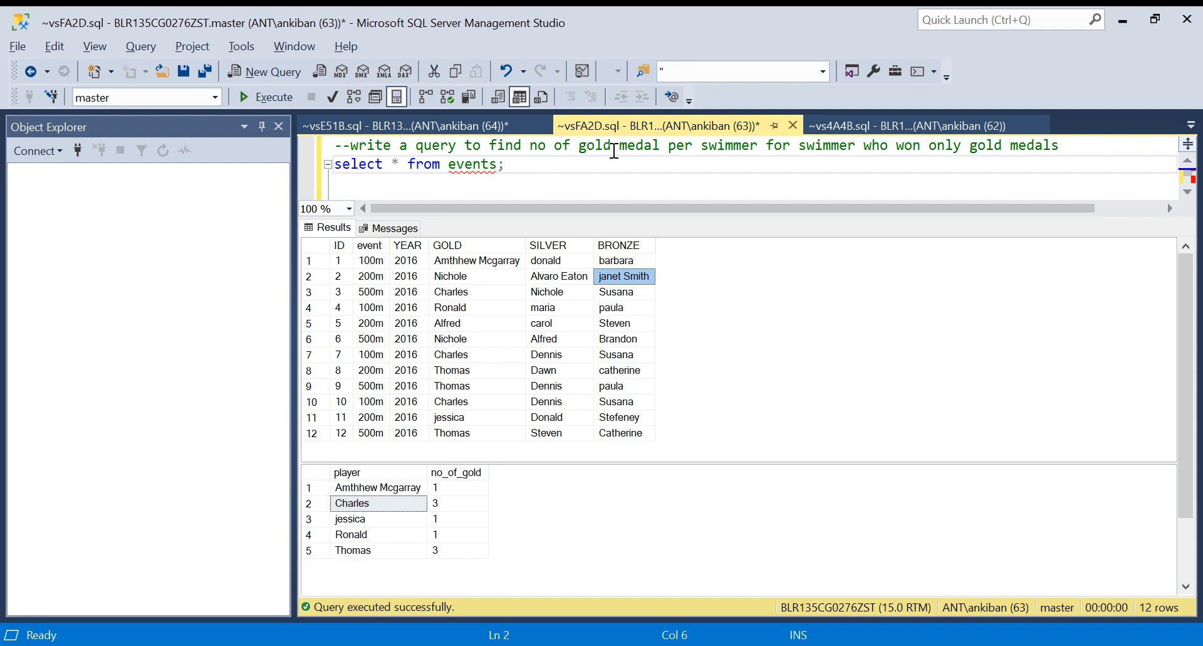
mouse_move(820, 146)
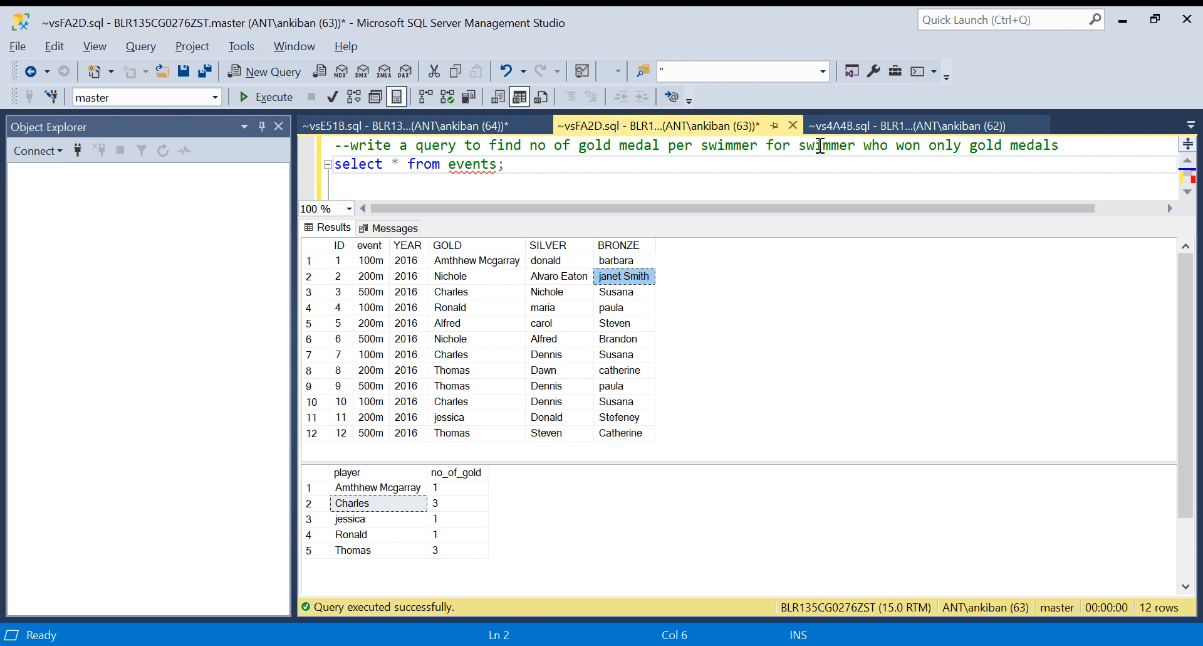
- Pluralize 'swimmer' to 'swimmers' in the task comment and note Nichole also won a silver
left_click(857, 145)
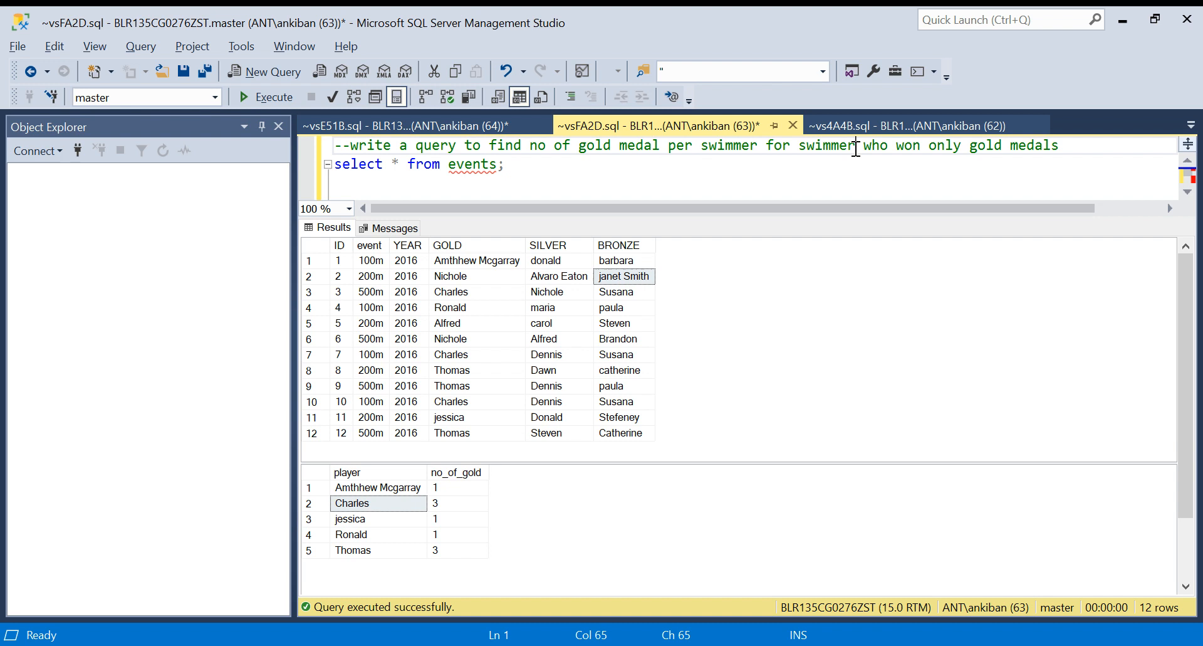
type("s")
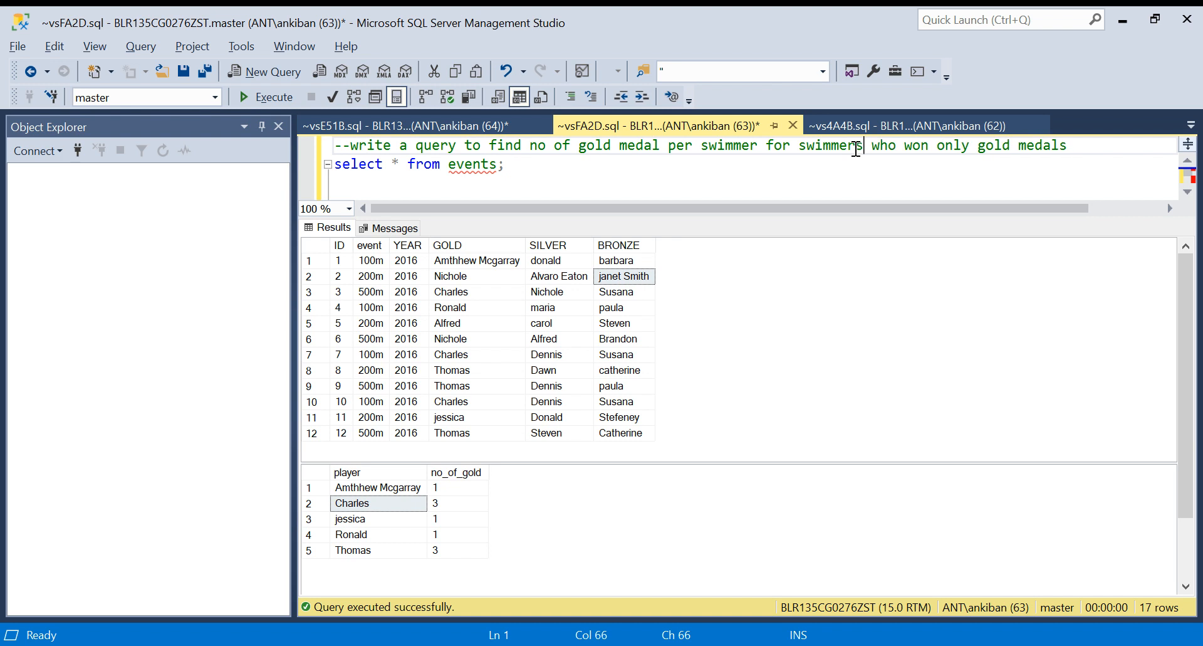
mouse_move(627, 360)
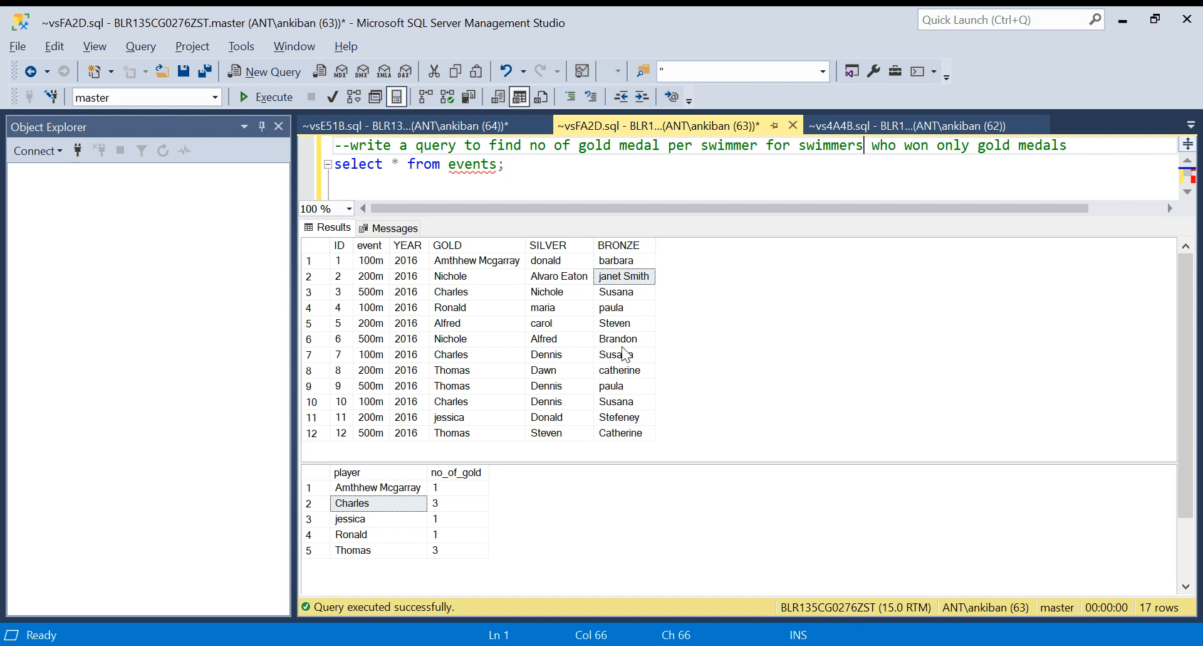
mouse_move(472, 281)
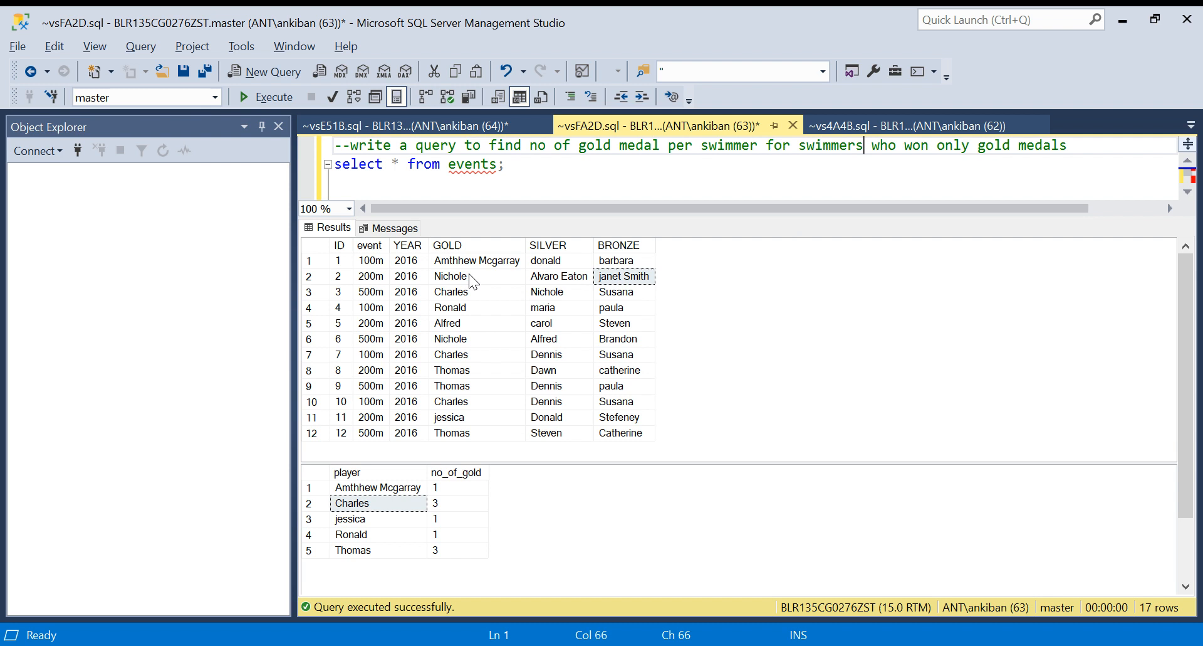
left_click(456, 276)
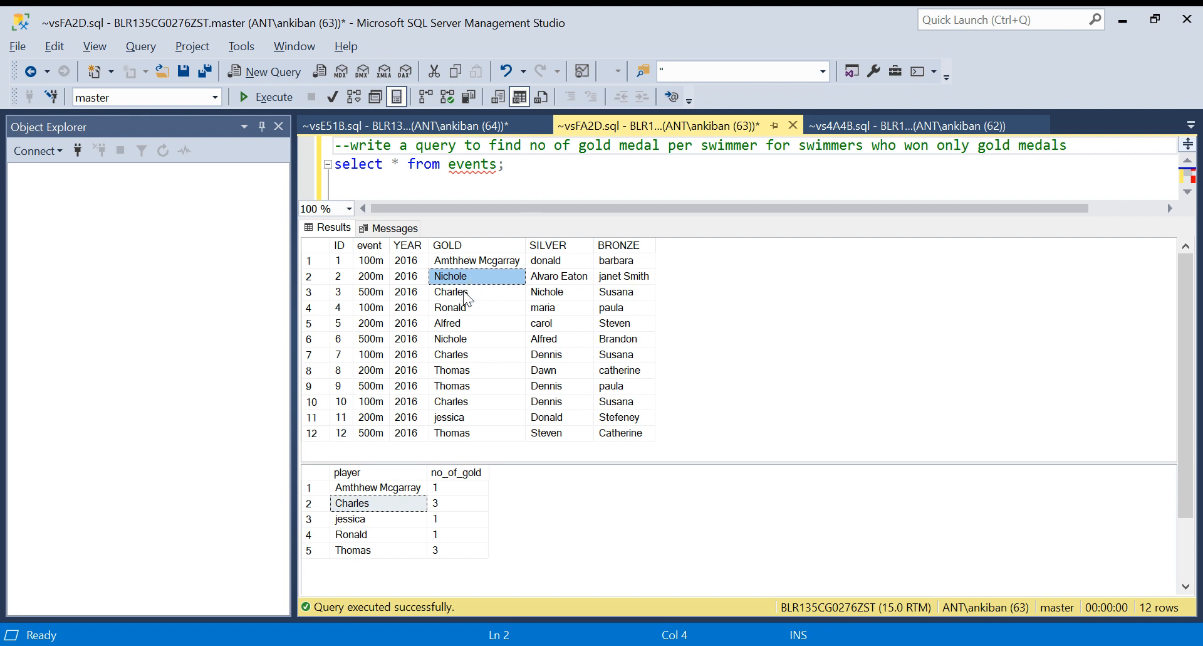
left_click(451, 292)
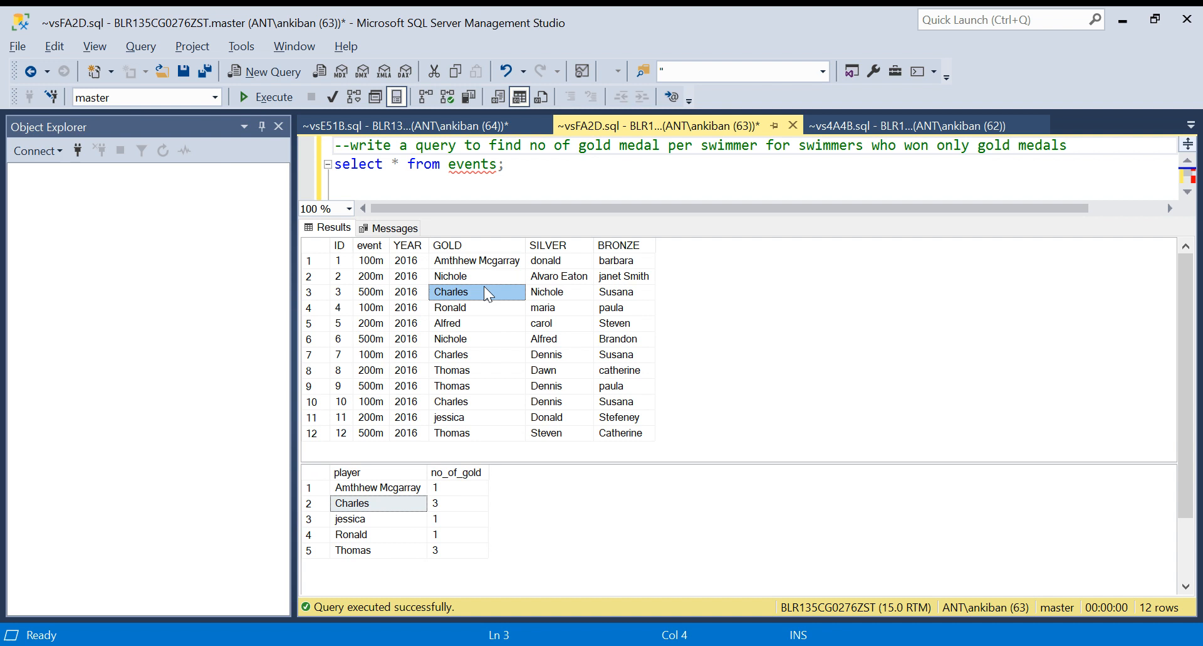
left_click(451, 276)
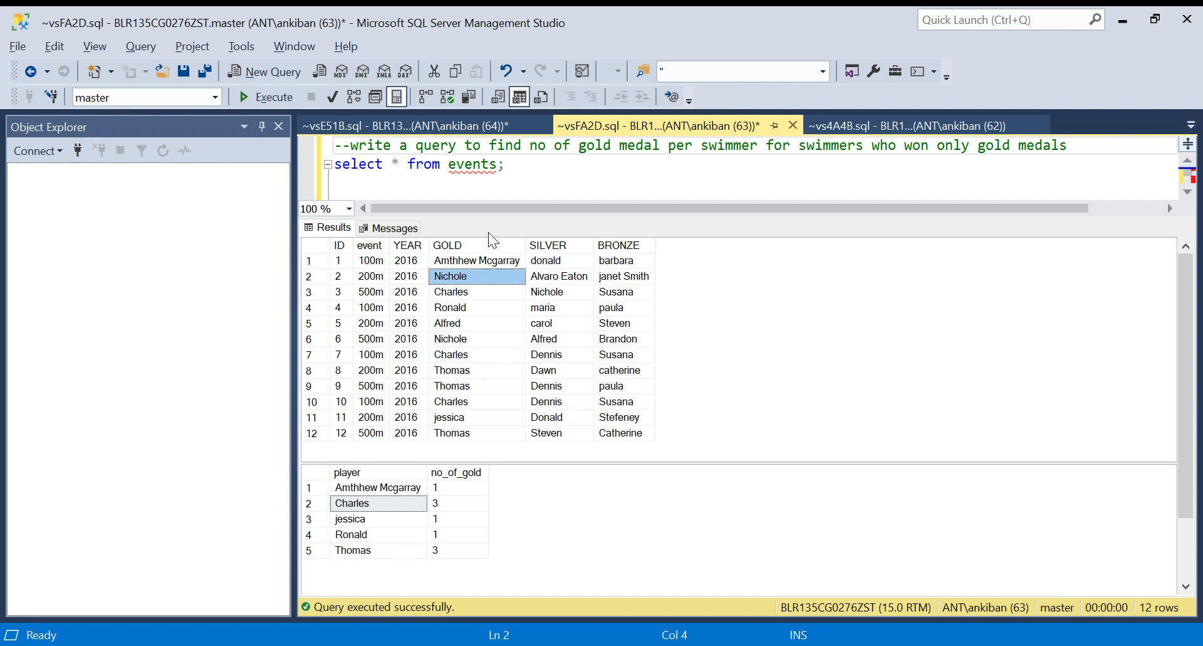
mouse_move(451, 354)
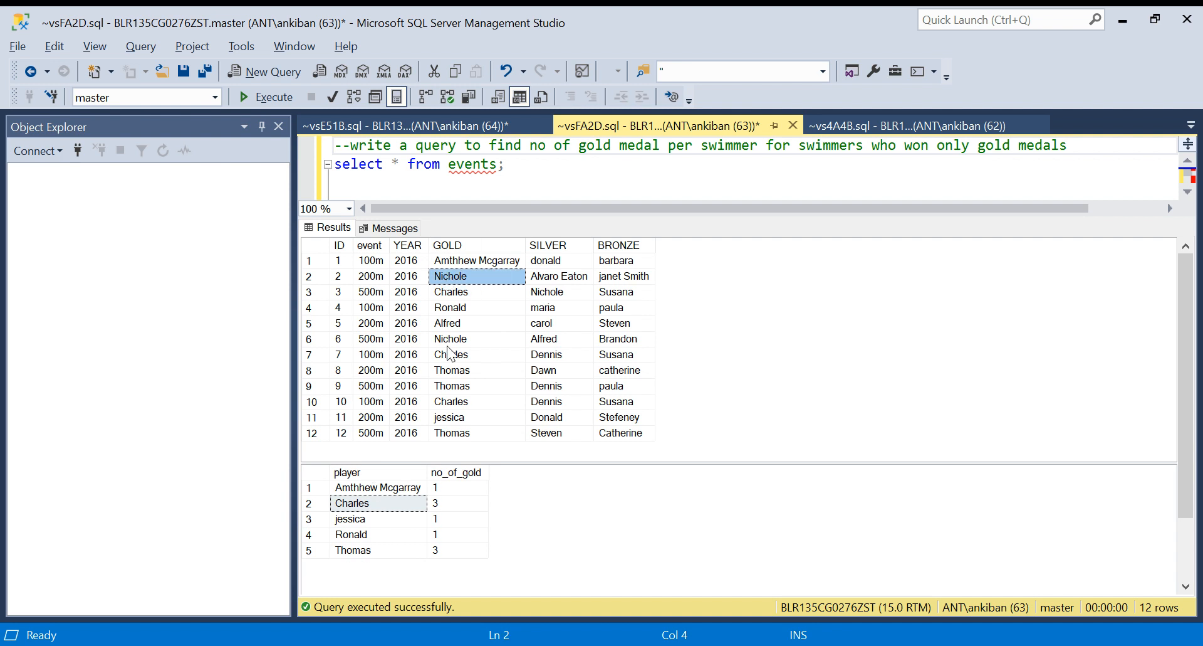
left_click(546, 292)
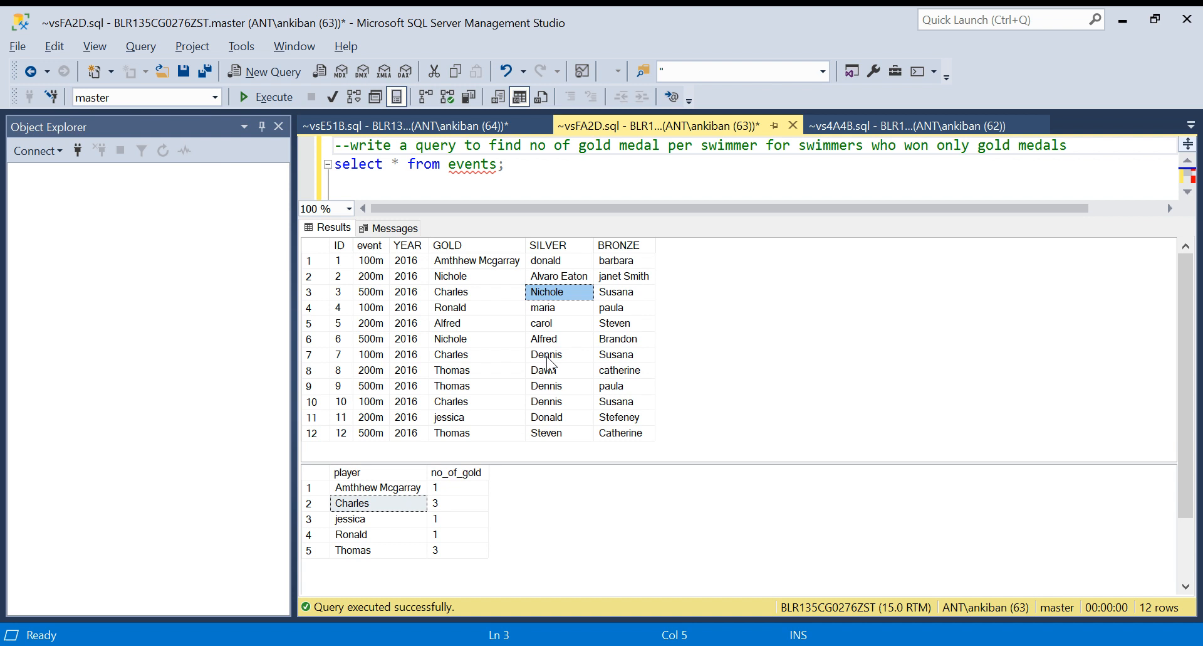
mouse_move(547, 381)
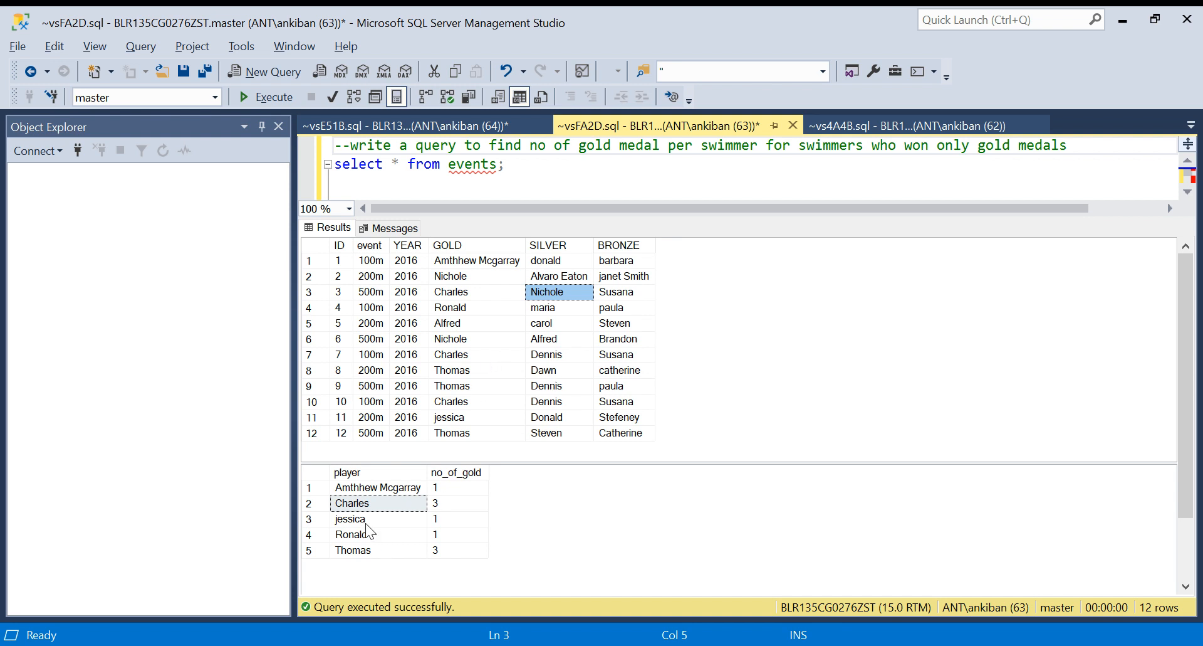
mouse_move(456, 429)
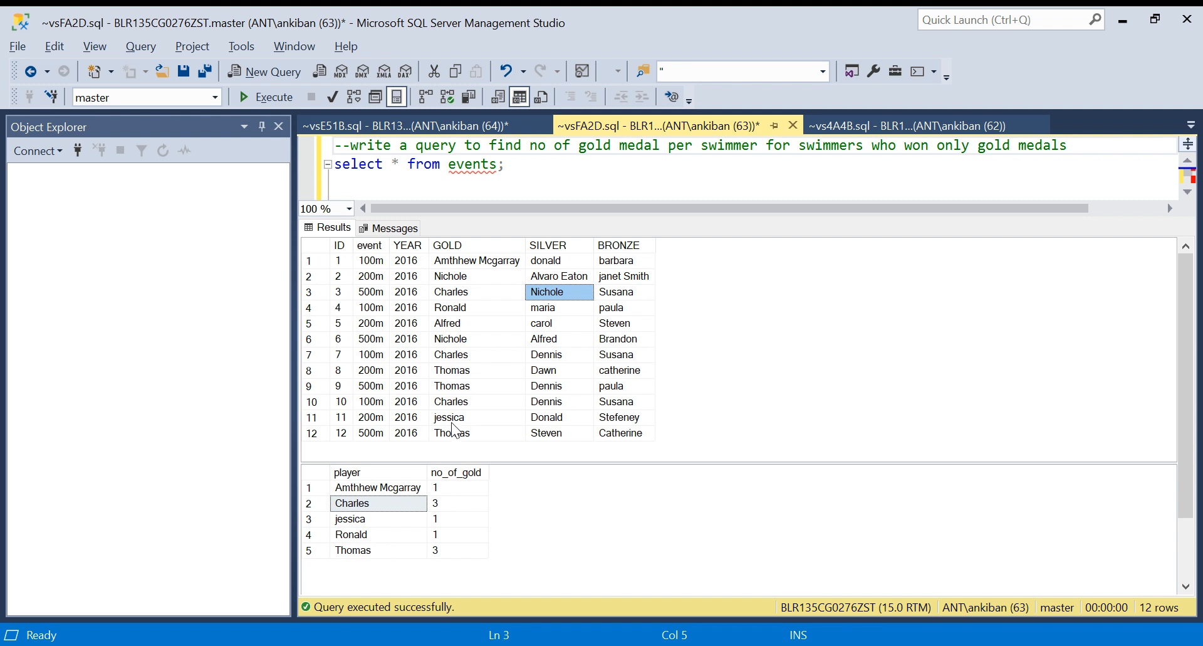
mouse_move(636, 236)
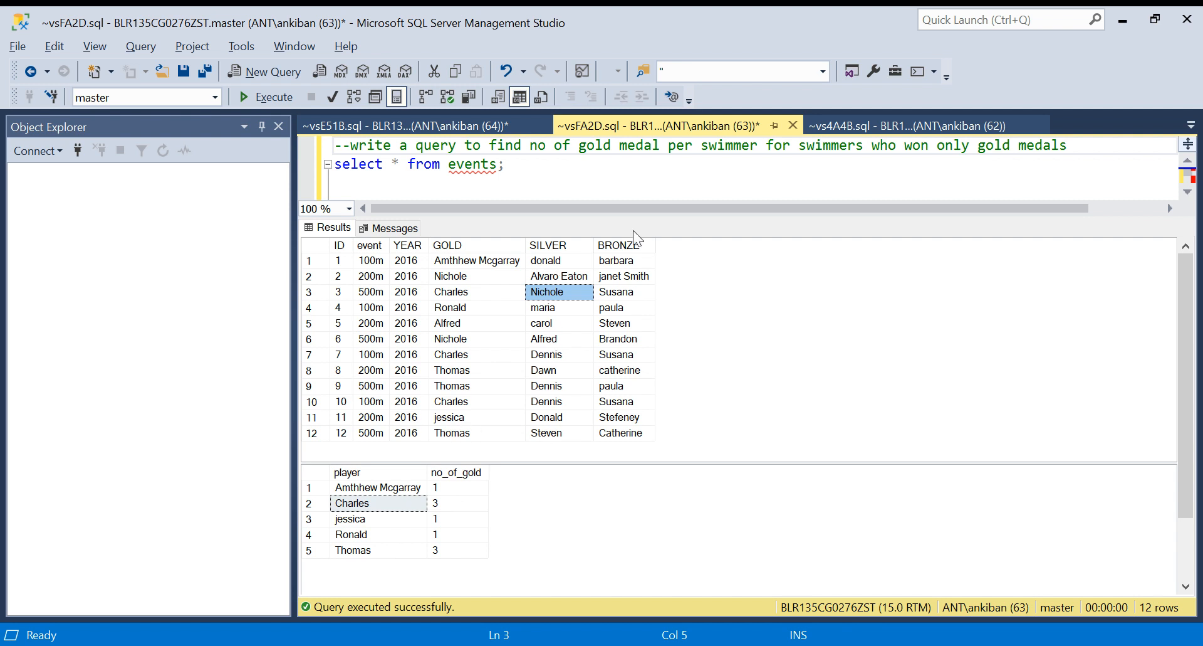
mouse_move(438, 419)
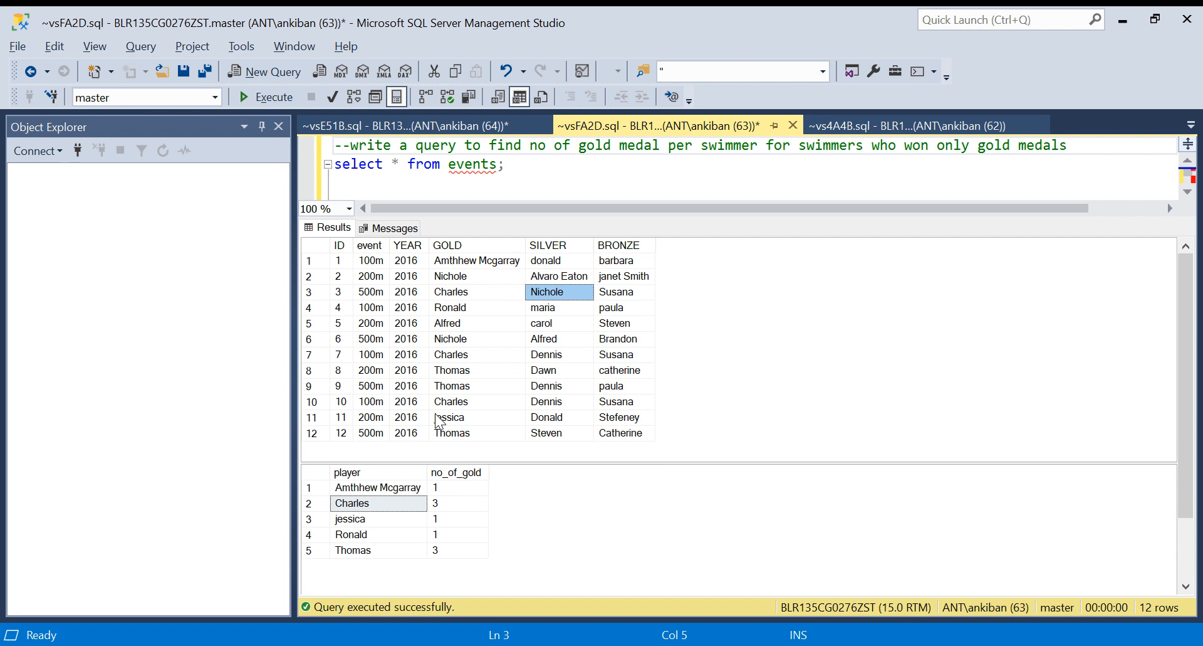
mouse_move(401, 449)
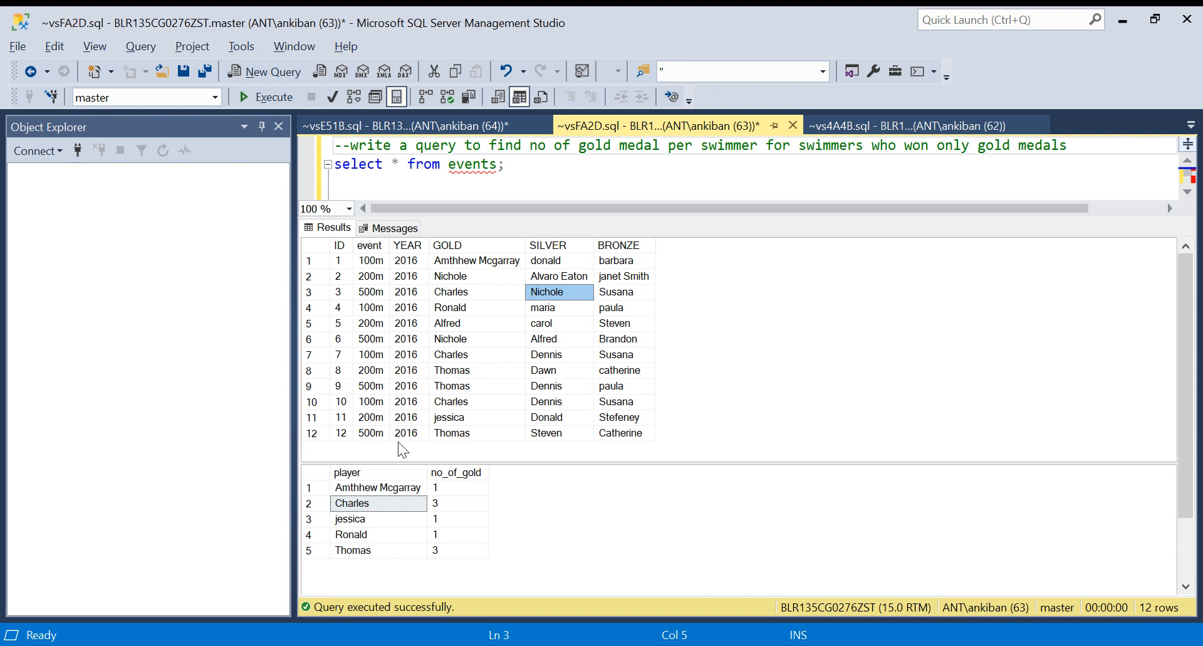
mouse_move(424, 359)
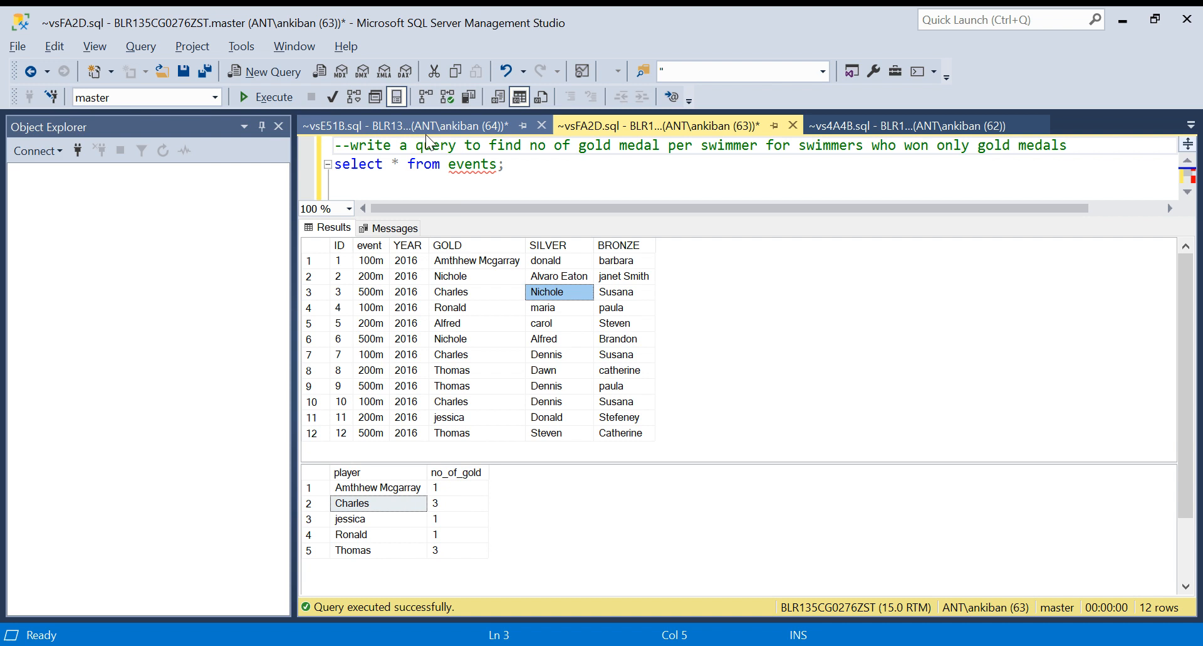
- Add approach comments listing sub query, group by with having, and cte
left_click(418, 125)
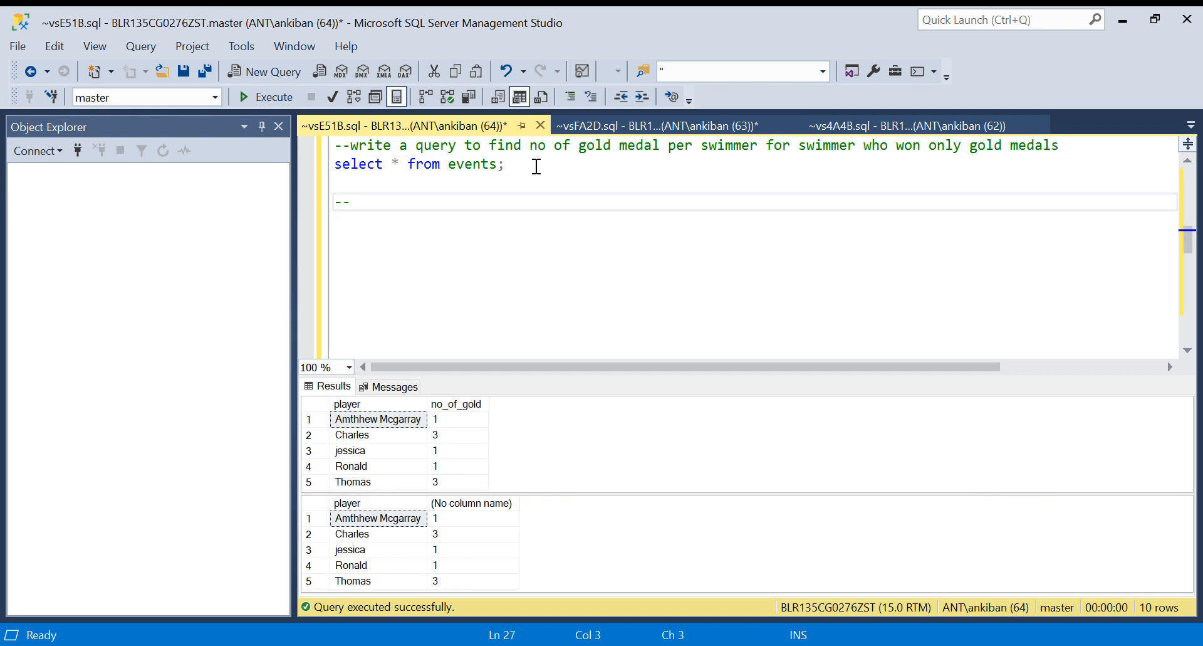
type("sub query")
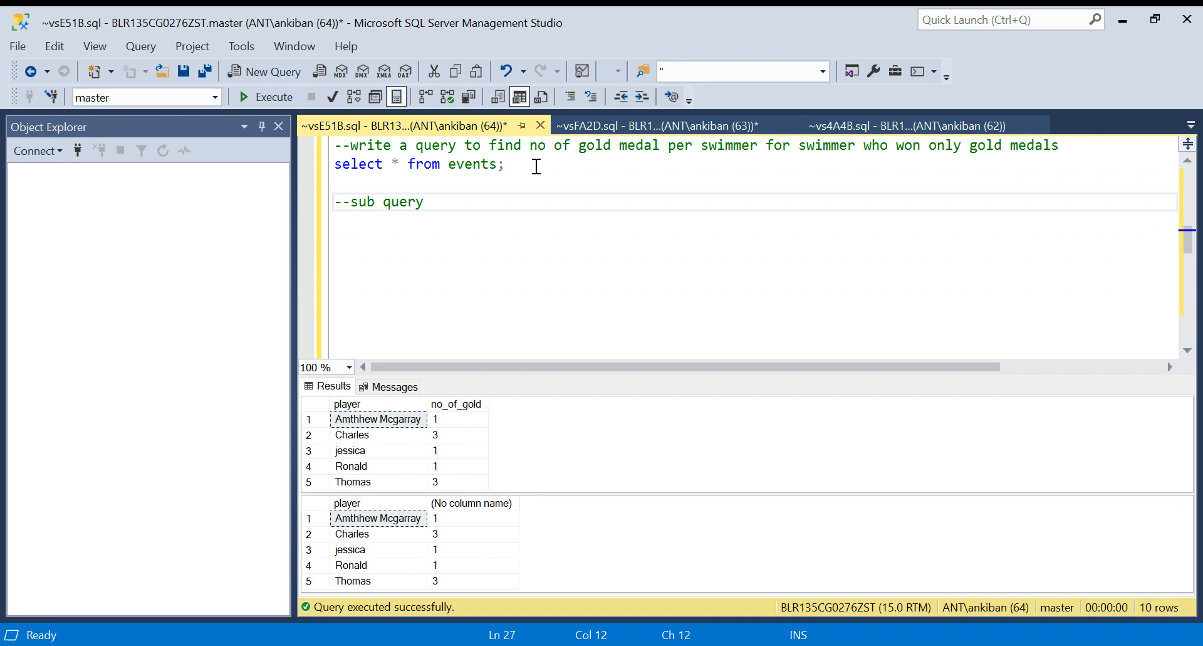
type("--h")
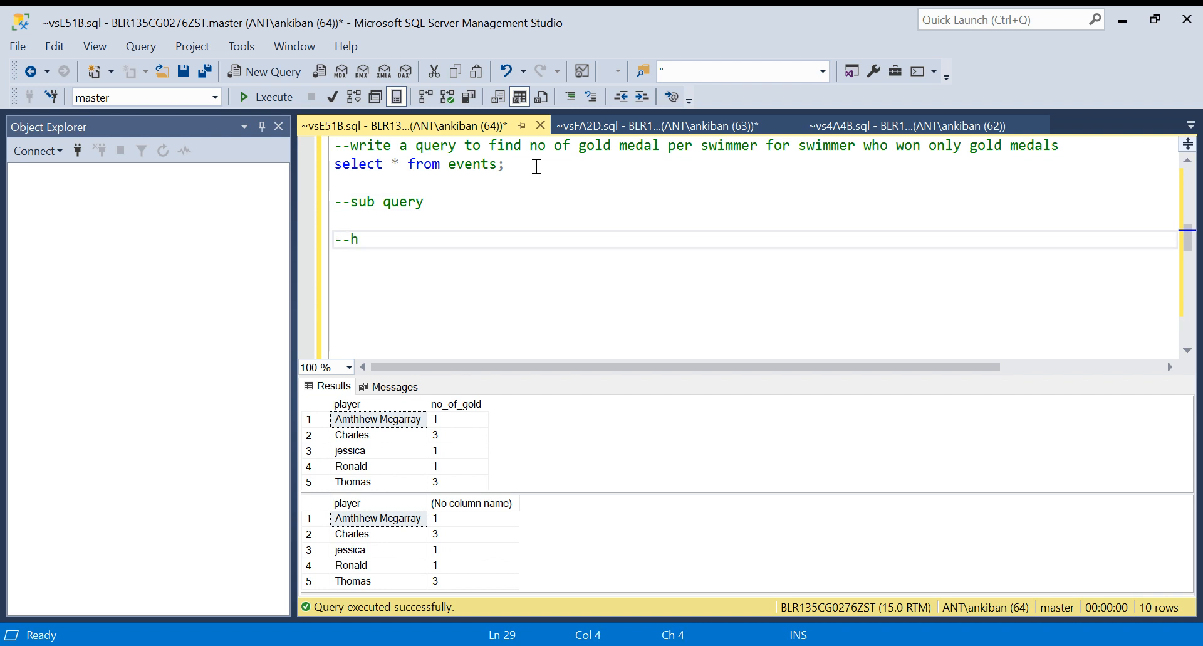
type("aving")
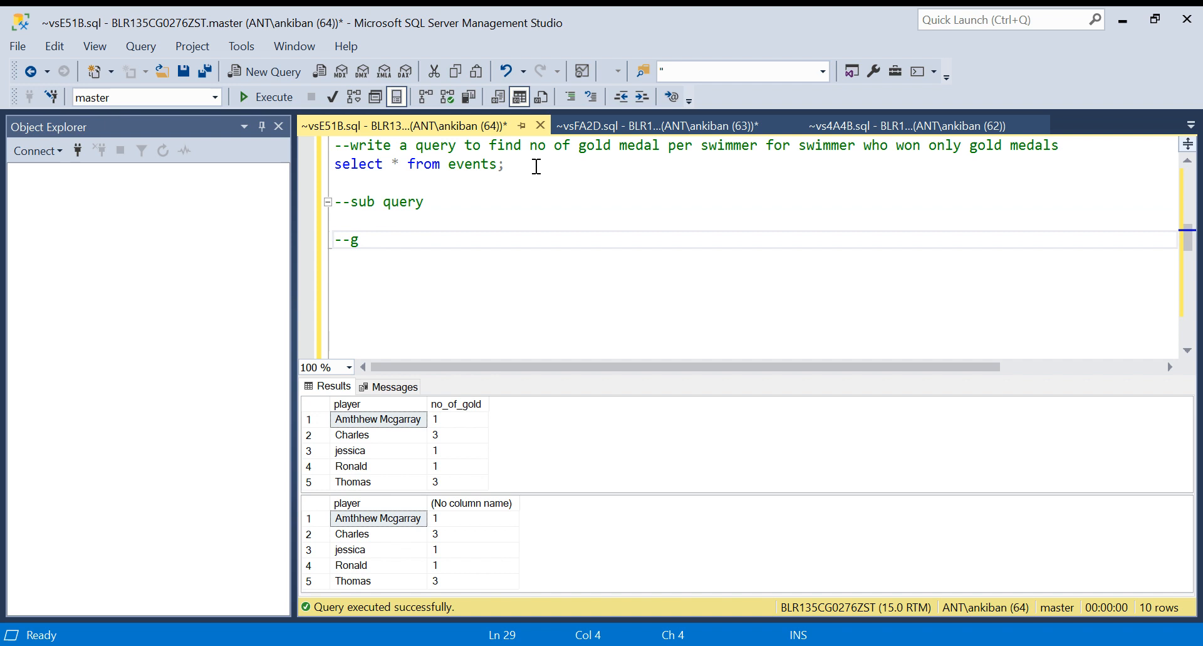
type("roup by")
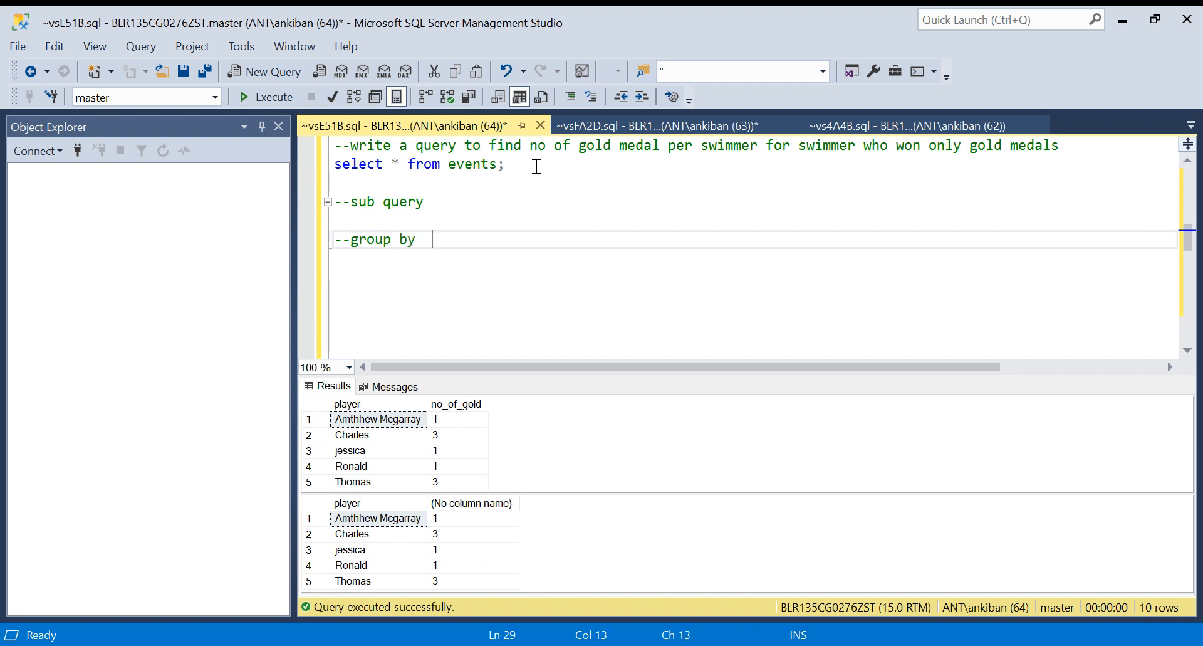
type("having cte")
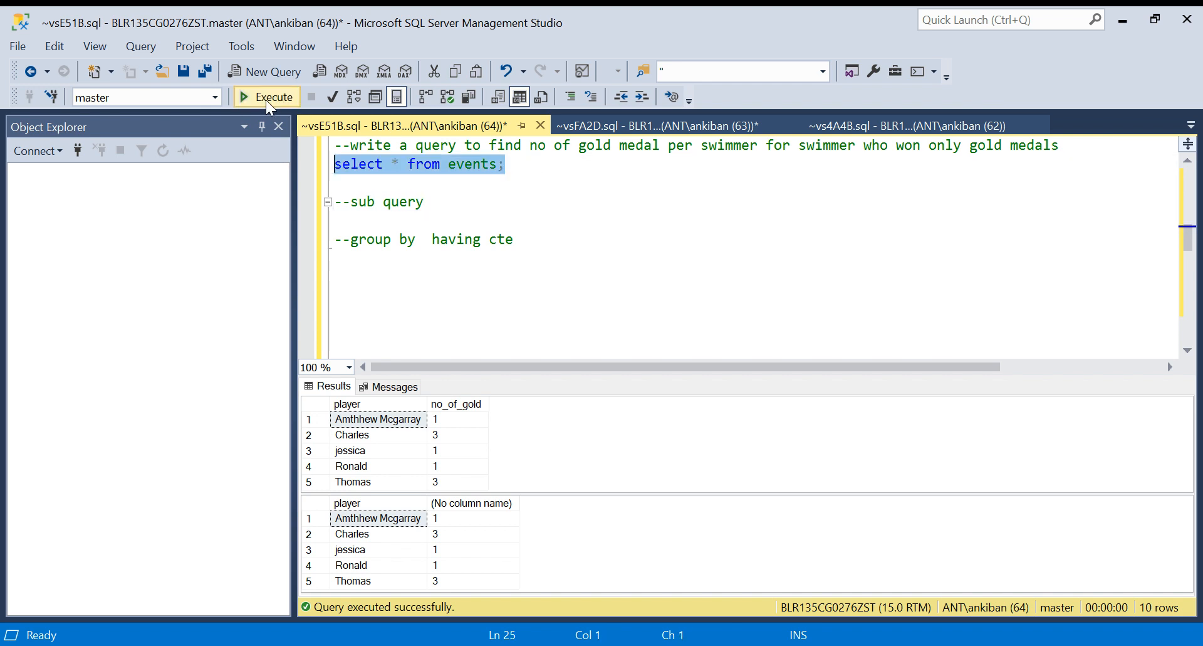
- Run SELECT * FROM events to show all twelve medal rows
left_click(265, 98)
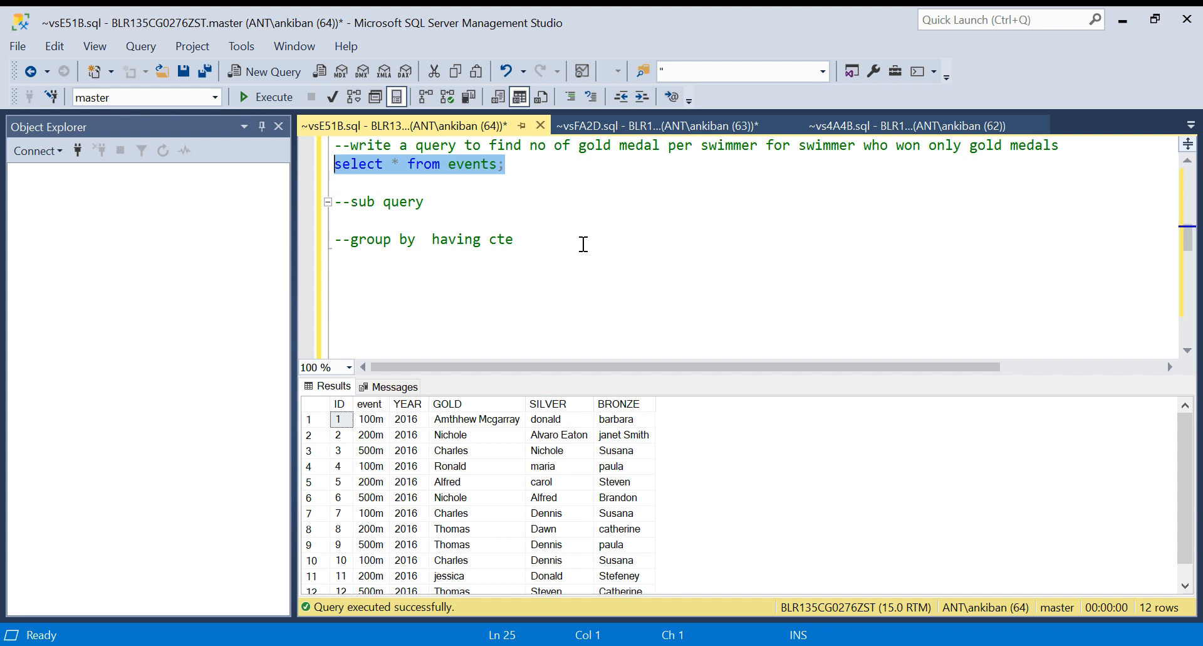
mouse_move(476, 435)
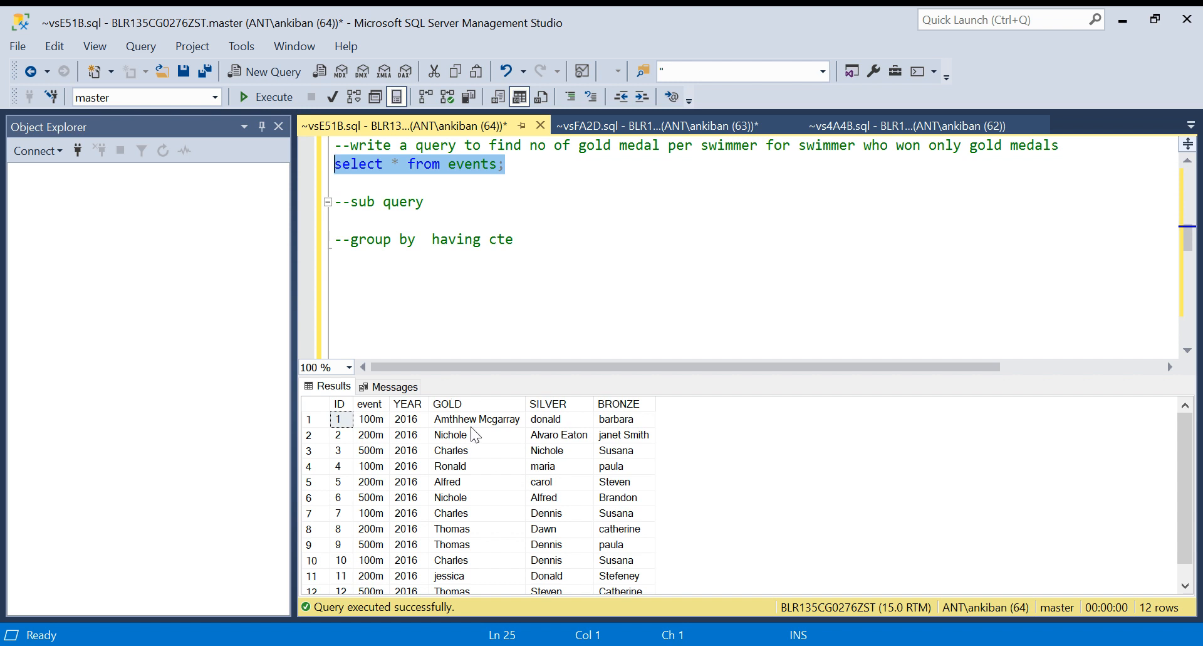
mouse_move(456, 431)
type("go")
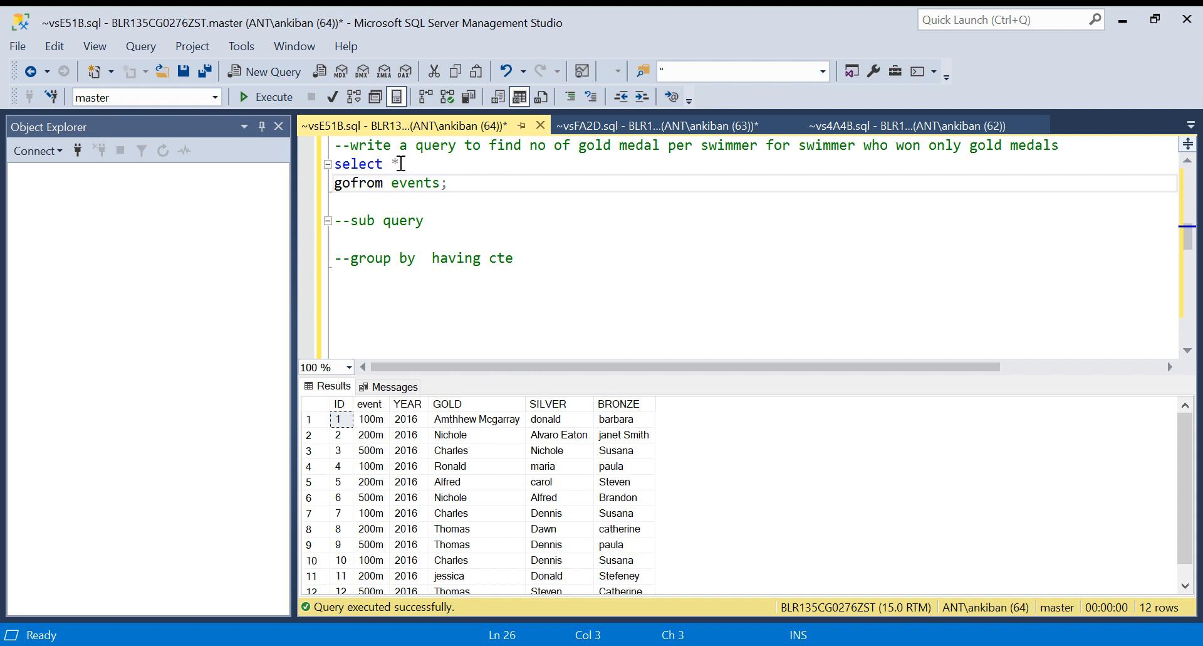
- Select gold as player_name and count(1) as no_of_medals instead of *
key("BackSpace")
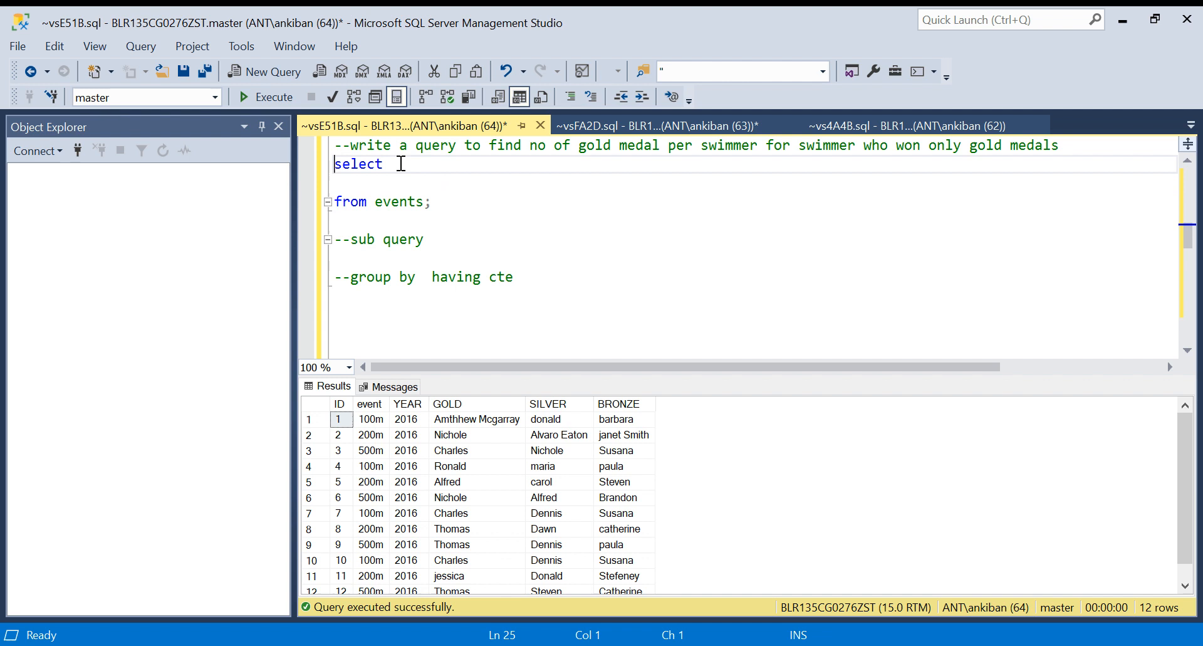
type("gold as")
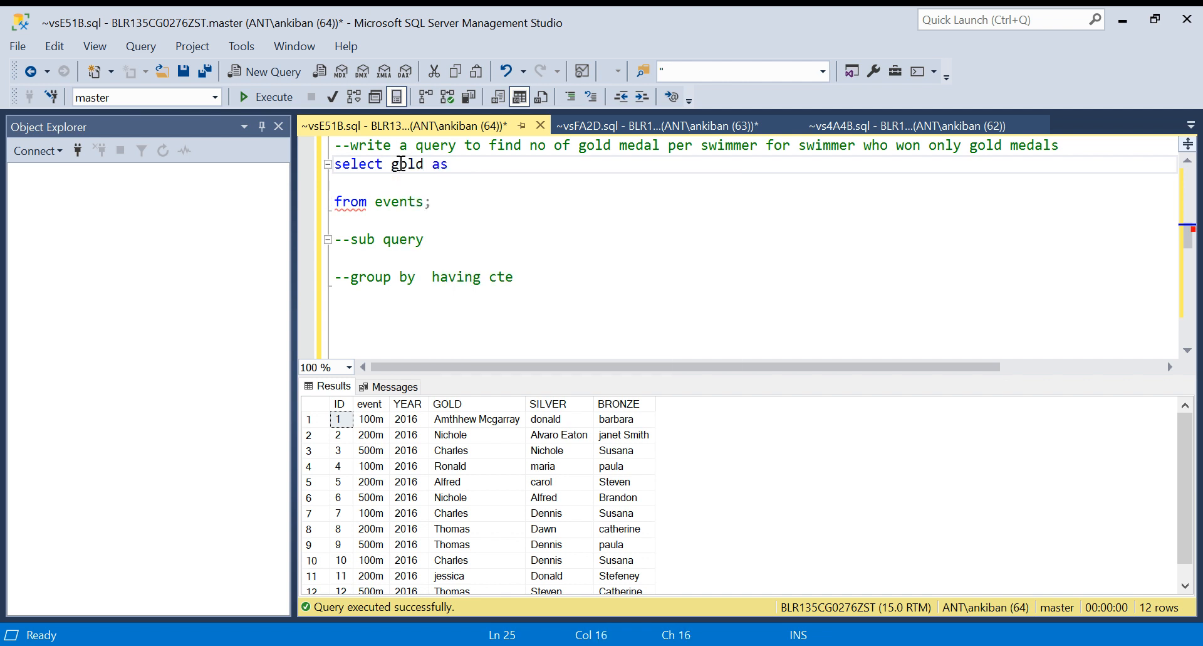
type("player_name")
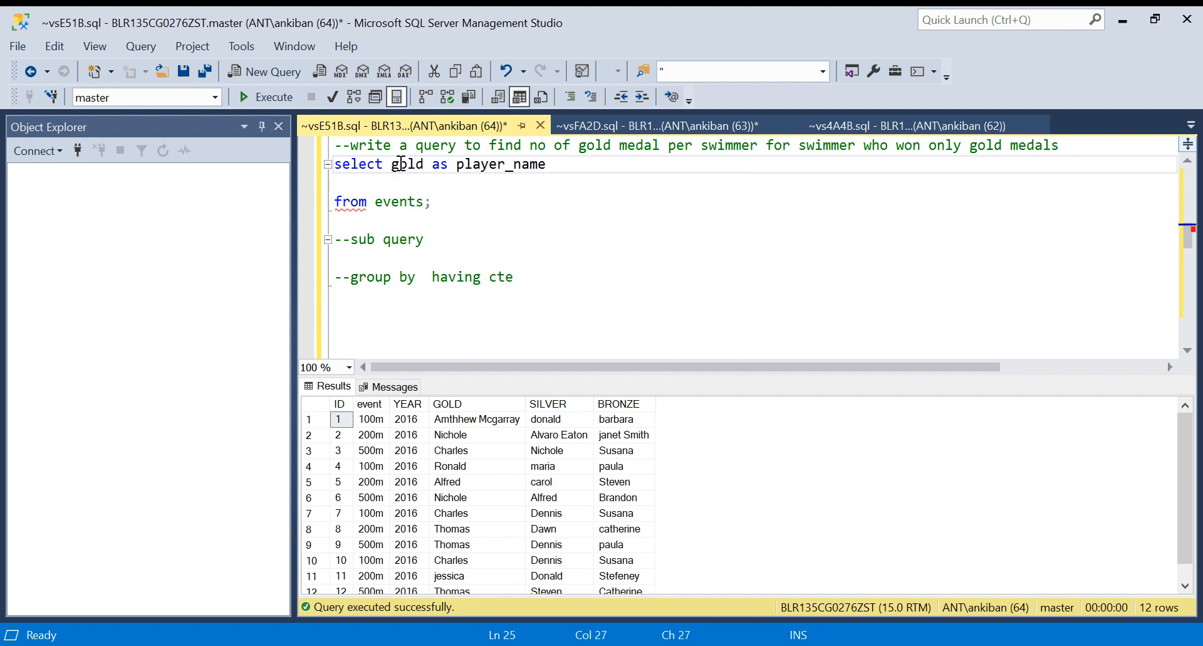
type(",count")
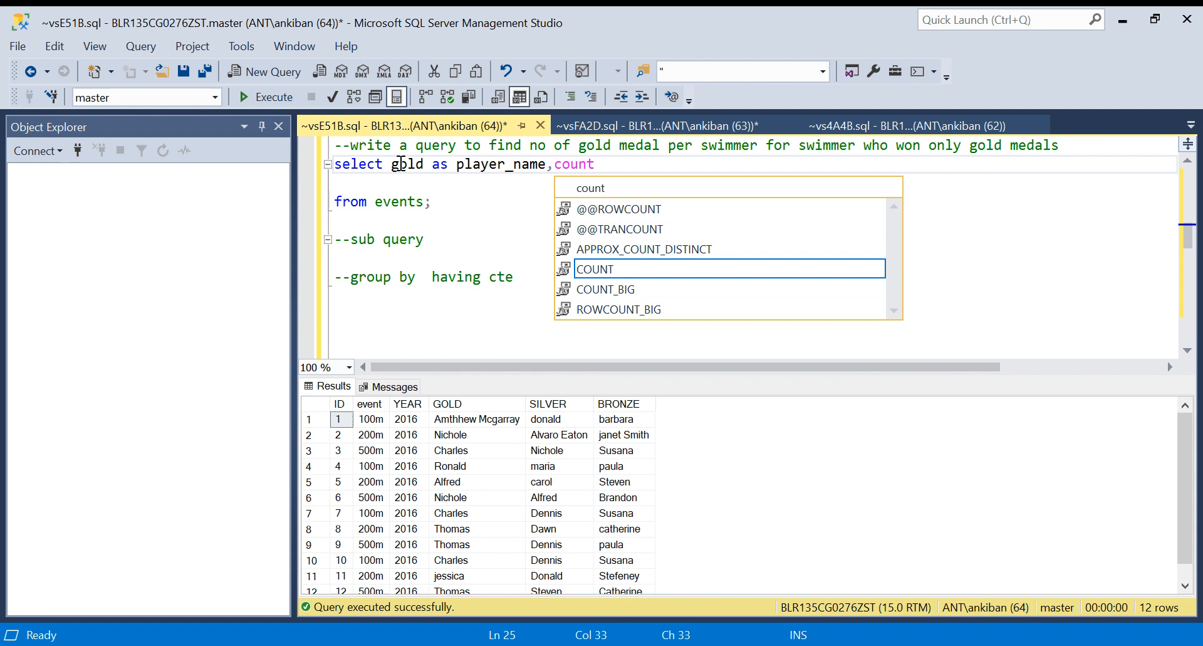
type("(1) a")
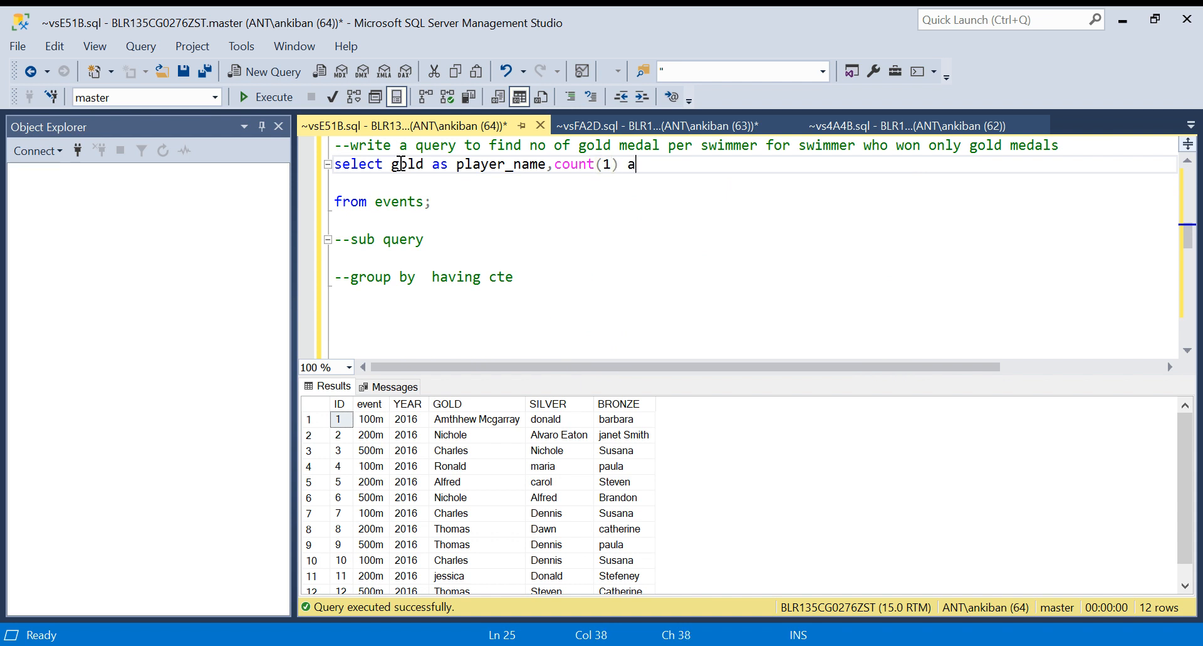
type("s no_of")
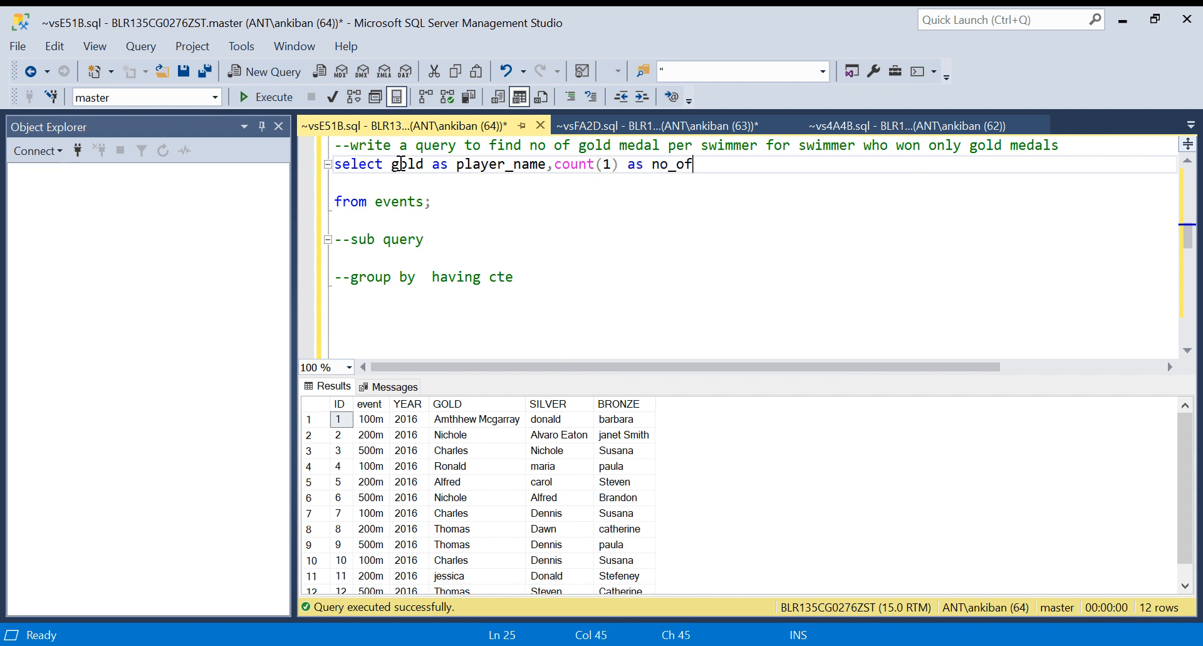
type("md")
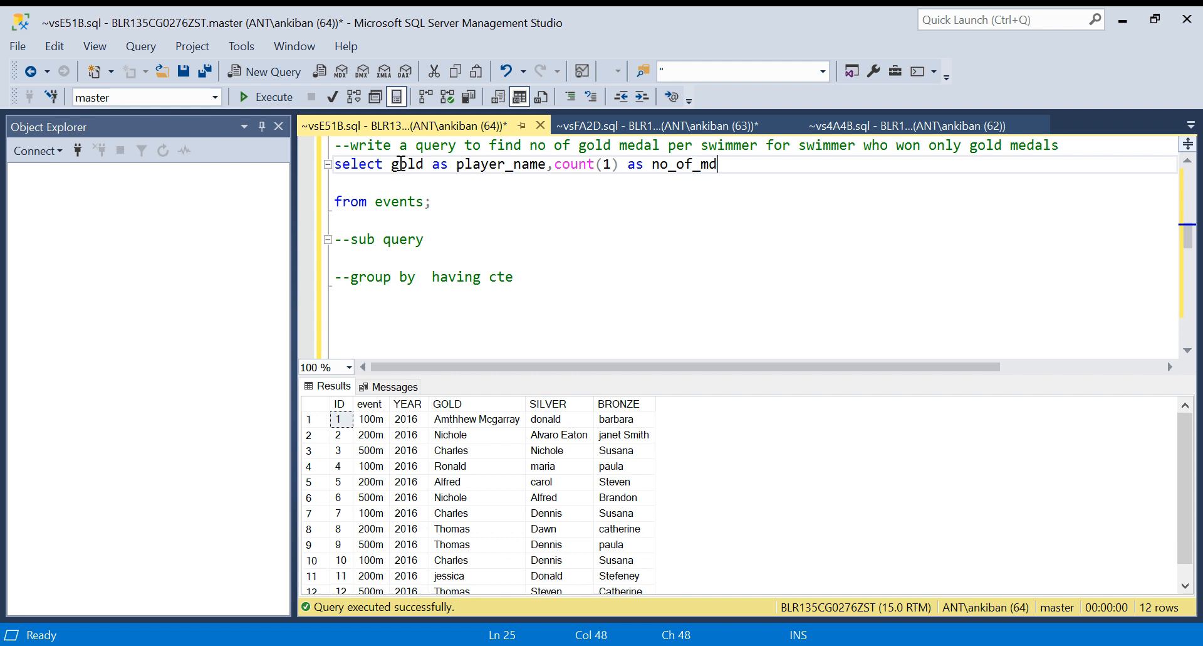
type("as")
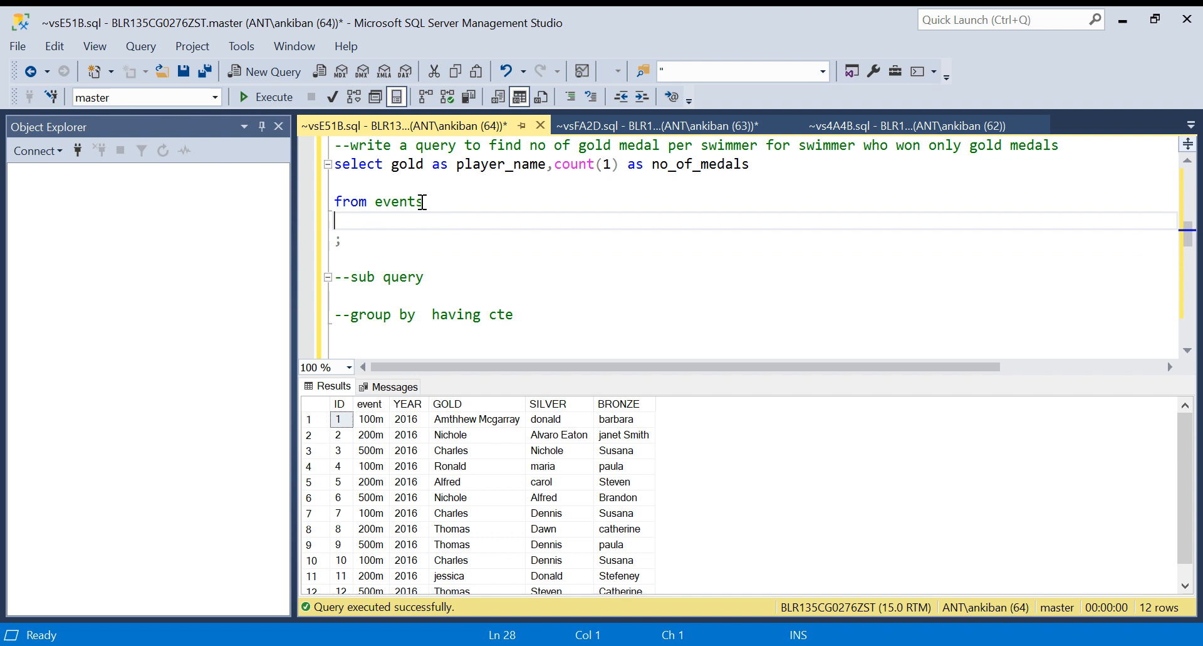
- Add group by gold to the query and select the statement for running
type("group bu")
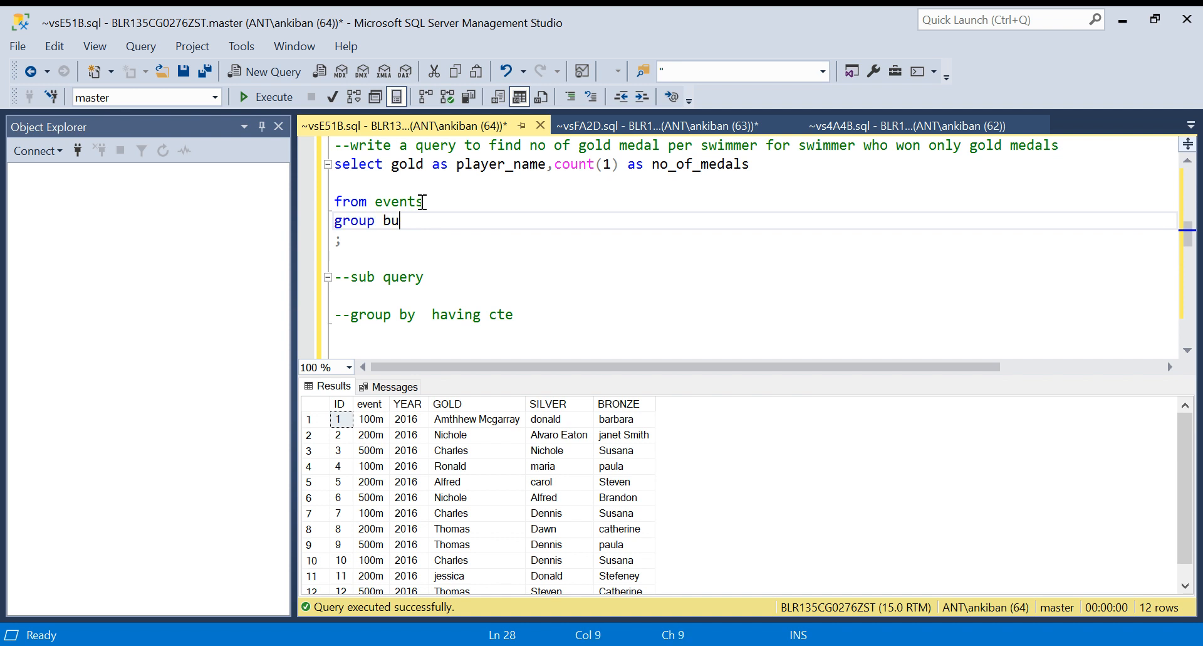
double_click(406, 164)
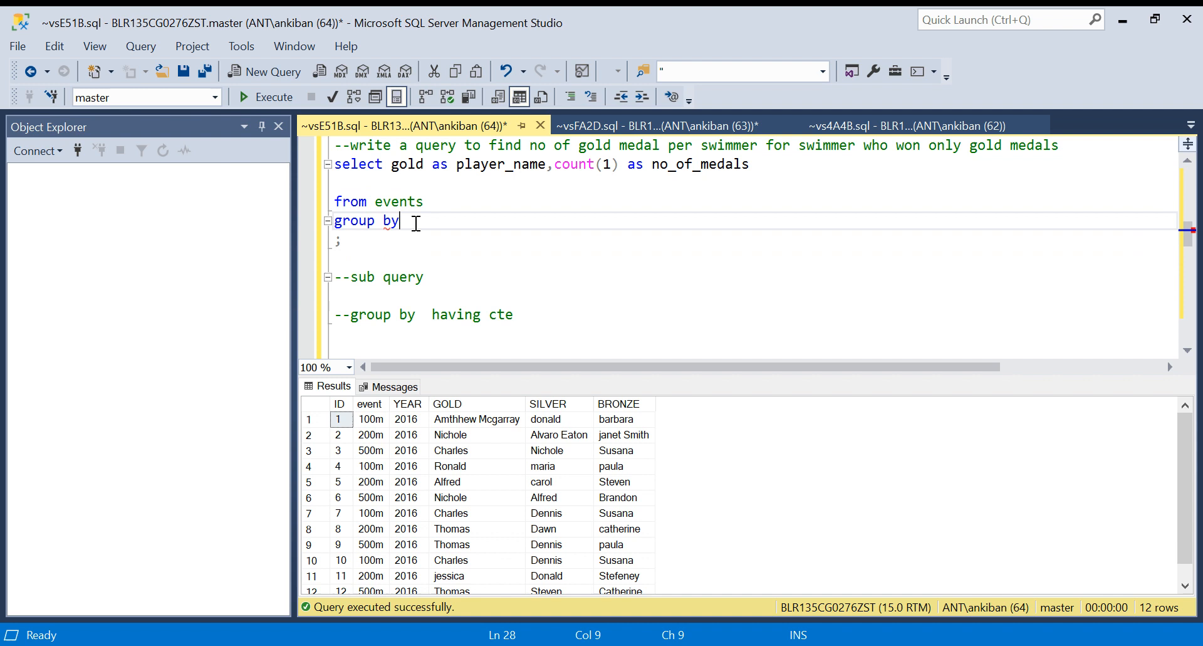
type("gold")
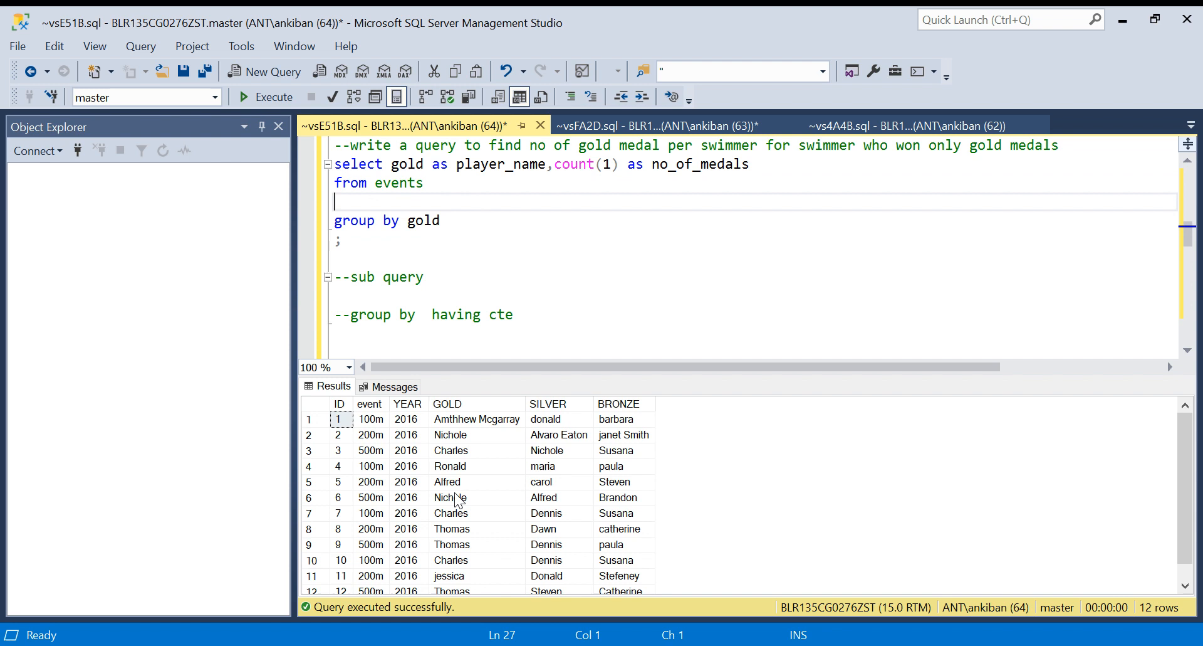
left_click(464, 435)
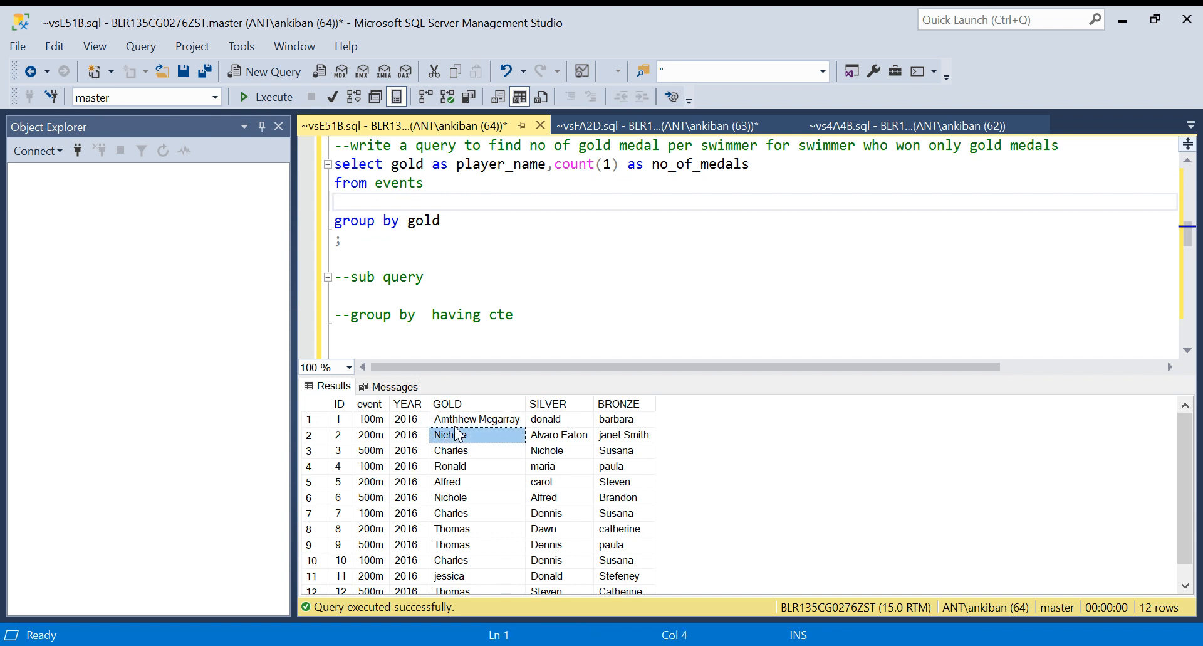
left_click(476, 419)
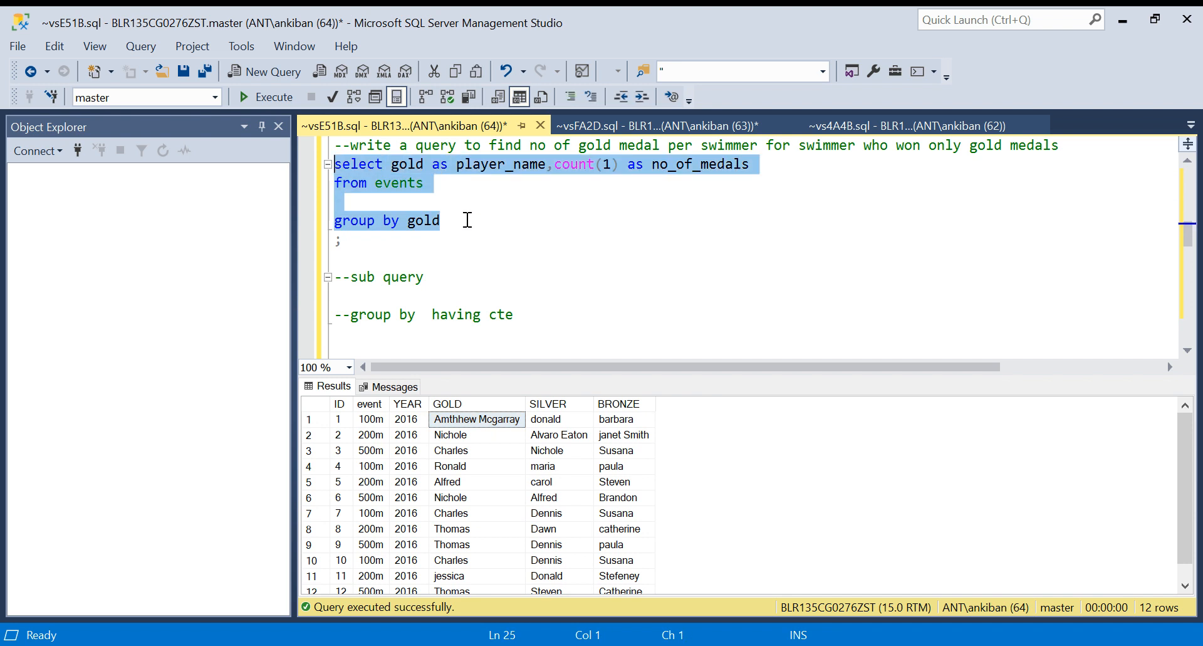
- Run the grouped gold-count query and compare with the finished answer in the other script
left_click(248, 98)
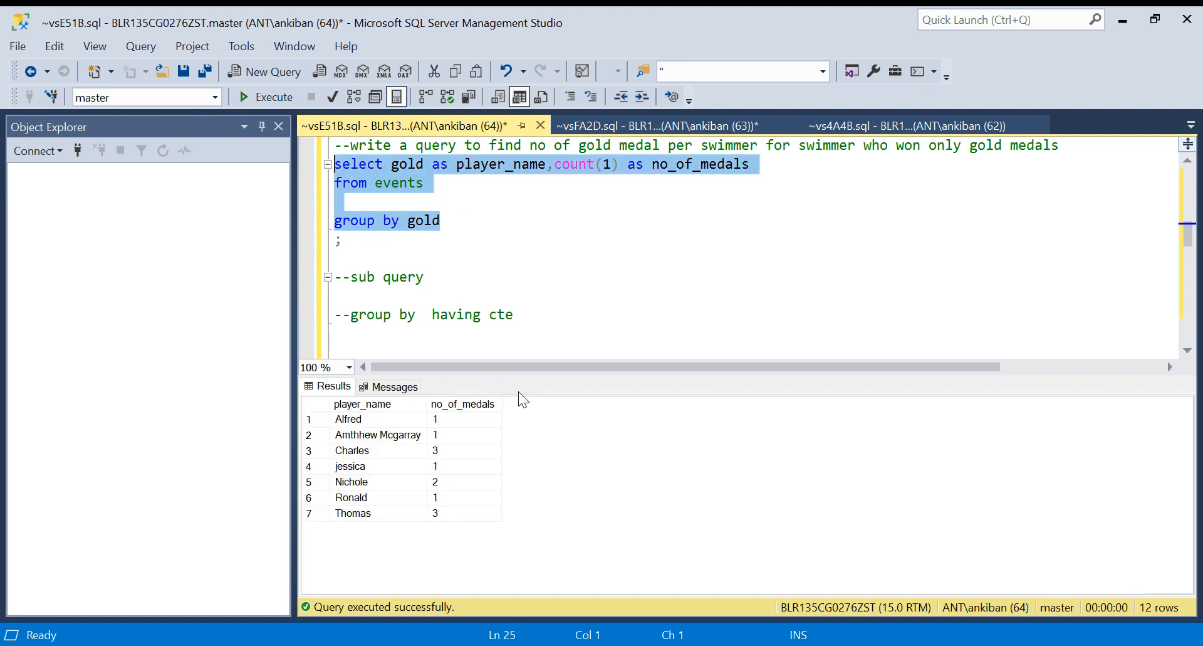
left_click(378, 419)
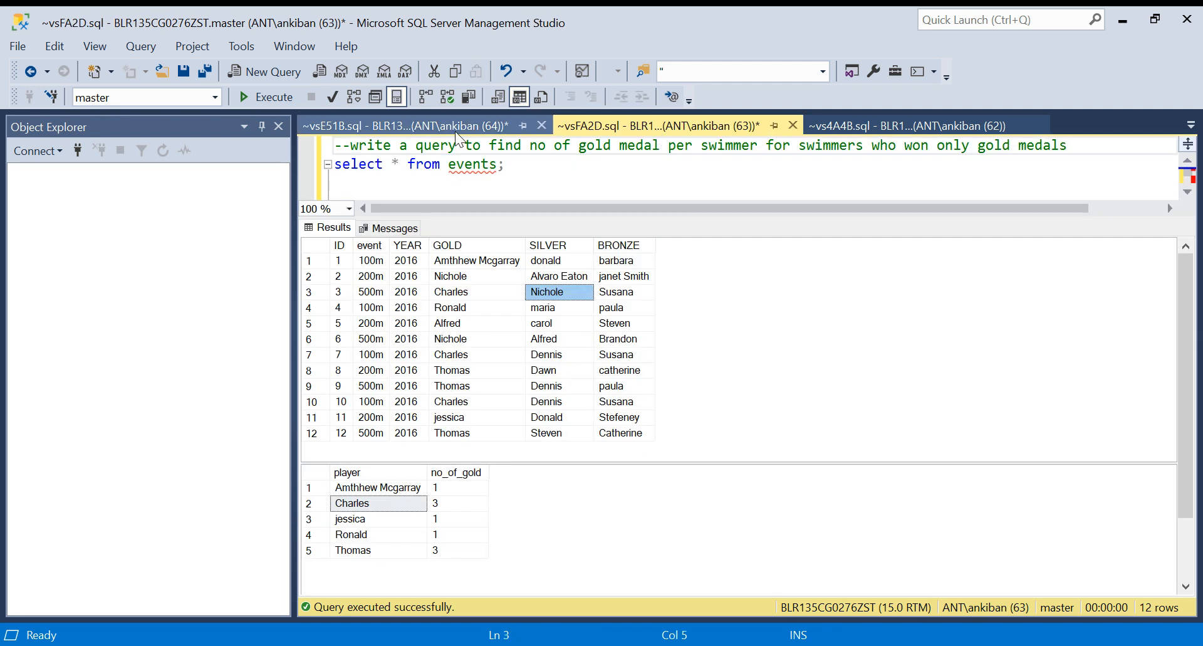
left_click(436, 125)
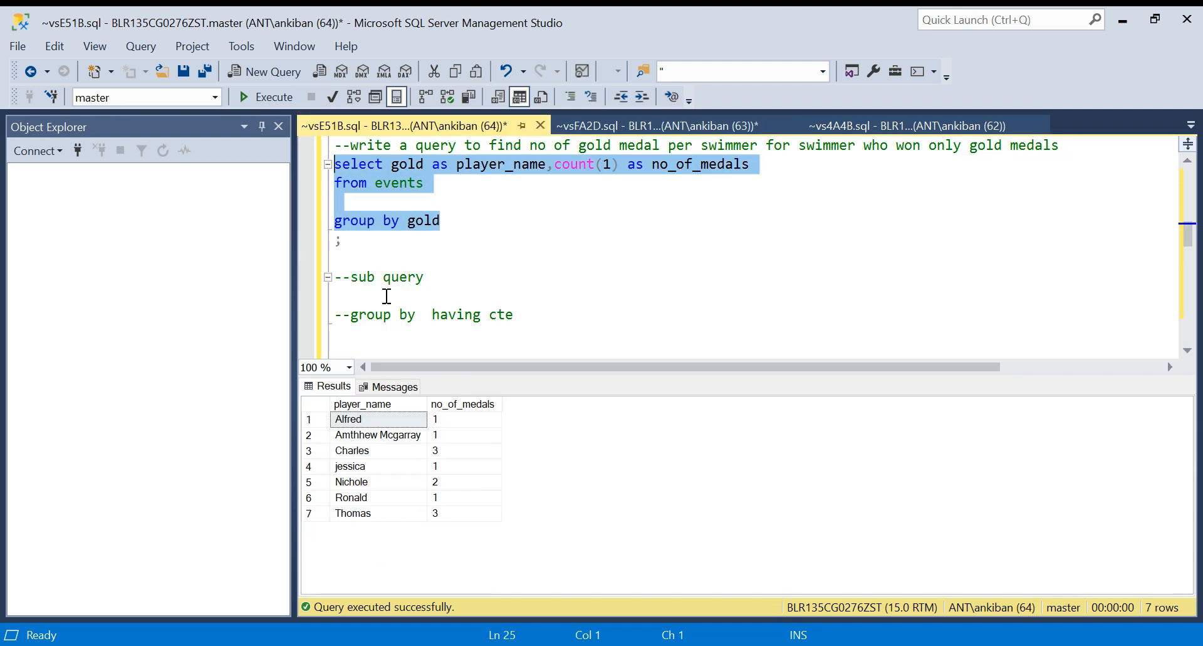
left_click(439, 202)
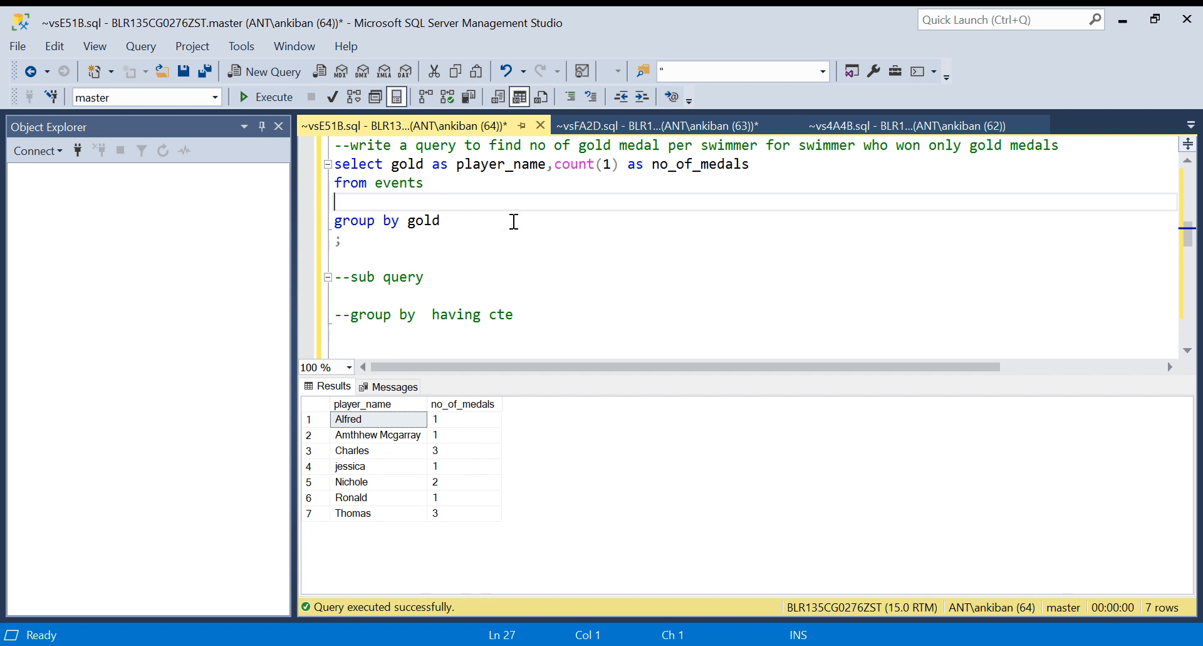
- Add a new select * from events below the query and run it
double_click(399, 183)
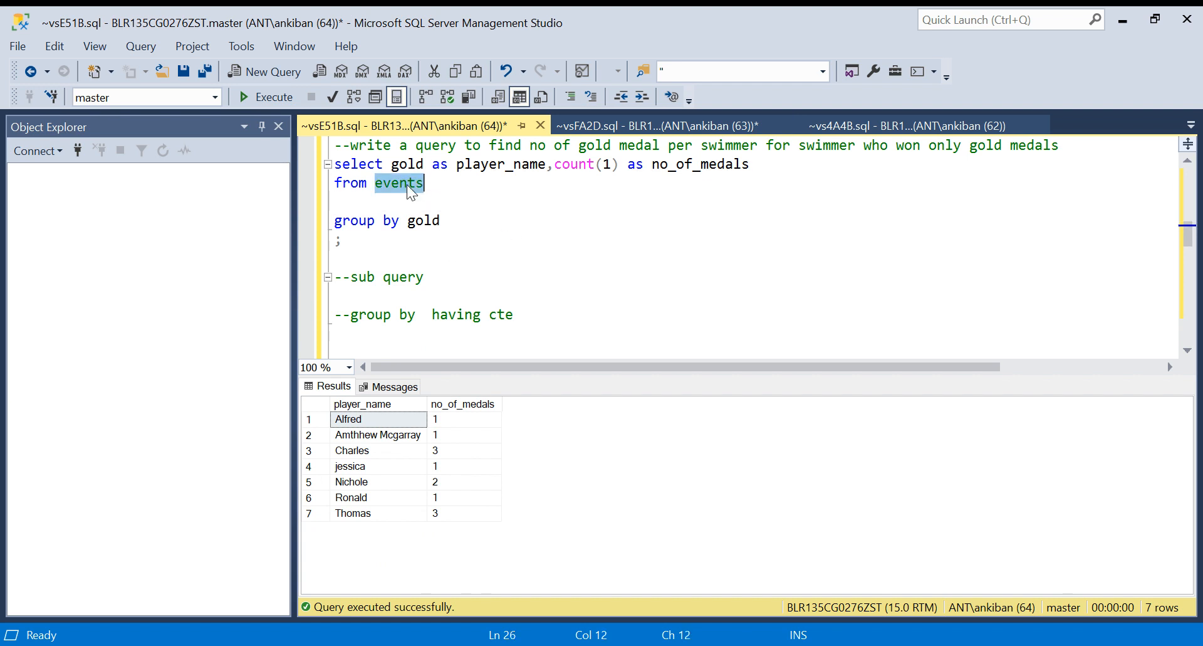
type("s")
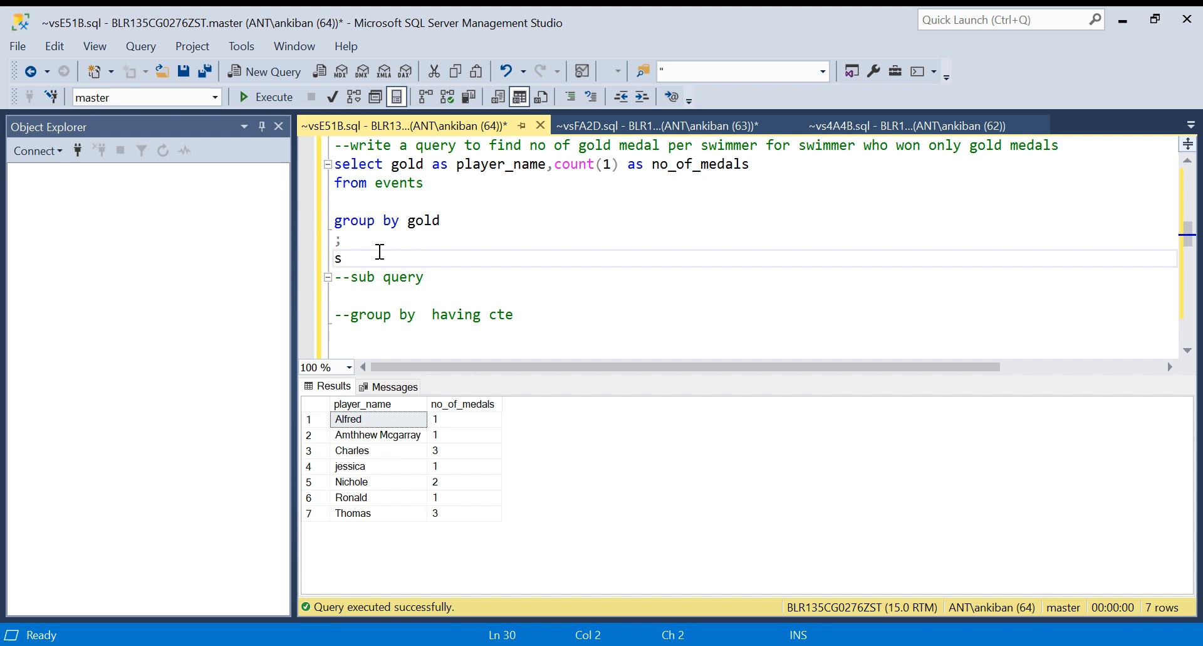
type("elect 8 from e")
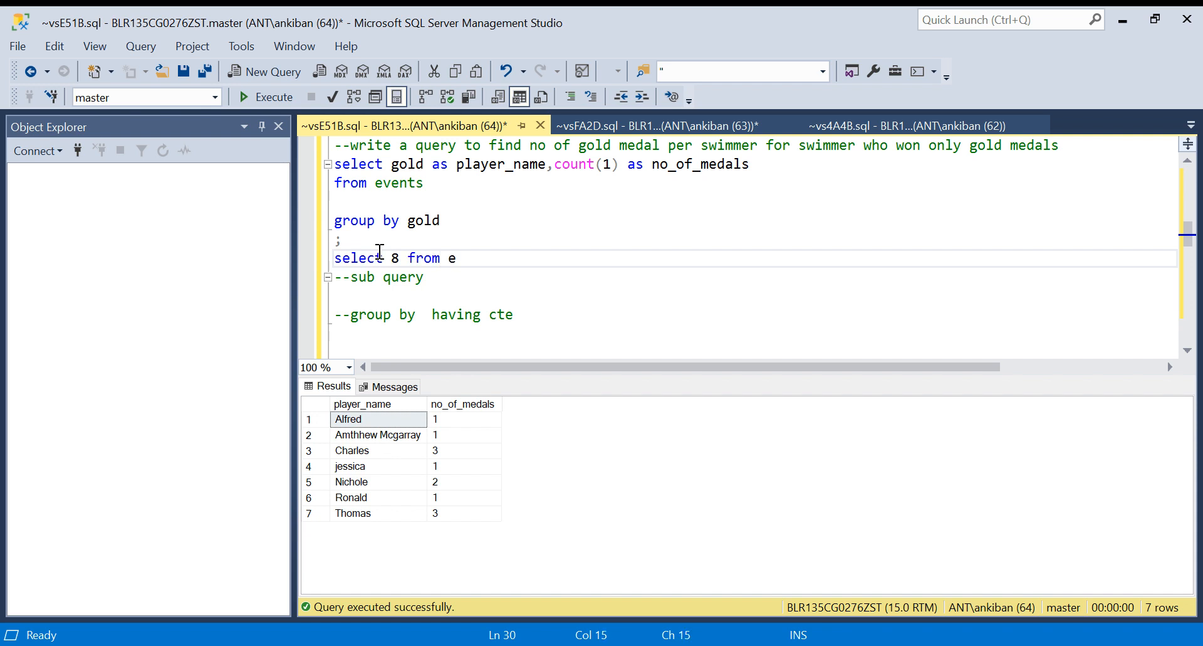
type("vents")
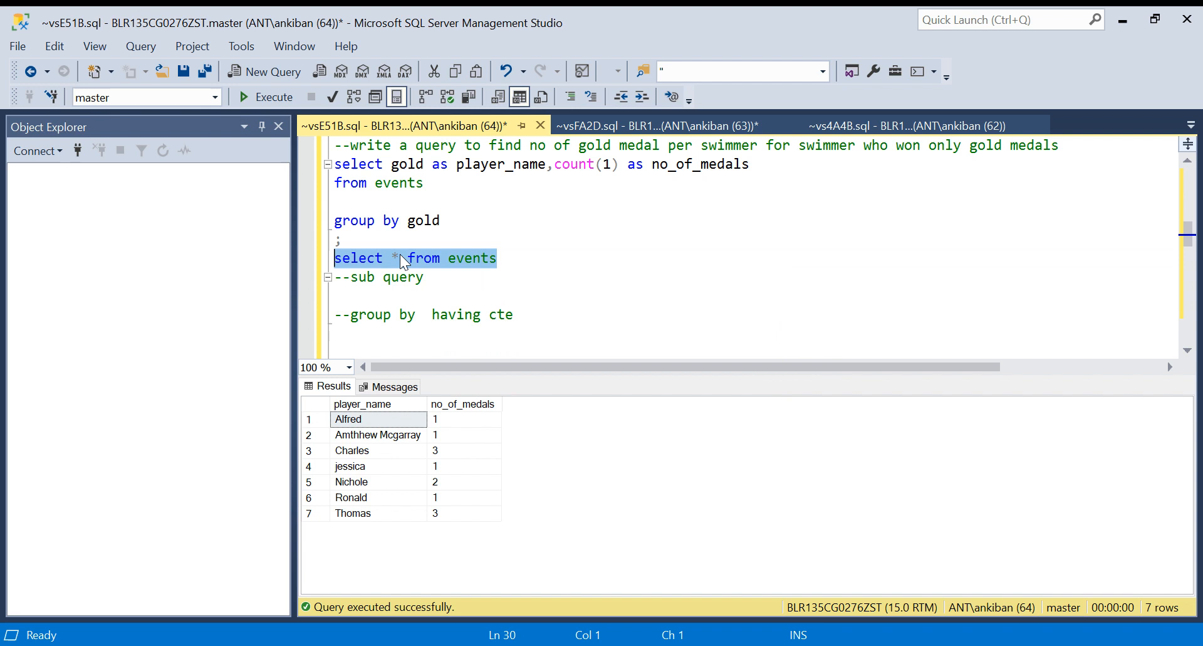
left_click(271, 97)
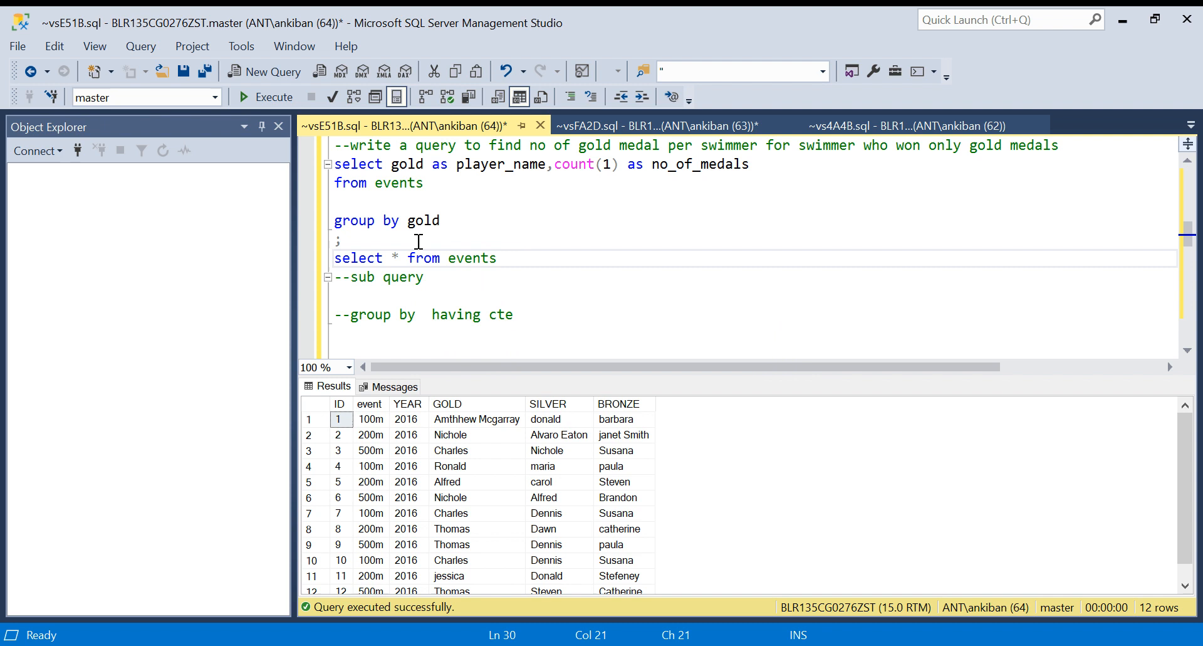
mouse_move(535, 456)
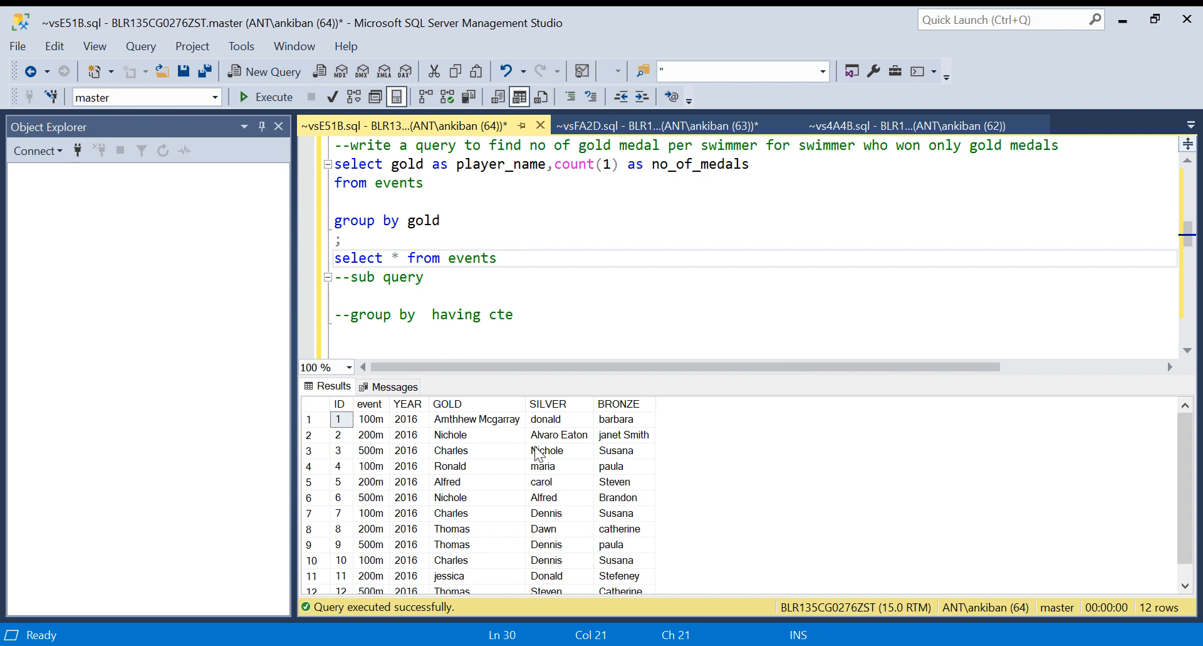
mouse_move(569, 423)
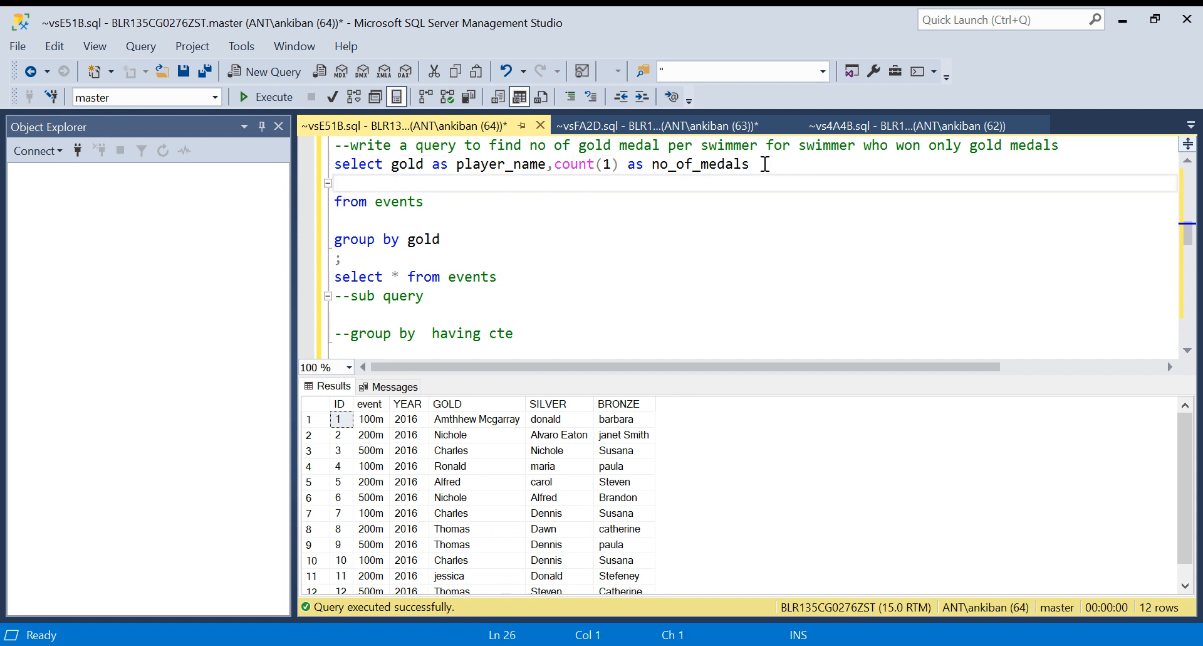
- Add WHERE gold NOT IN (select silver from events union all select bronze from events)
type("where")
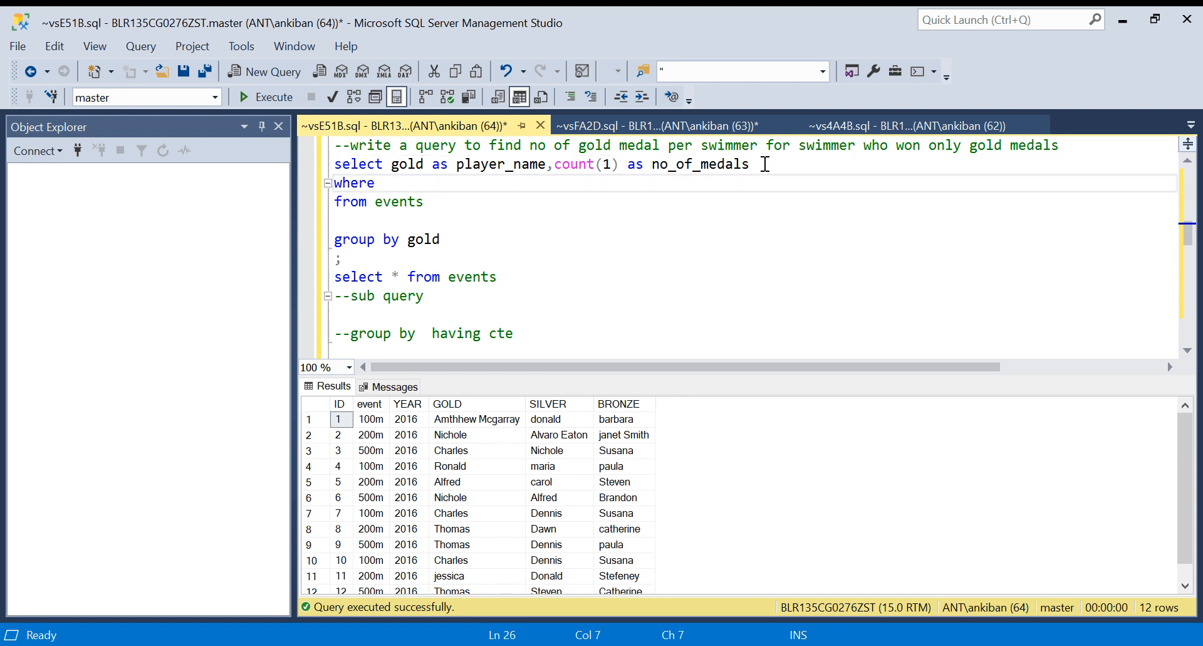
type("gold")
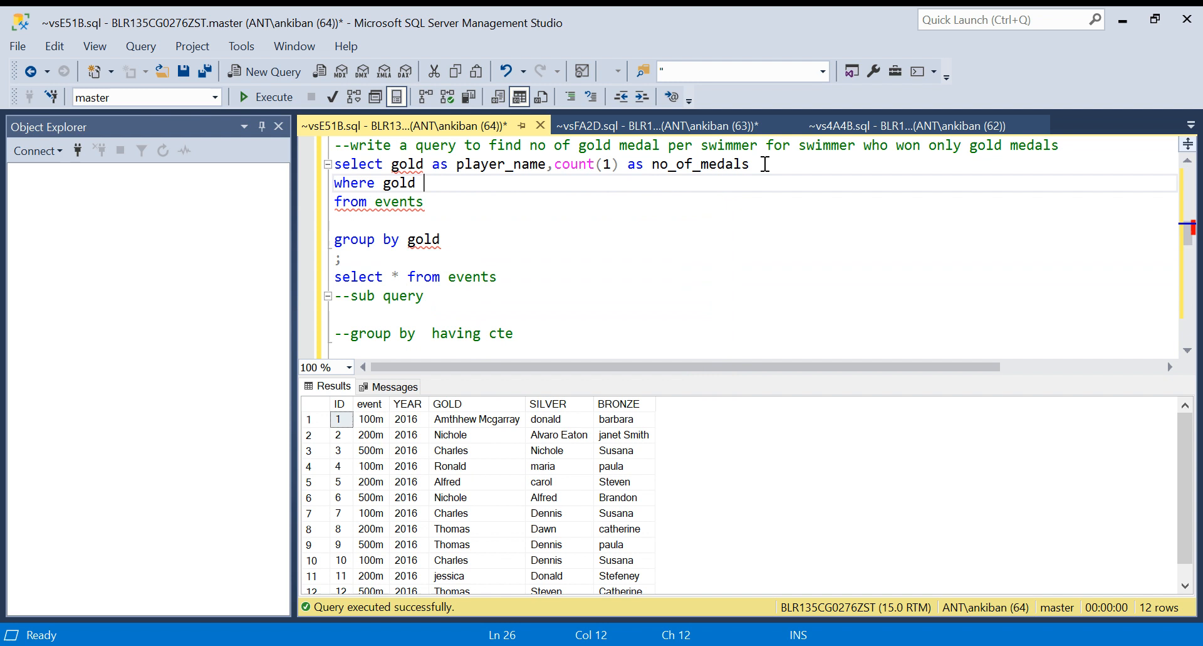
type("nt")
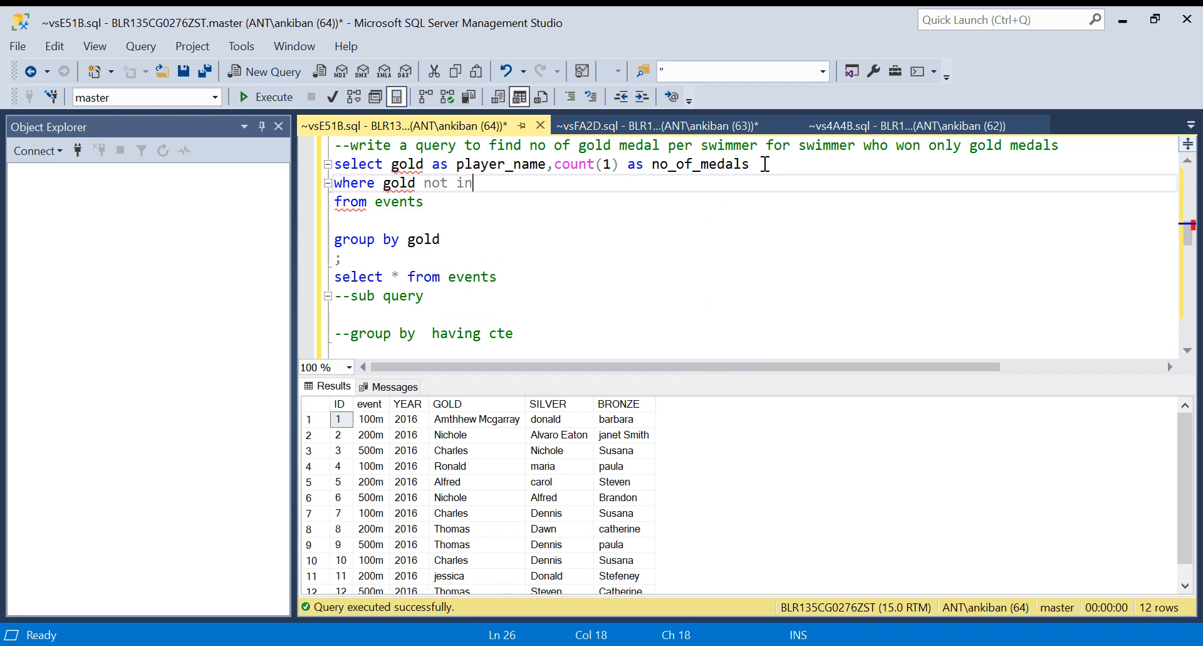
type("()")
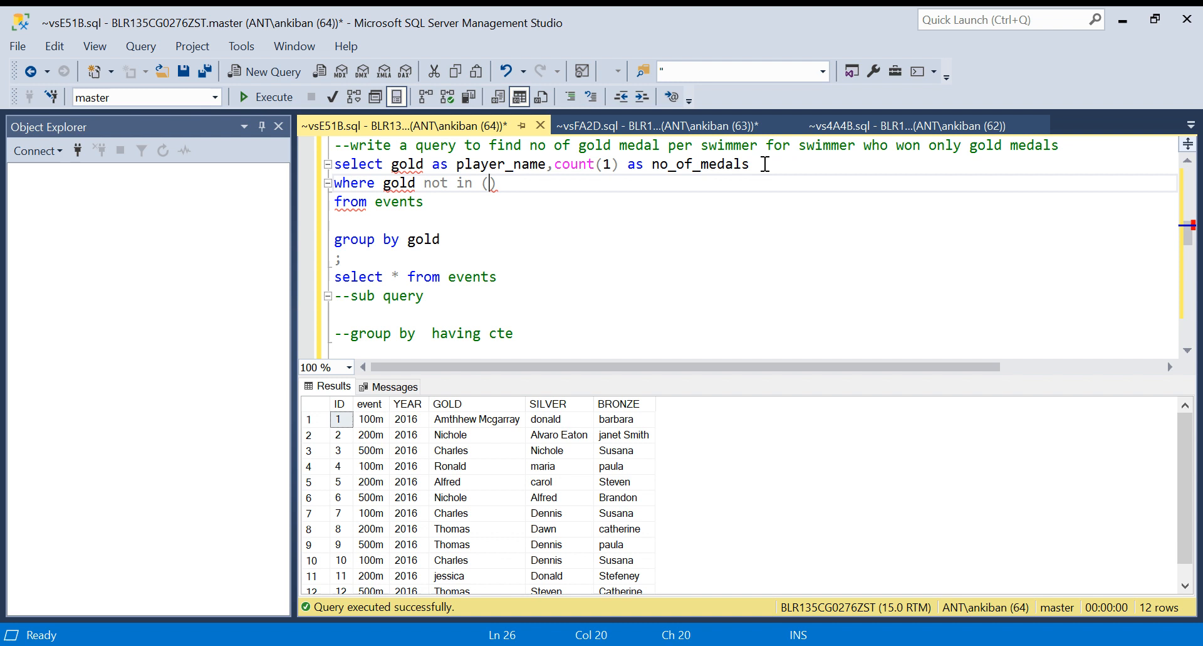
type("select silver from events union all")
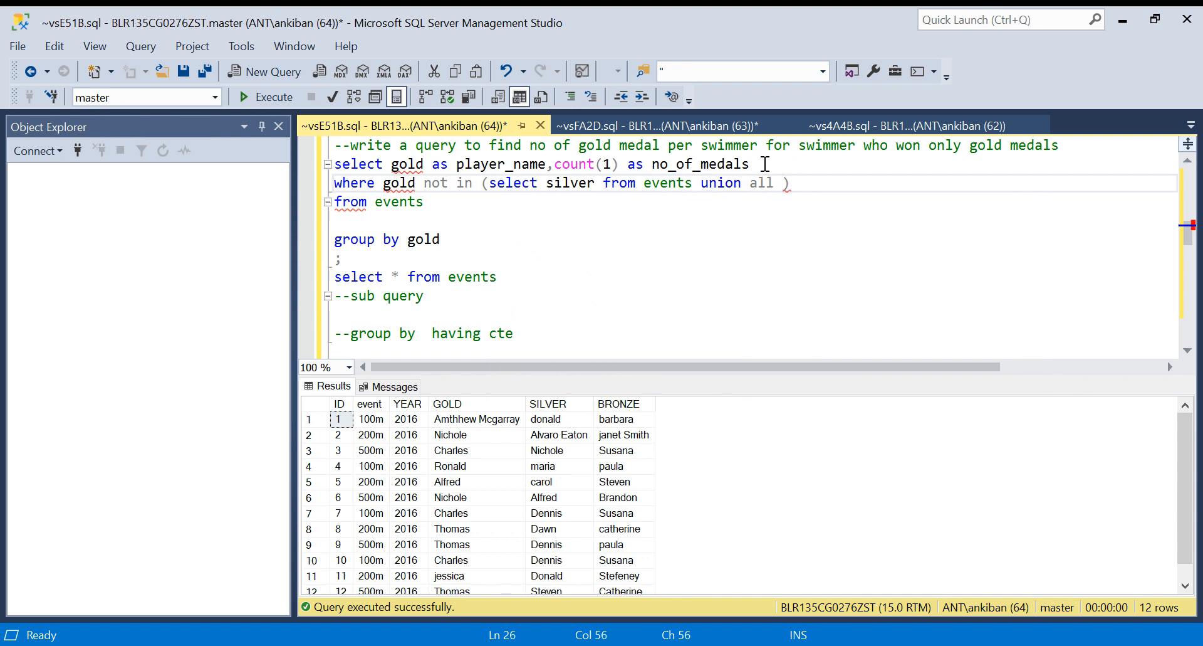
type("select")
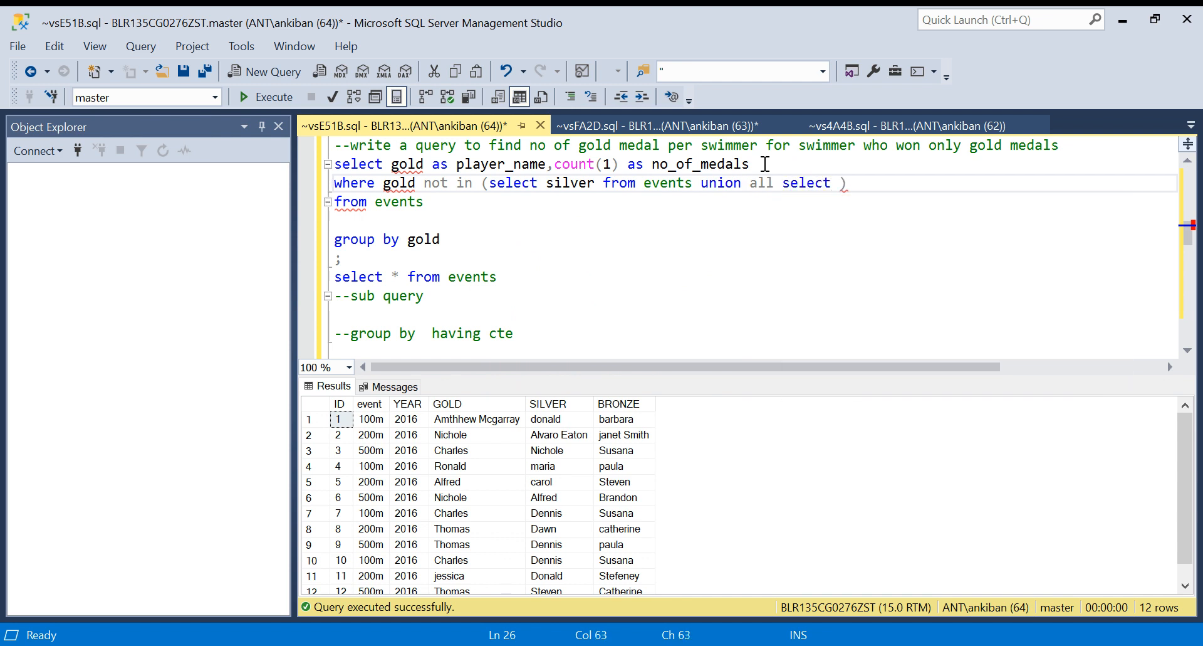
mouse_move(718, 202)
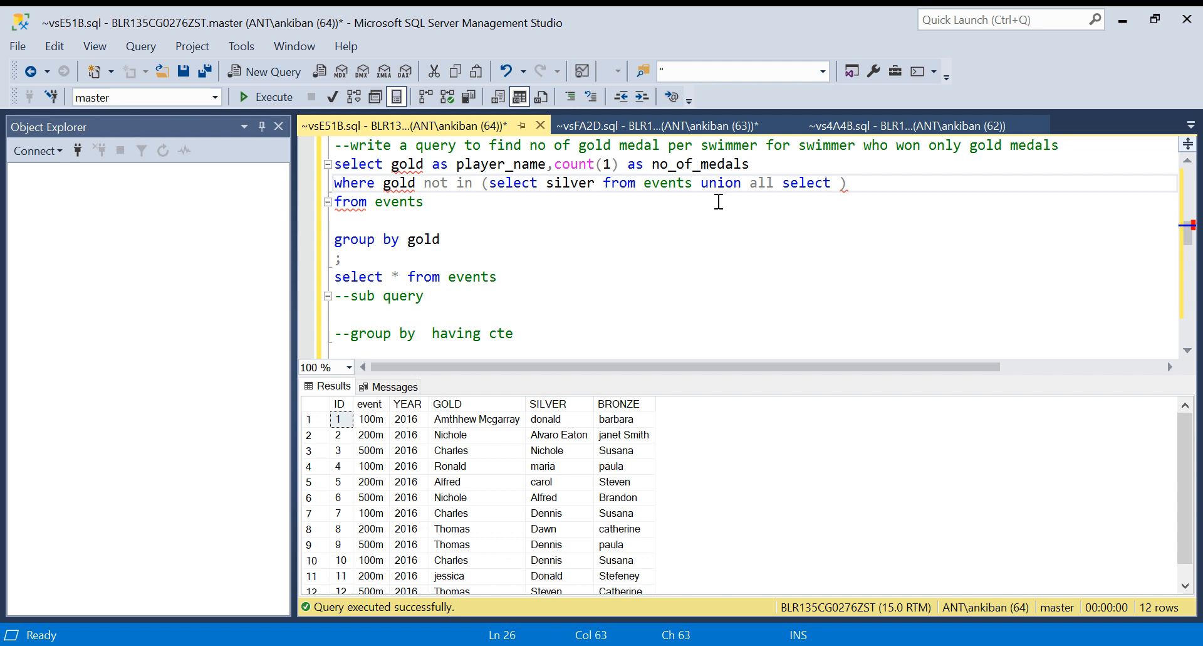
type("bron")
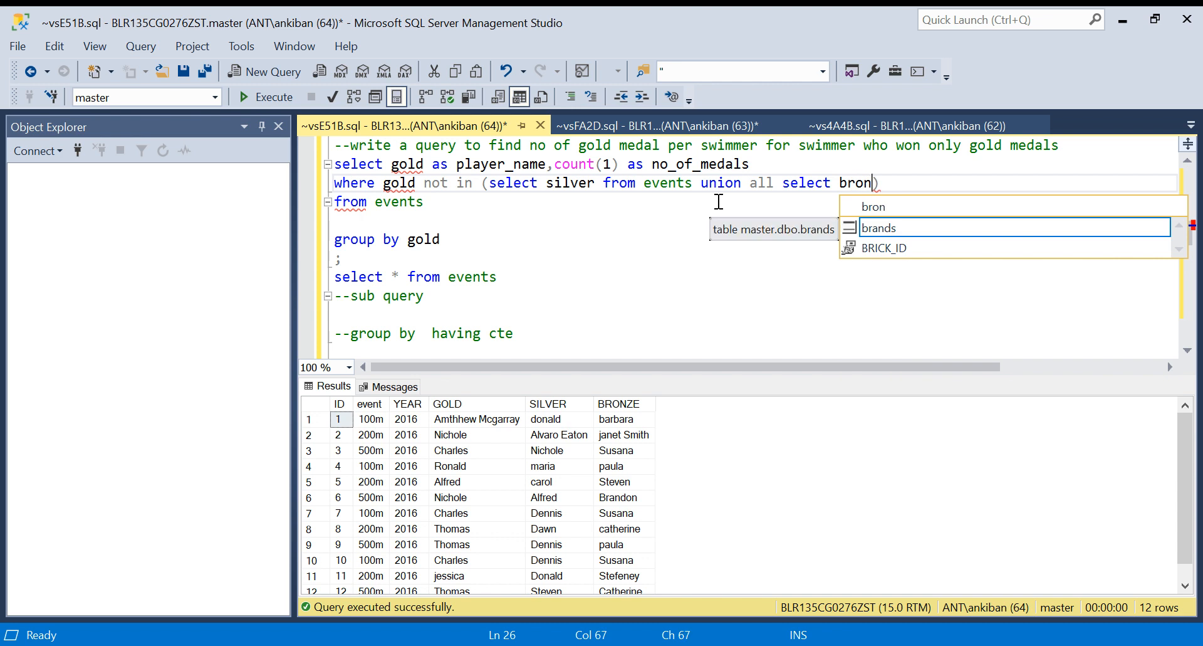
type("ze from events")
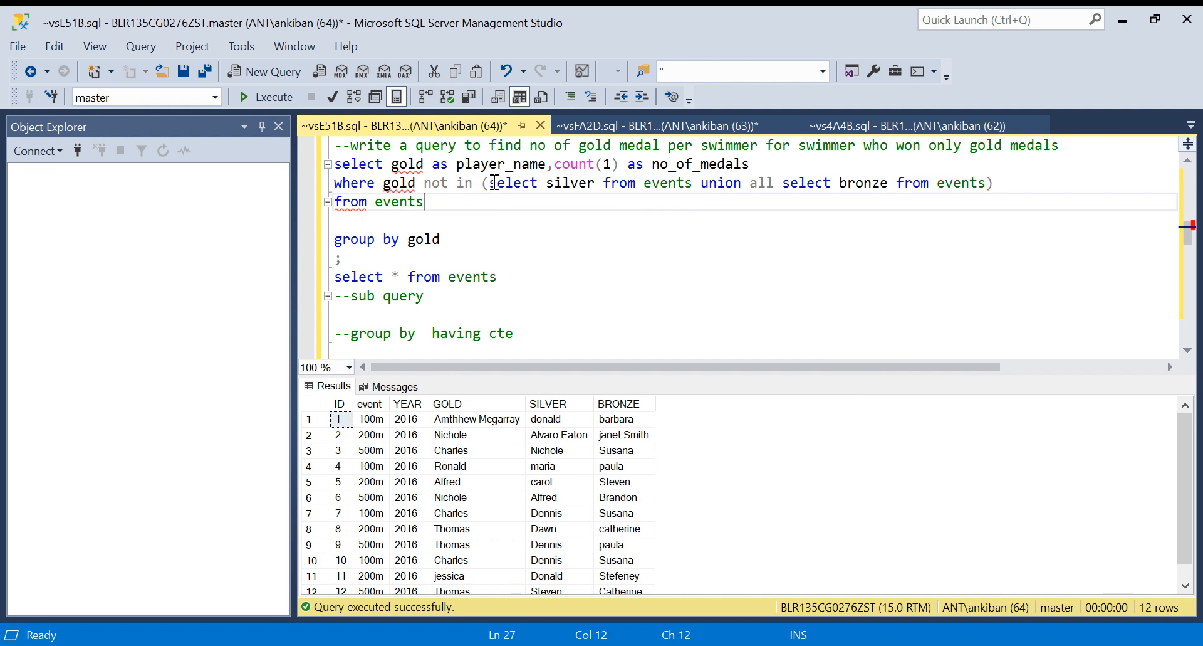
left_click_drag(488, 183, 993, 183)
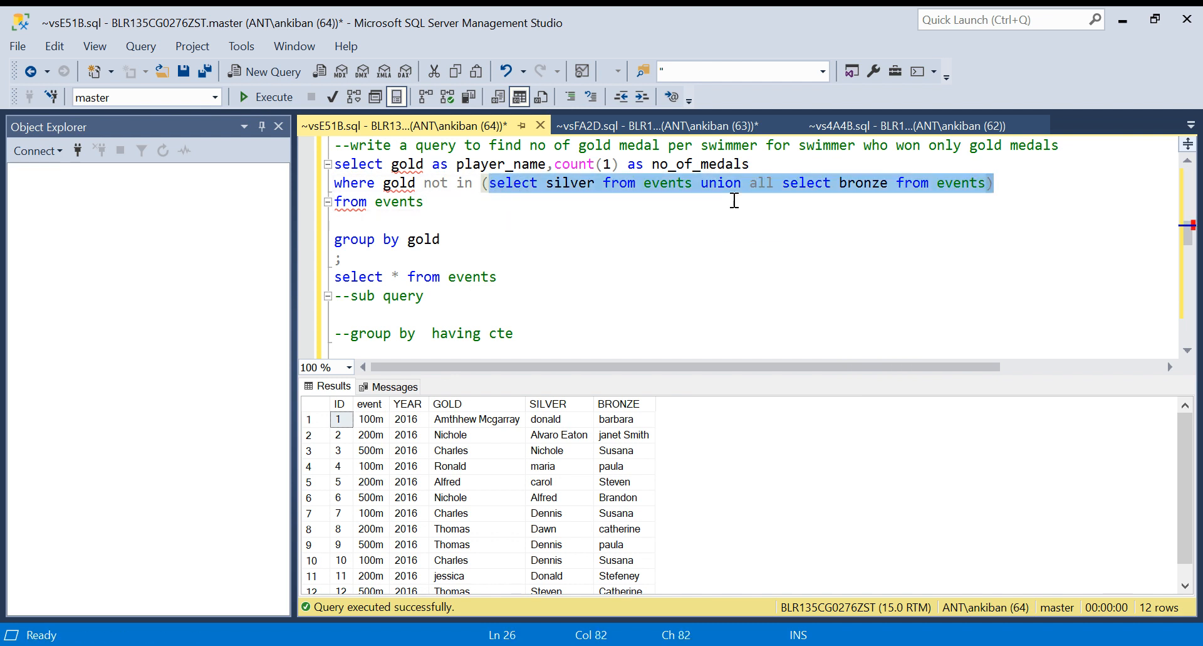
mouse_move(544, 261)
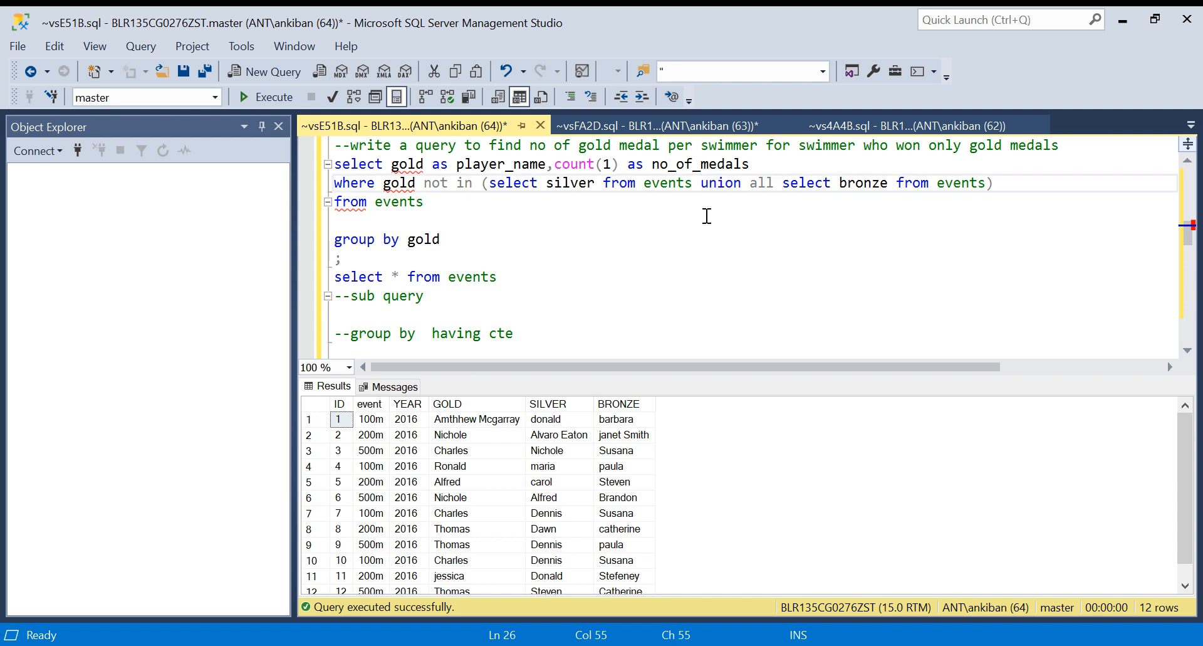
left_click(772, 183)
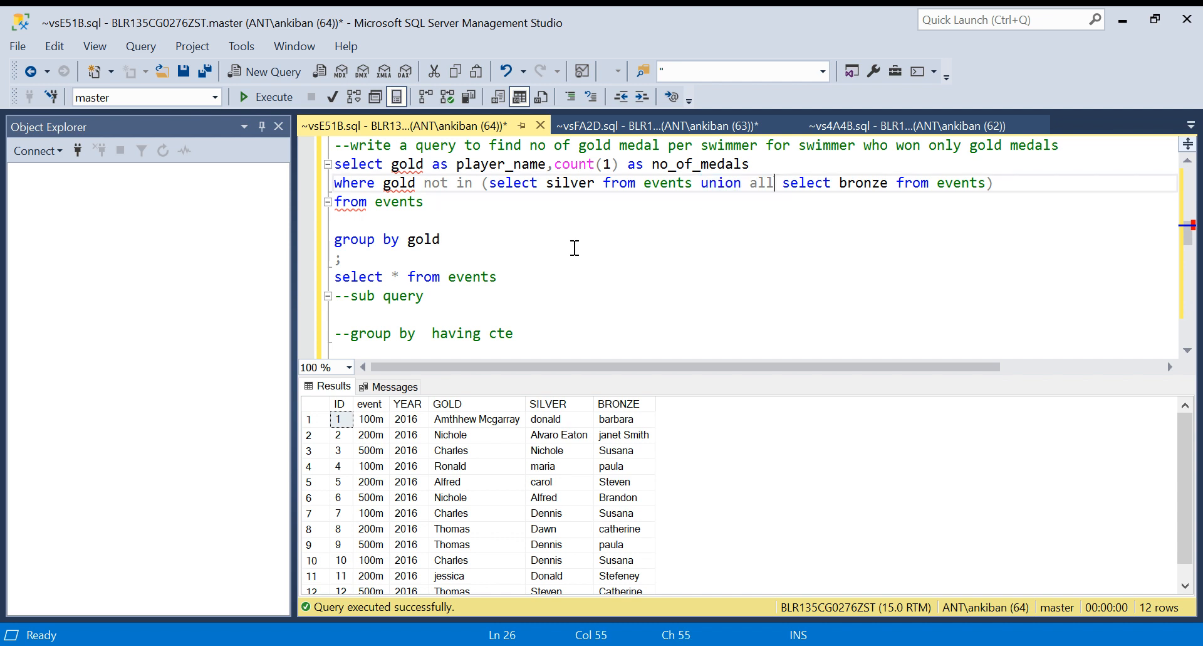
mouse_move(436, 202)
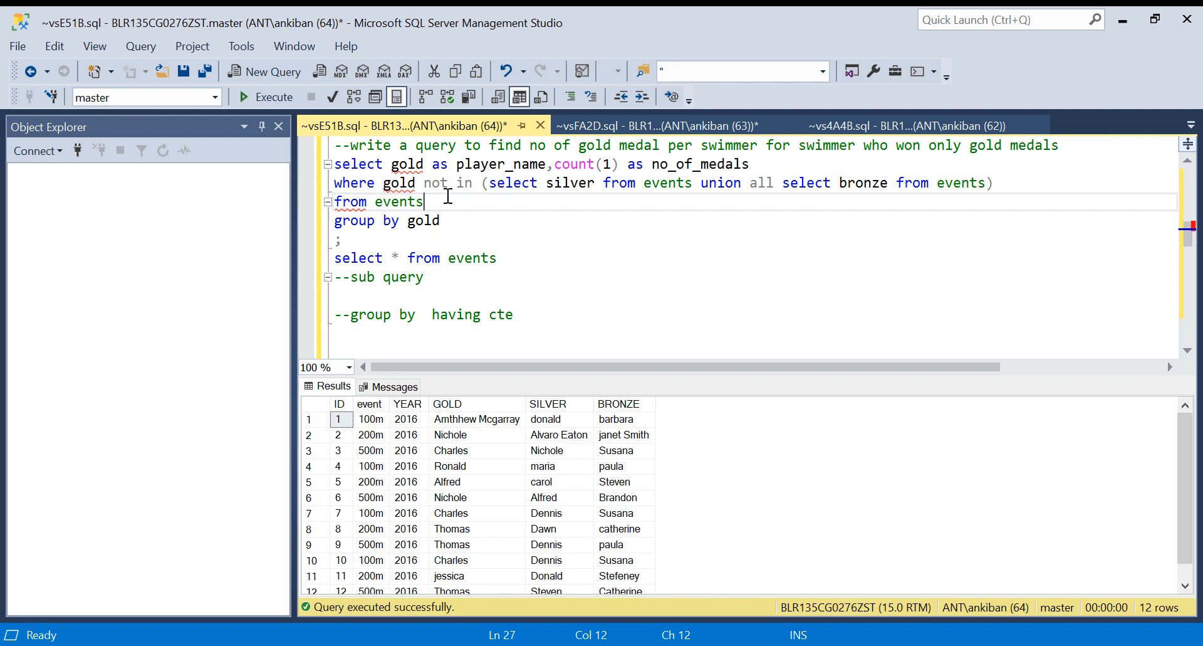
mouse_move(475, 221)
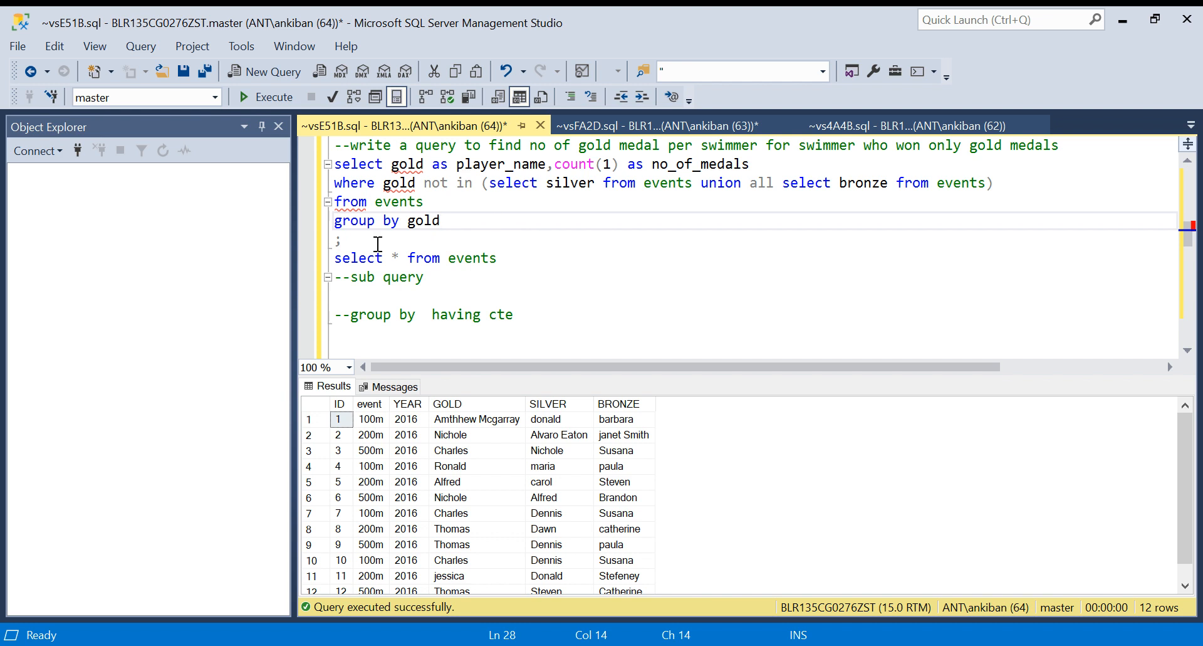
- Run the filtered query, hit a syntax error near 'from', and move the WHERE line below FROM events
left_click_drag(334, 163, 340, 239)
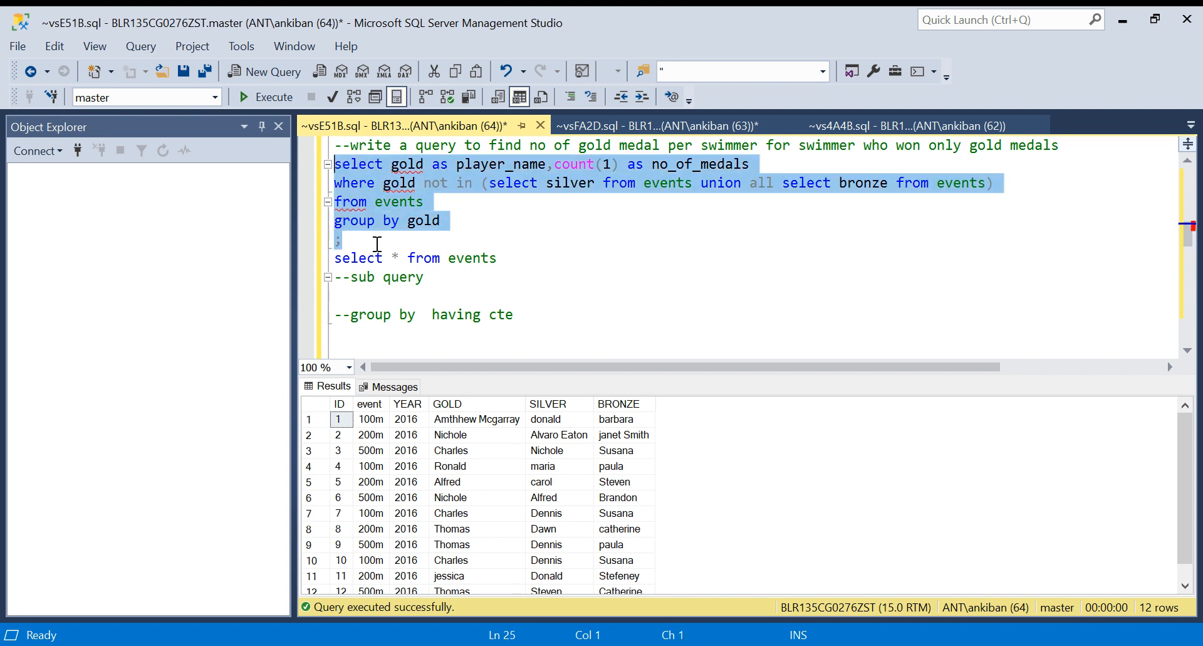
left_click(247, 98)
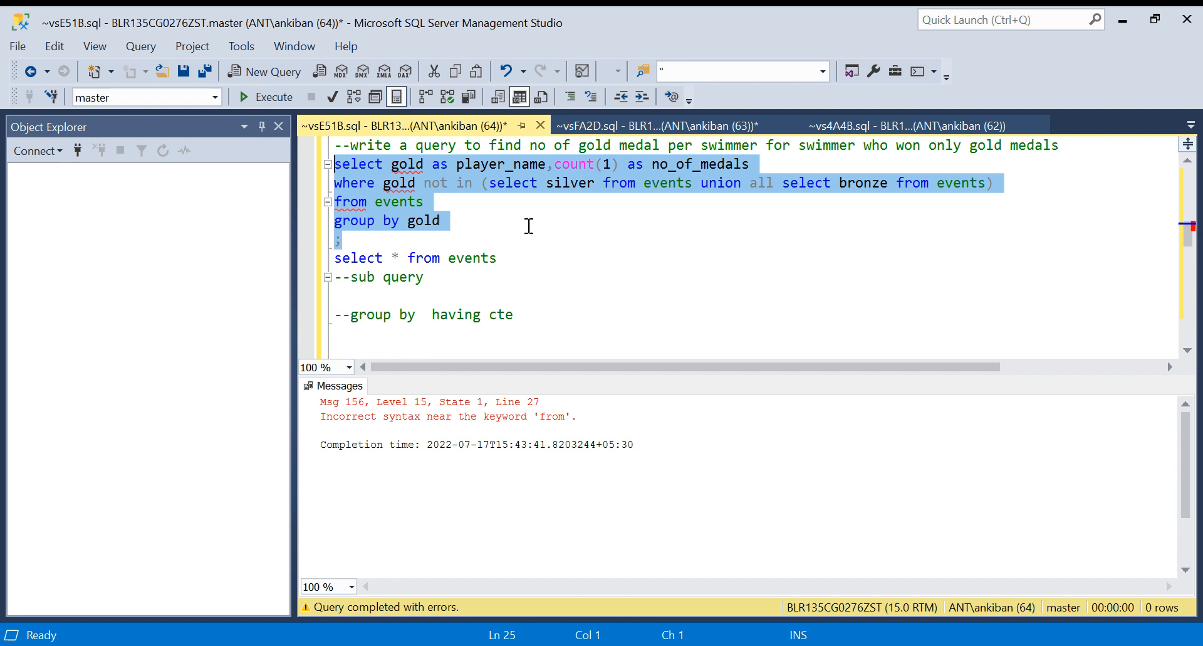
left_click(441, 220)
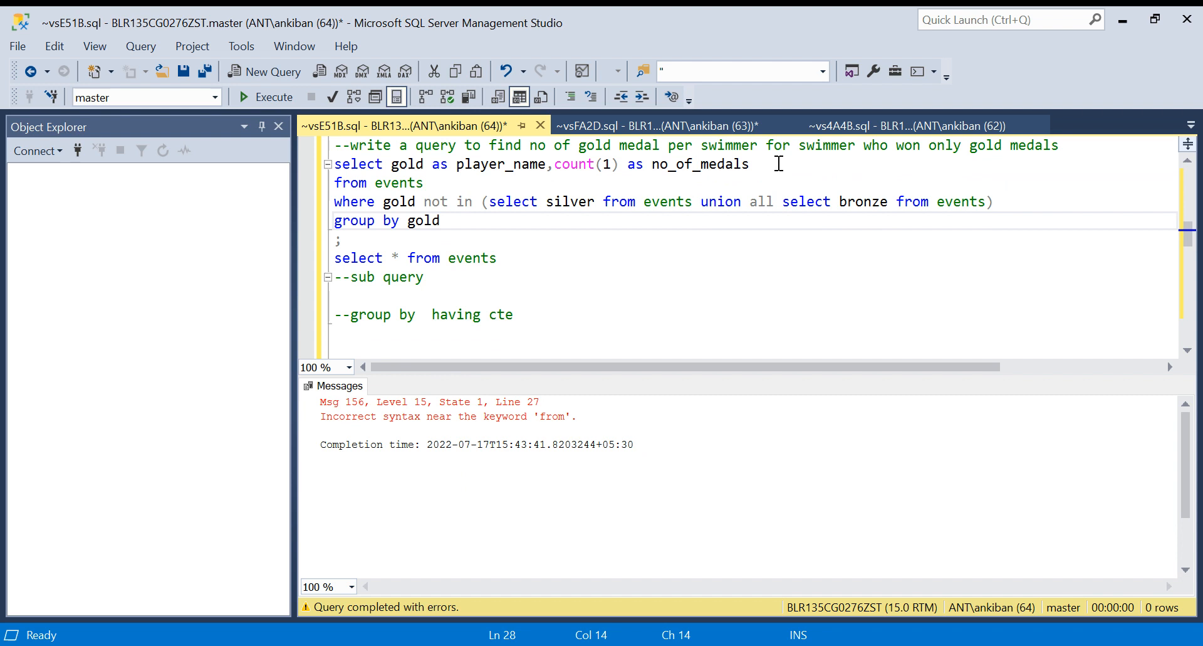
double_click(402, 202)
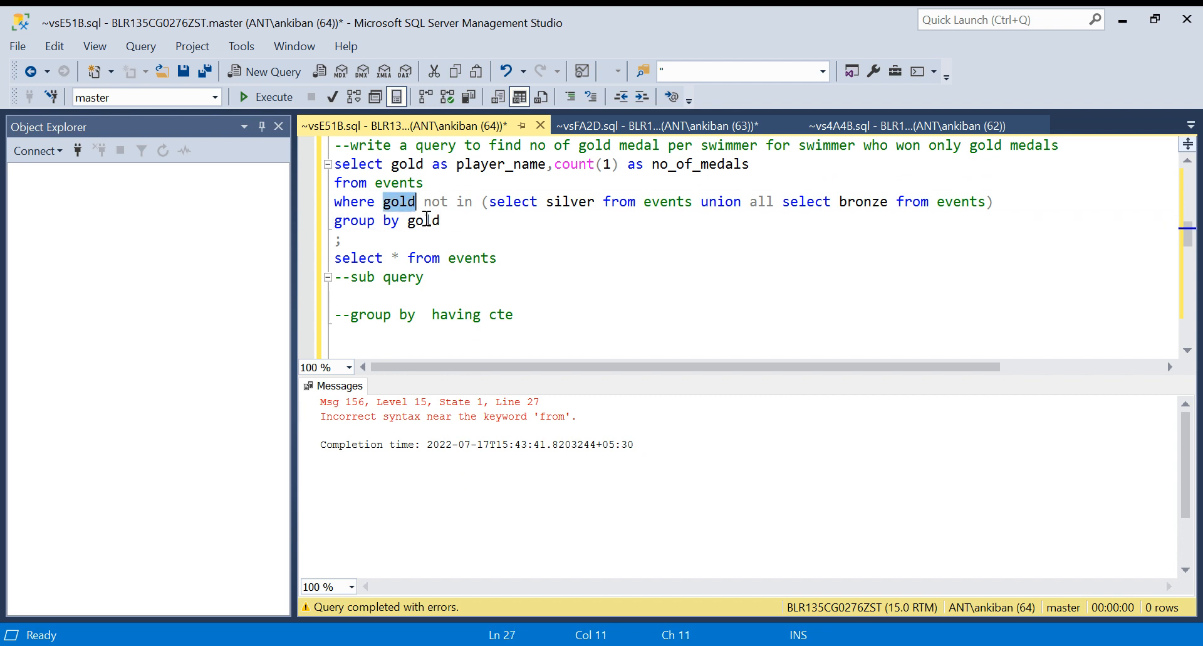
mouse_move(568, 202)
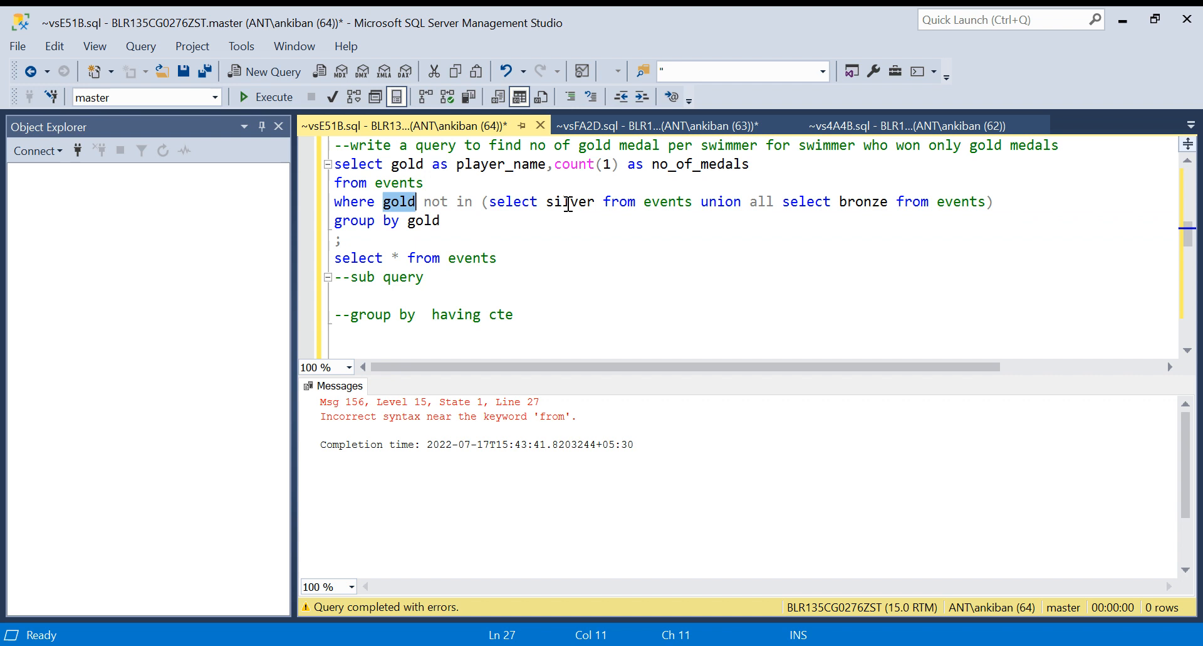
left_click_drag(442, 163, 441, 220)
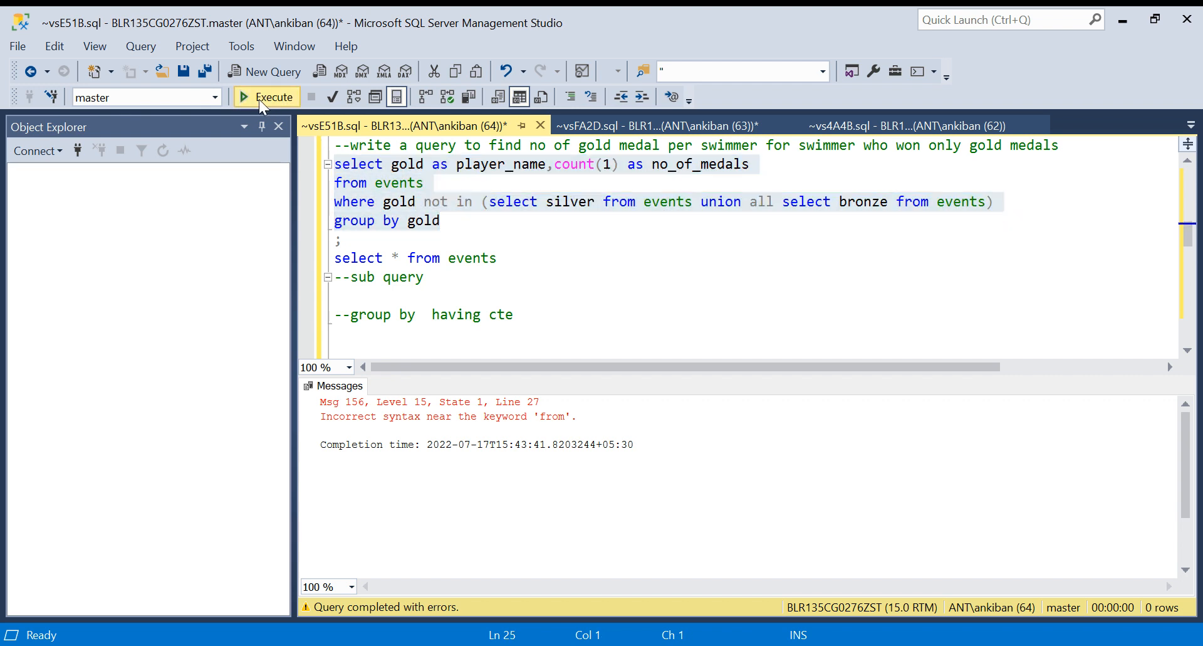
- Run the corrected query listing five gold-only players and compare with the other script
left_click(273, 98)
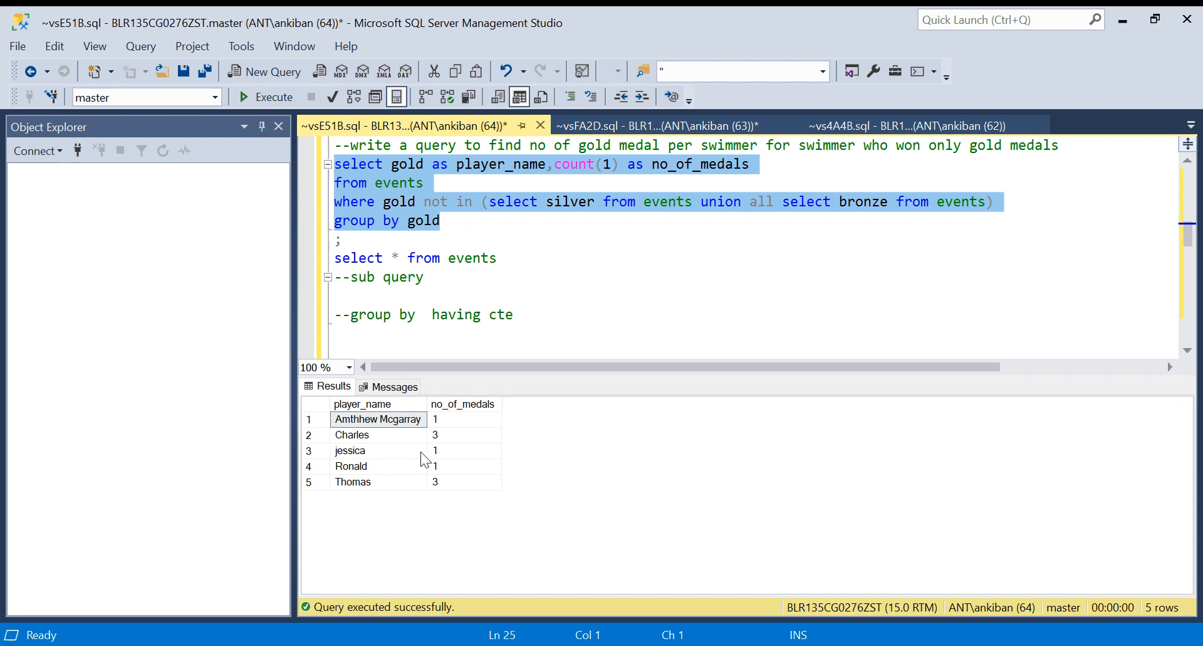
mouse_move(448, 474)
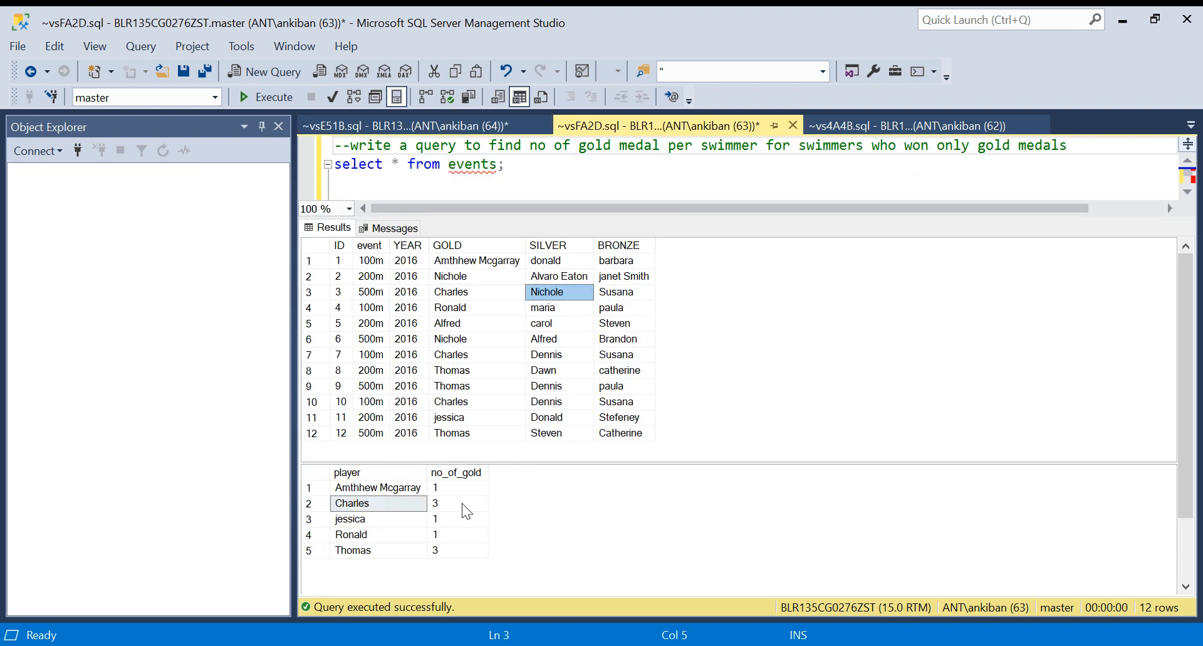
left_click(399, 125)
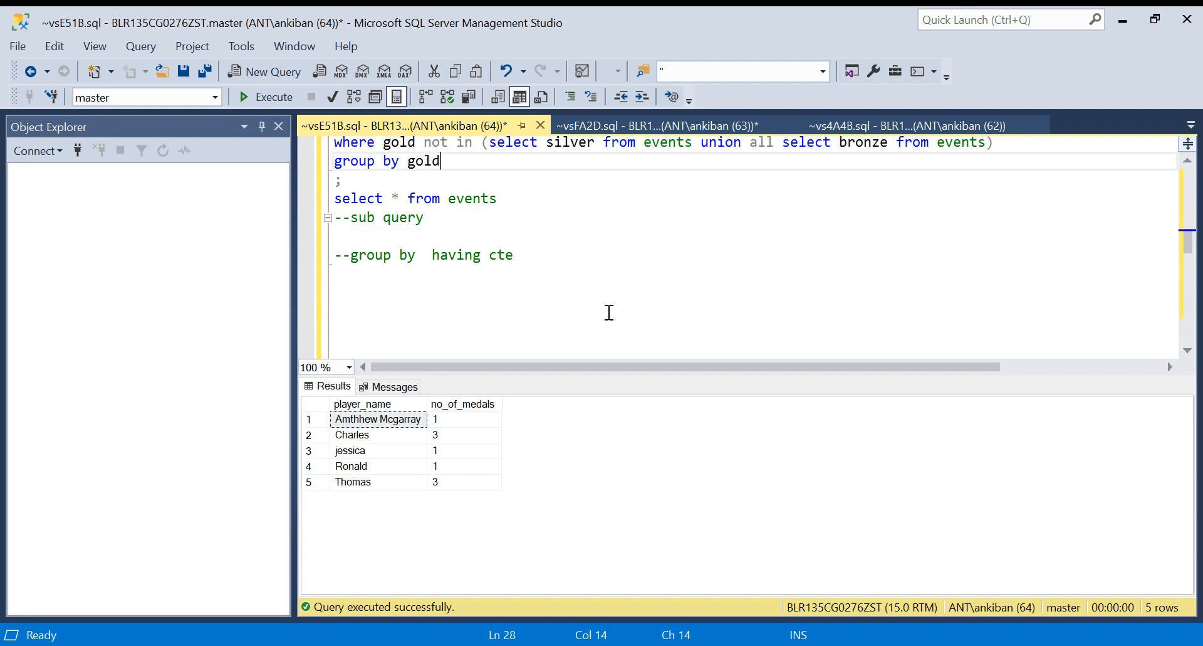
- Write gold, silver and bronze selects from events joined with UNION ALL
left_click(488, 143)
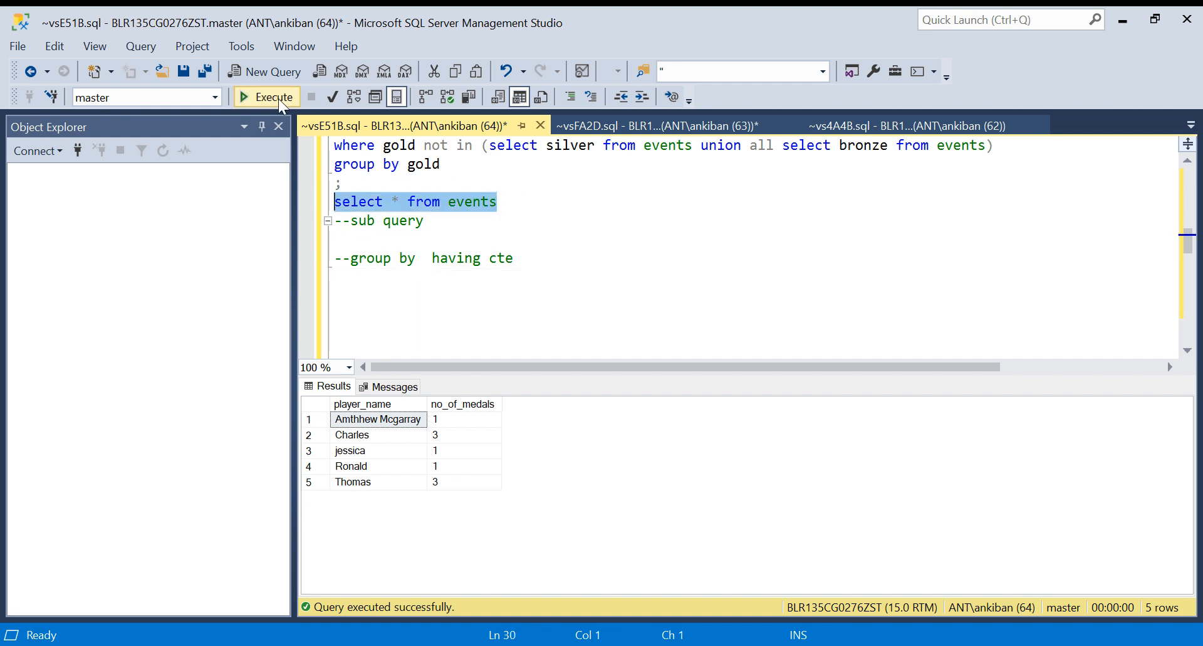
left_click(268, 97)
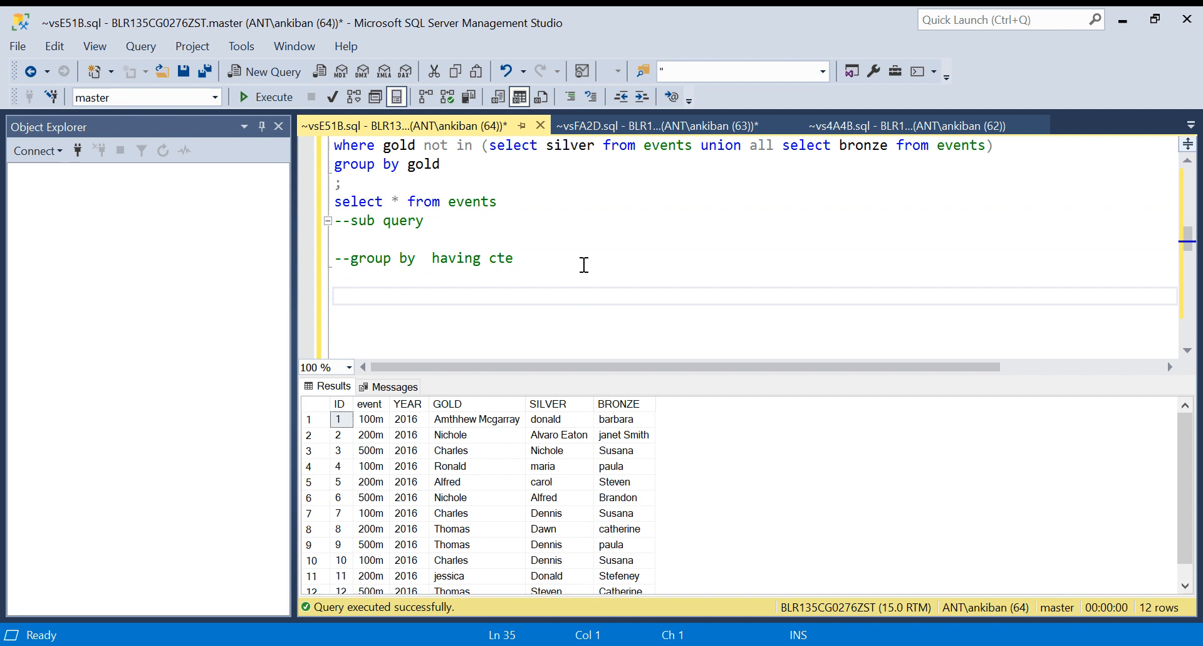
type("select silver from events union all select bronze from events")
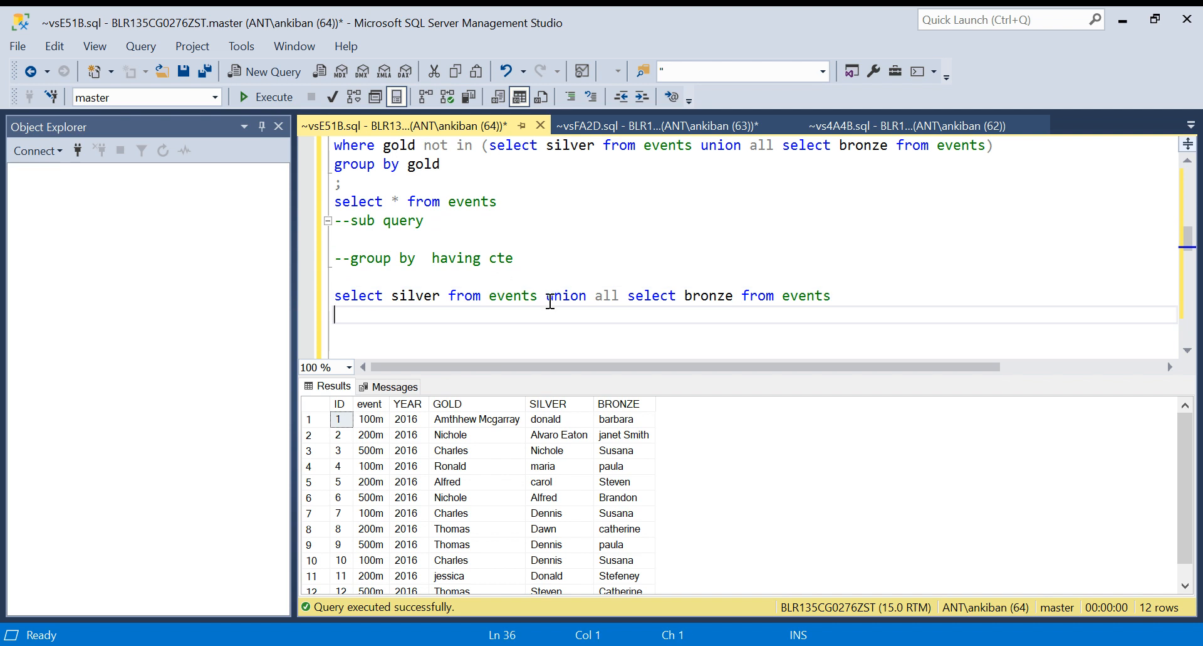
left_click(539, 296)
type("select g from events")
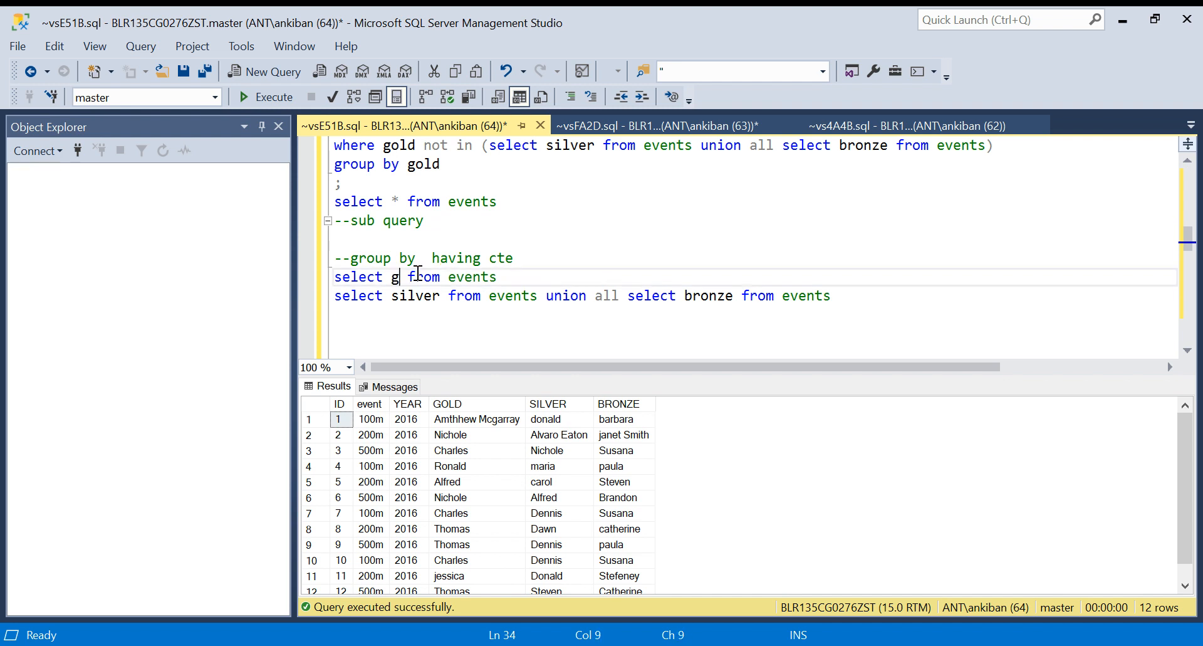
type("old")
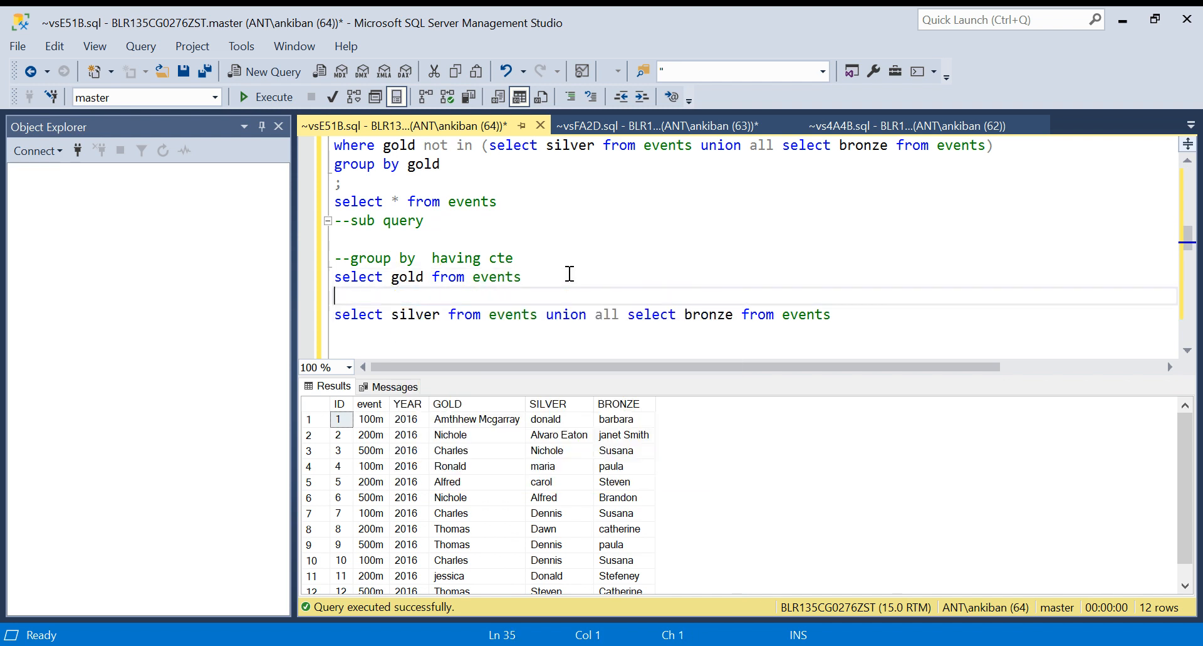
type("union all")
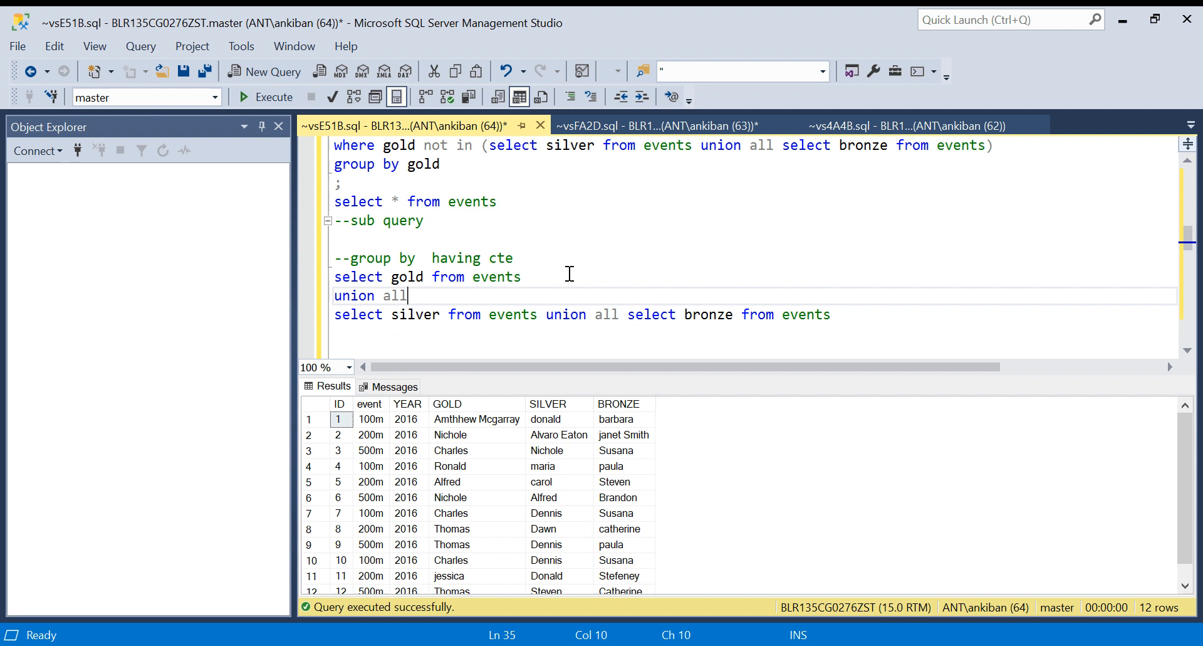
key("Delete")
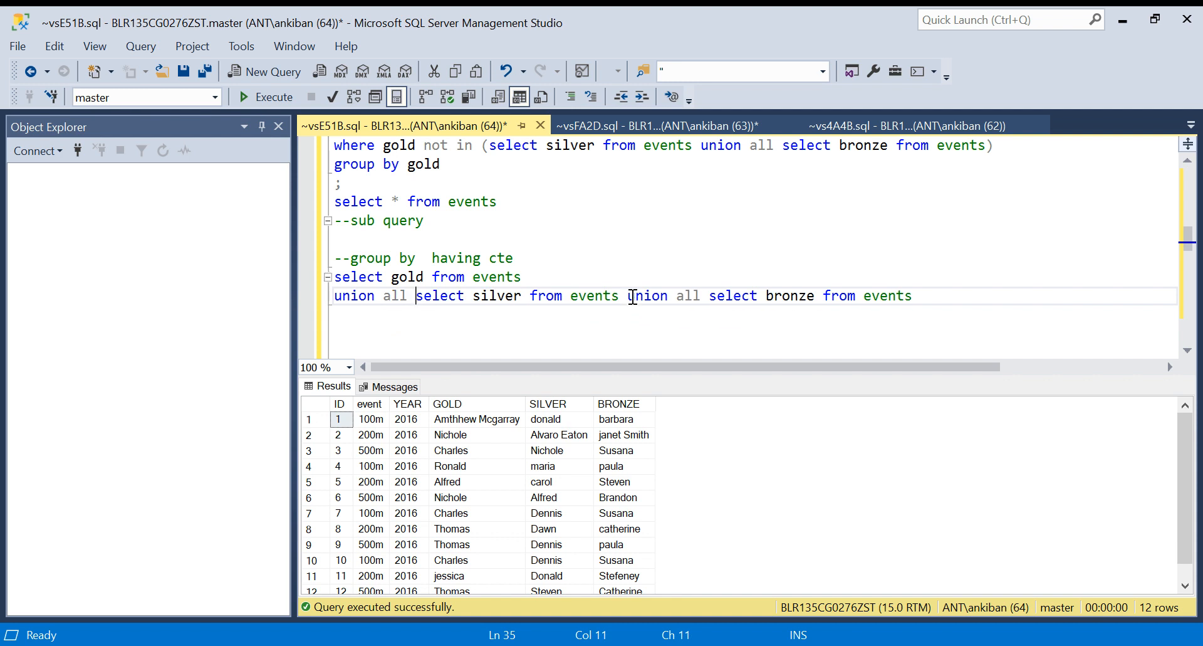
key("Enter")
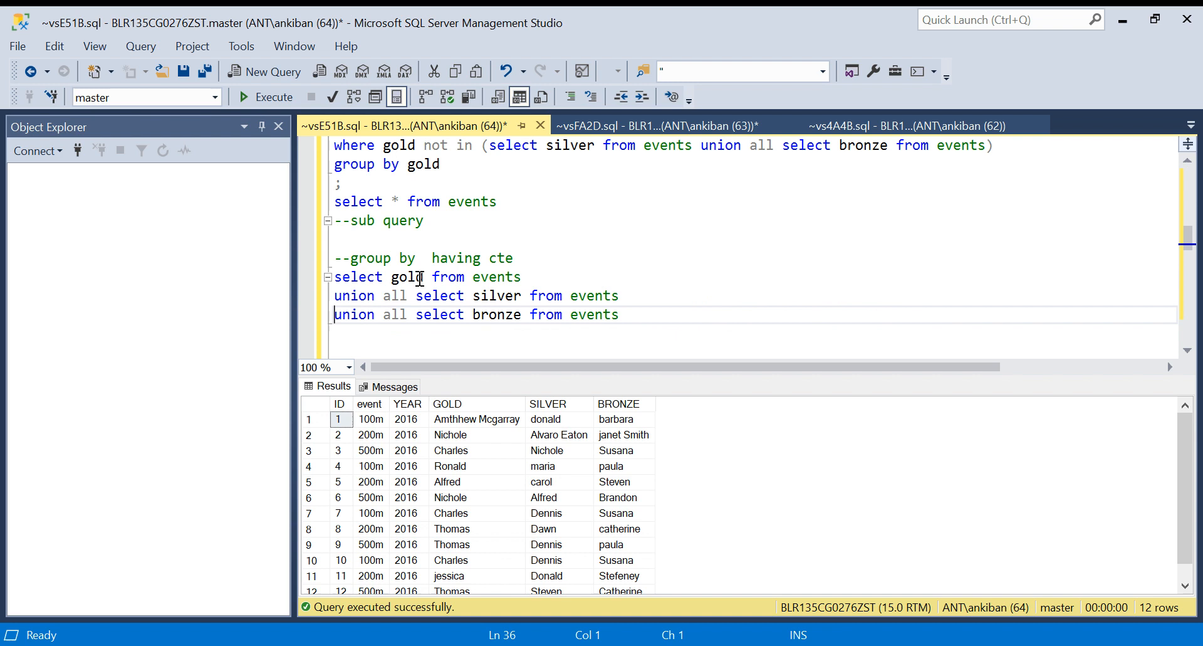
mouse_move(442, 277)
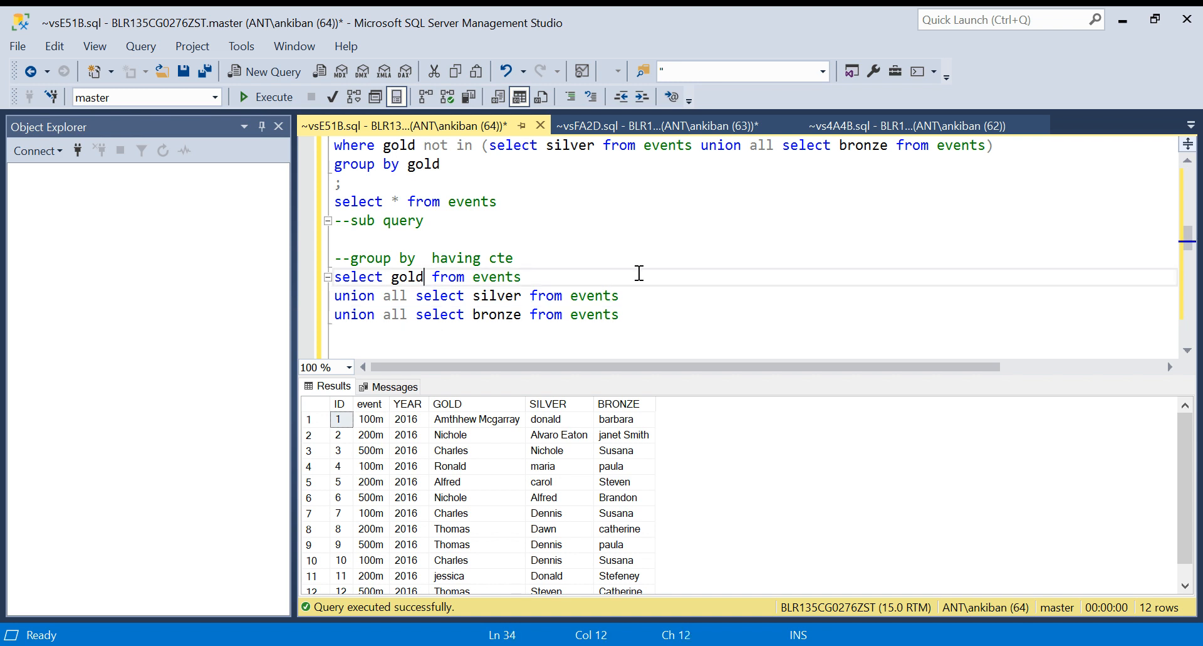
- Label each select with a literal medal_type column: 'gold', 'silver', 'bronze'
type(",'gold' as")
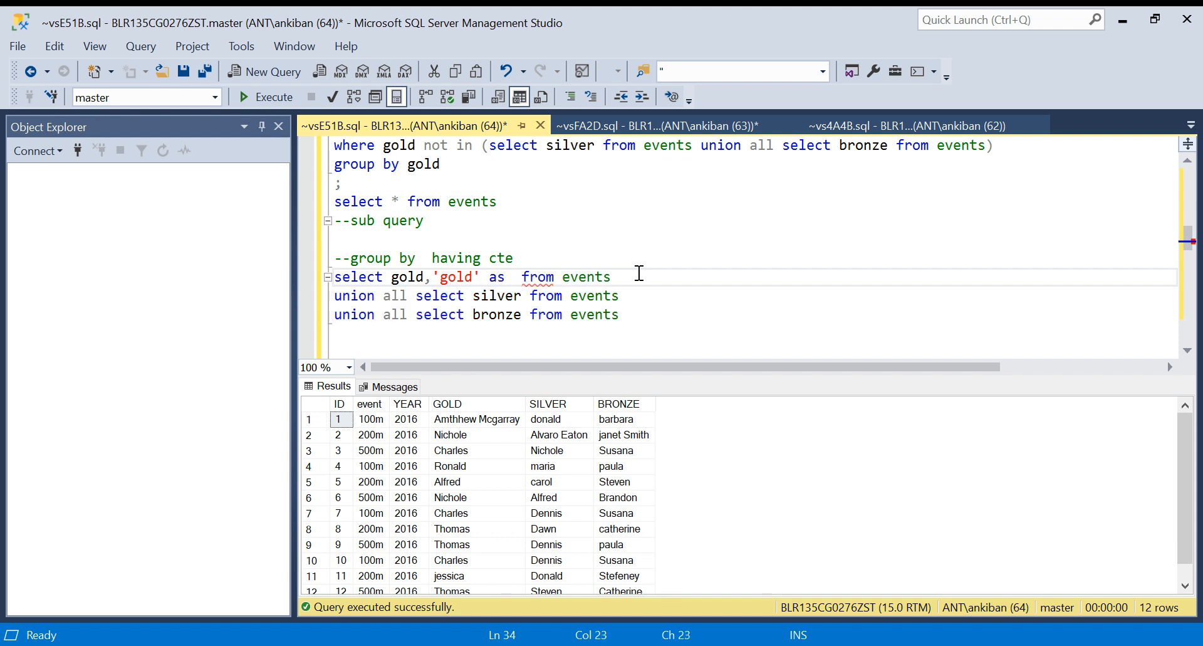
type("medal")
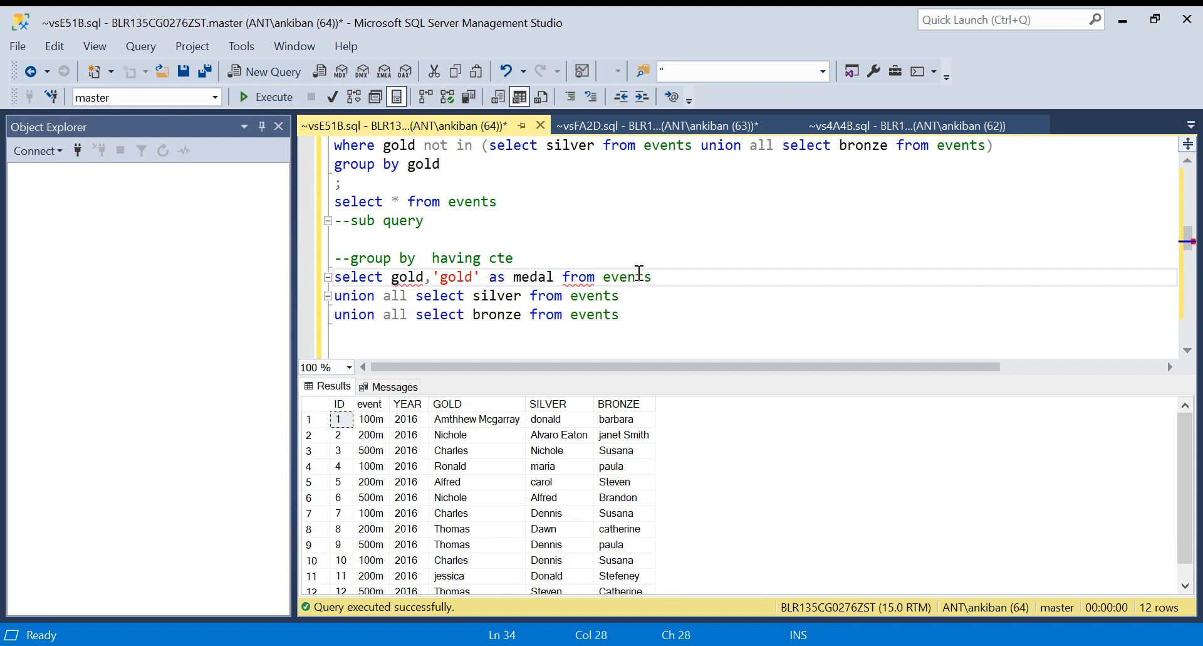
type("_type")
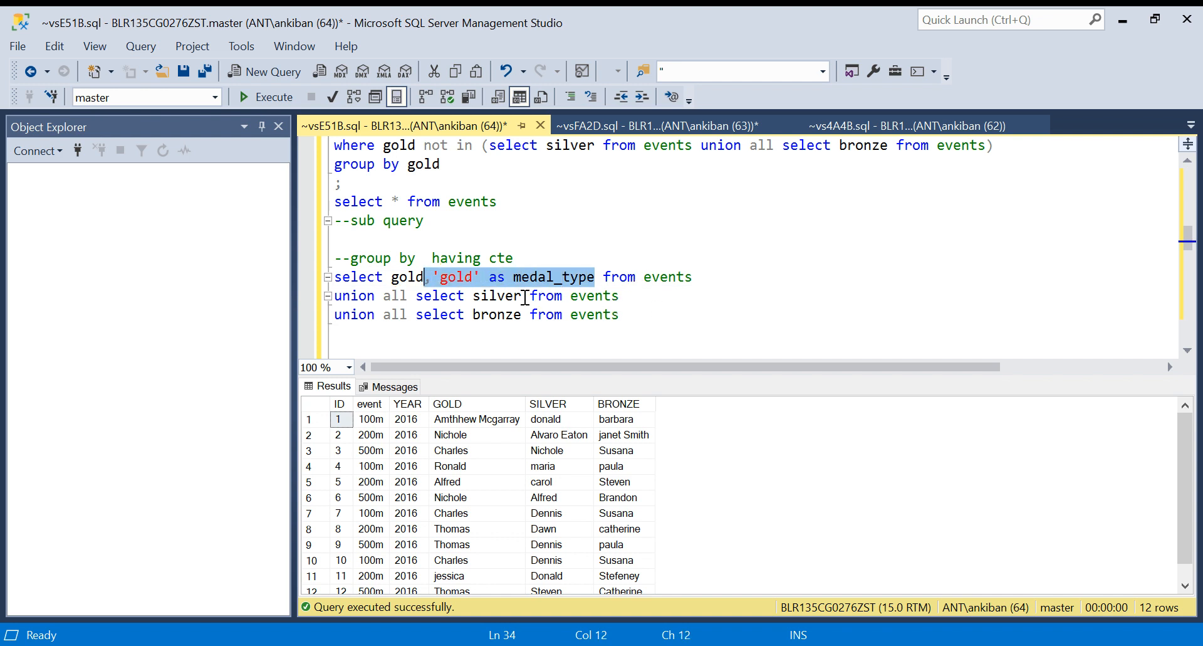
type(",'gold' as medal_type")
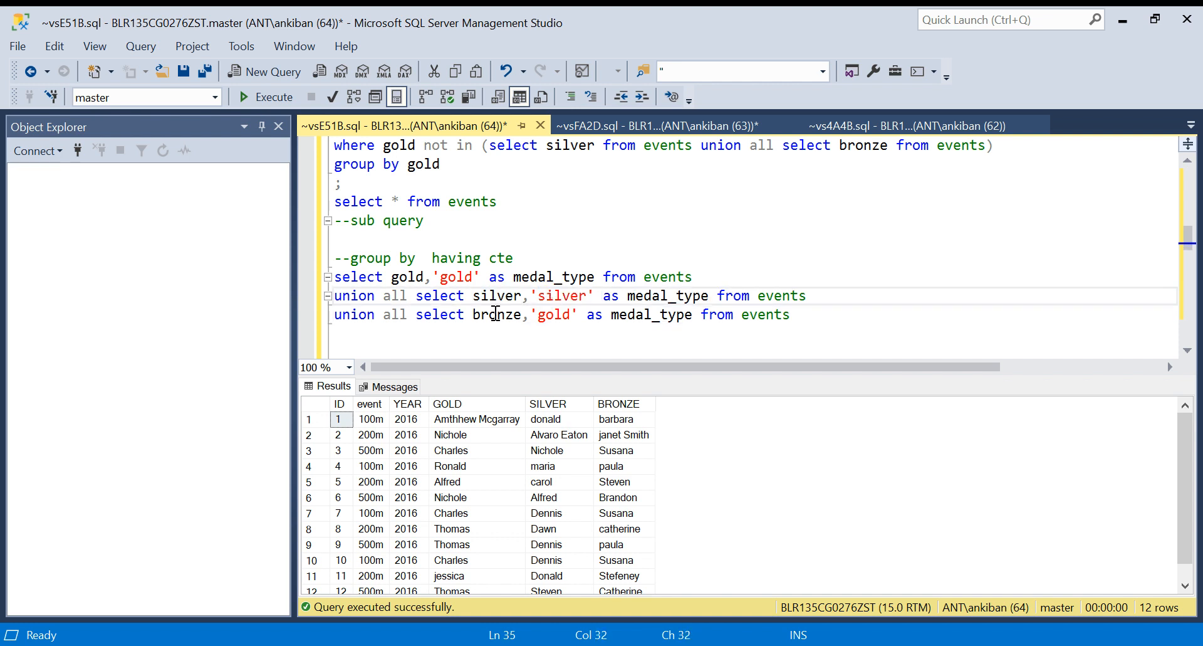
double_click(554, 315)
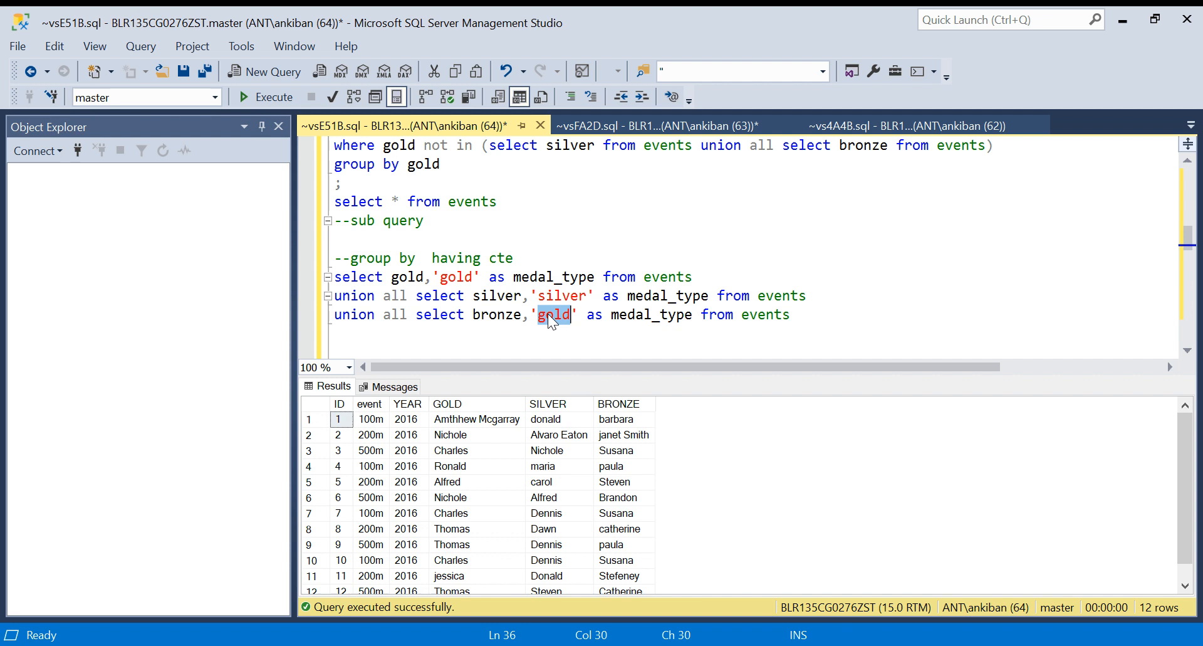
type("bronze")
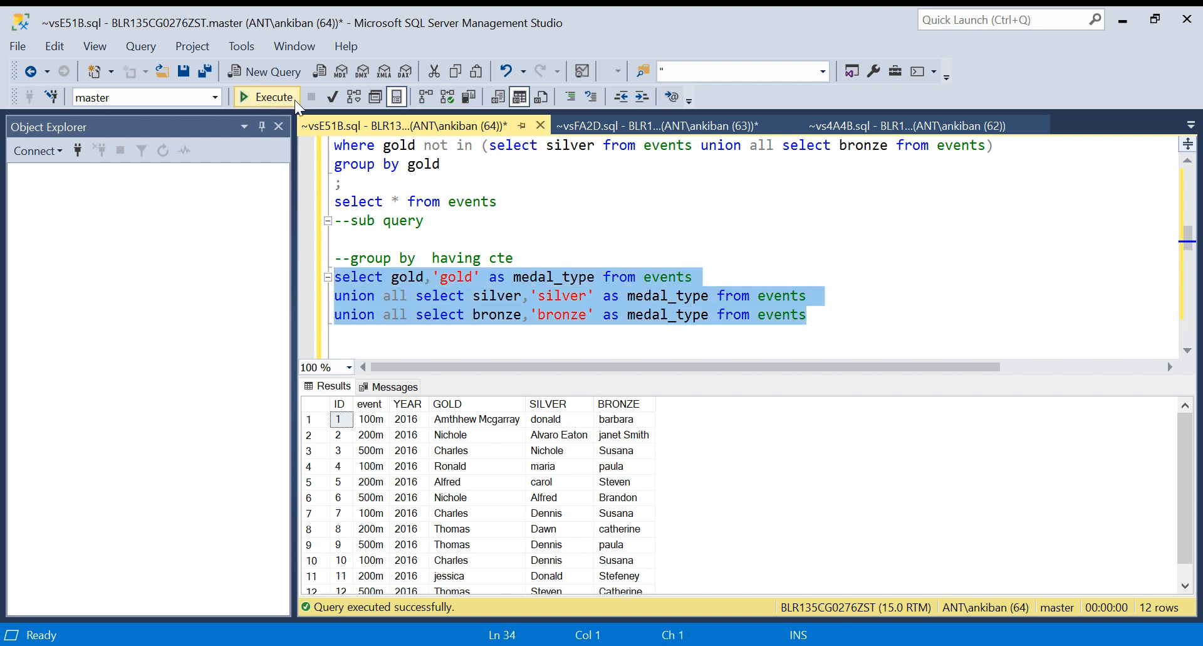
- Run the combined medal query and browse its 36 result rows
left_click(272, 98)
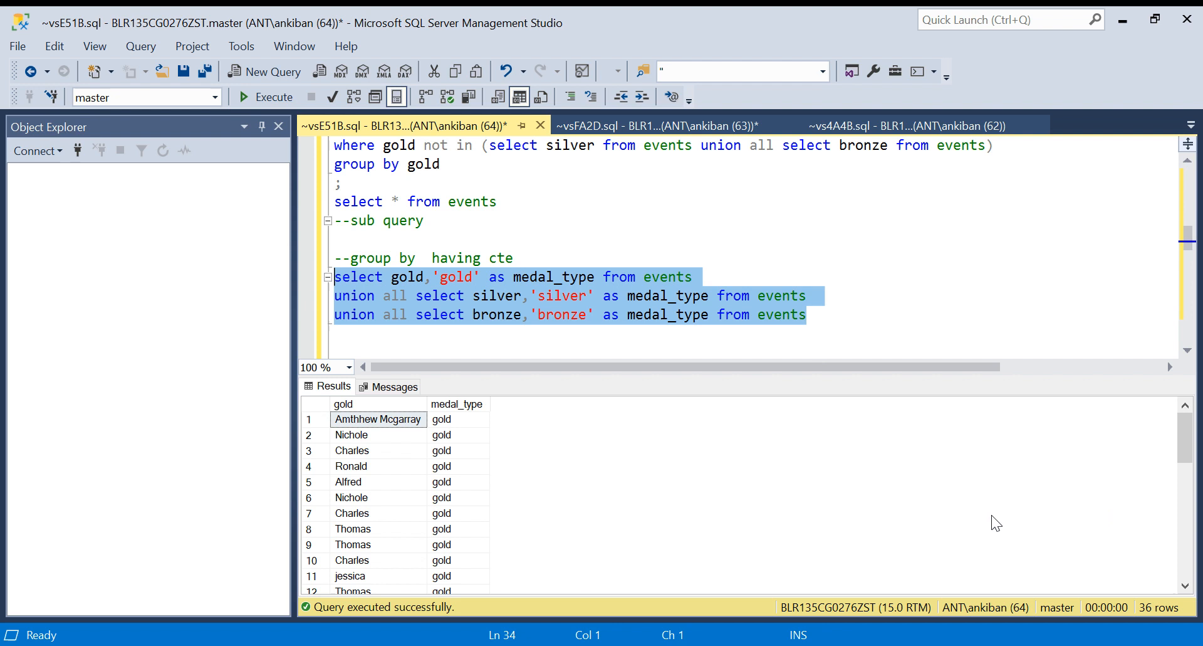
scroll("down", 3)
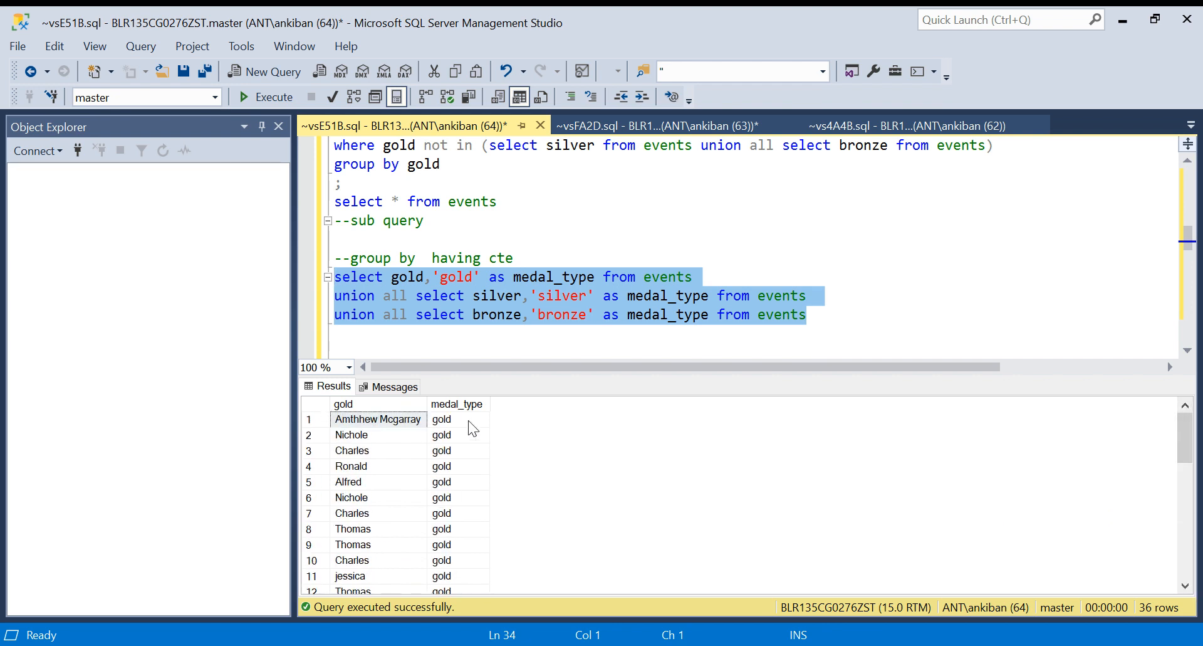
left_click(376, 434)
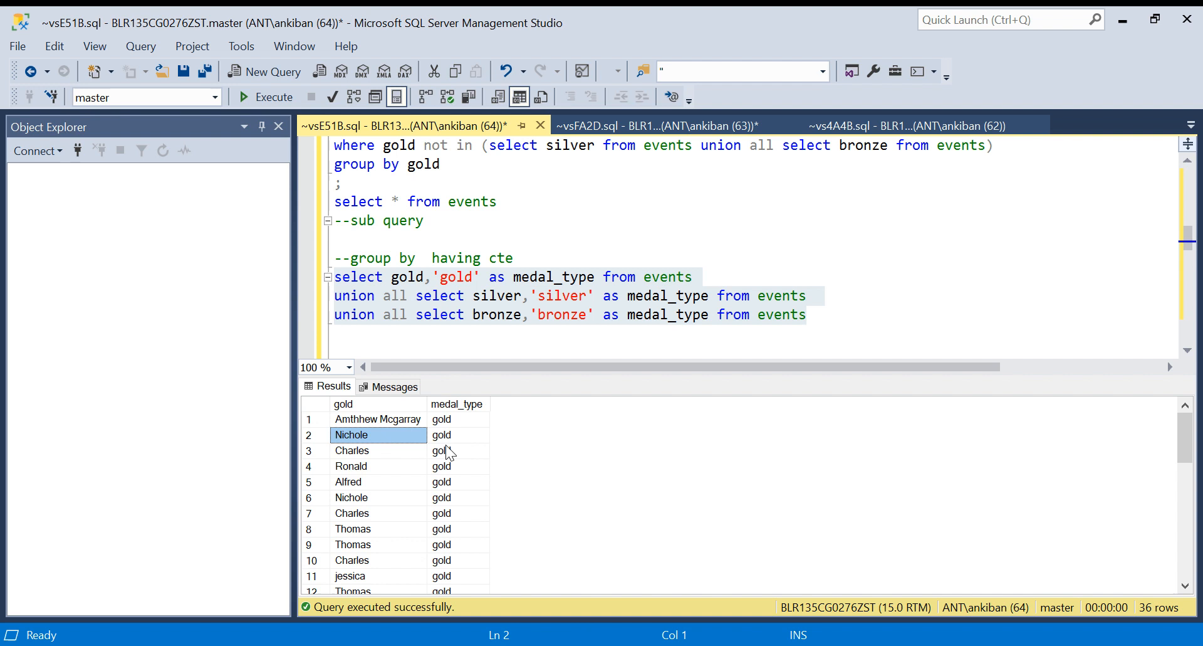
scroll("down", 3)
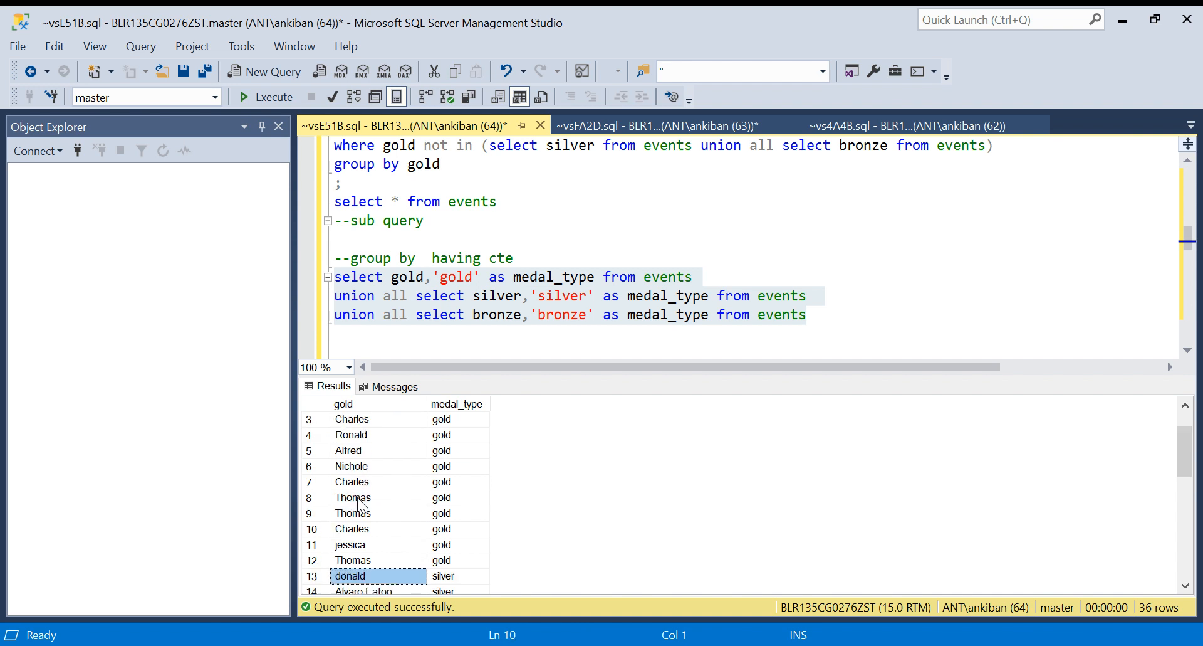
scroll("down", 3)
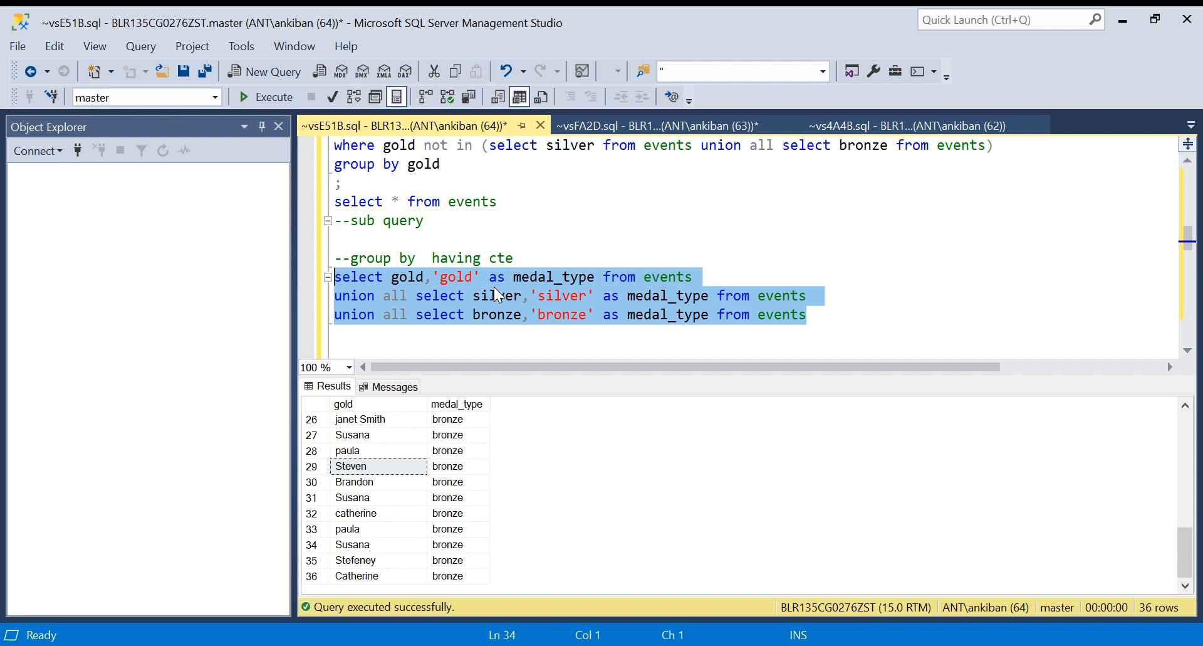
left_click(539, 257)
type(";")
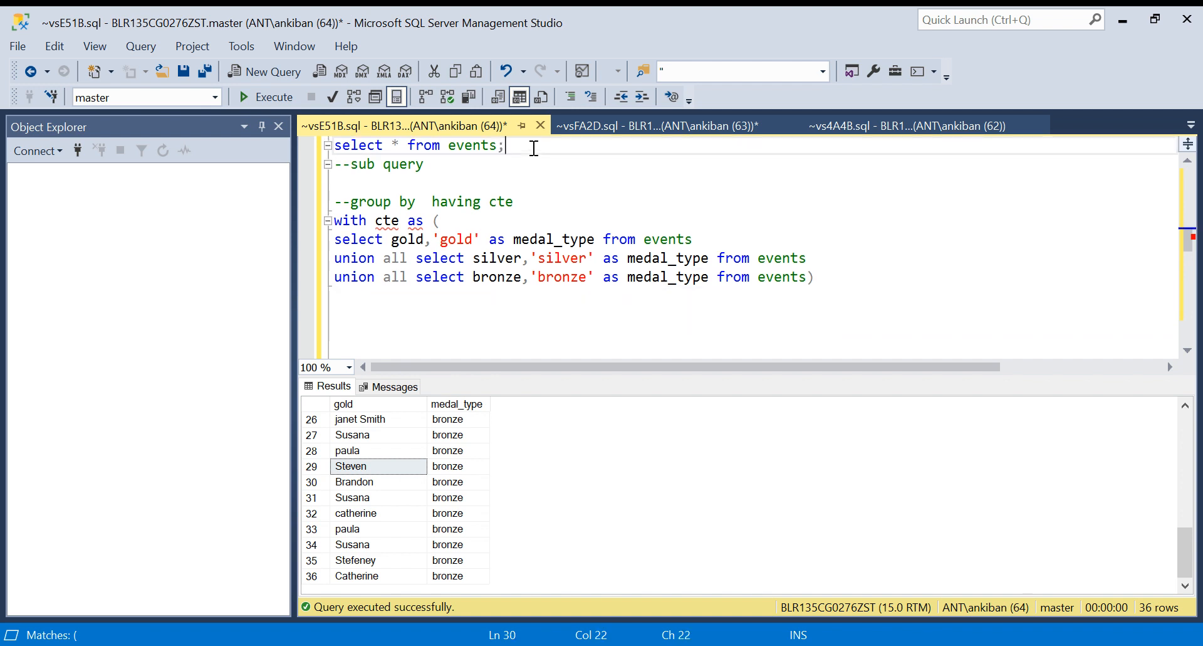
- Wrap the union in 'with cte as (' aliasing gold as player_name, and run it
type("select")
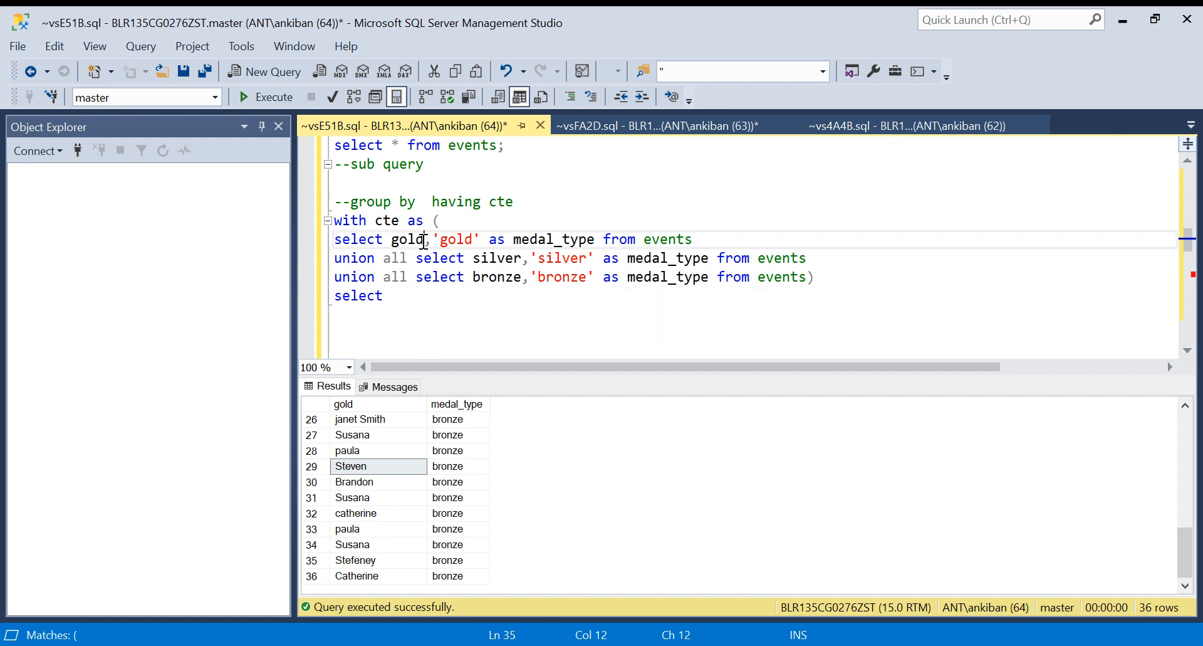
type("as playe")
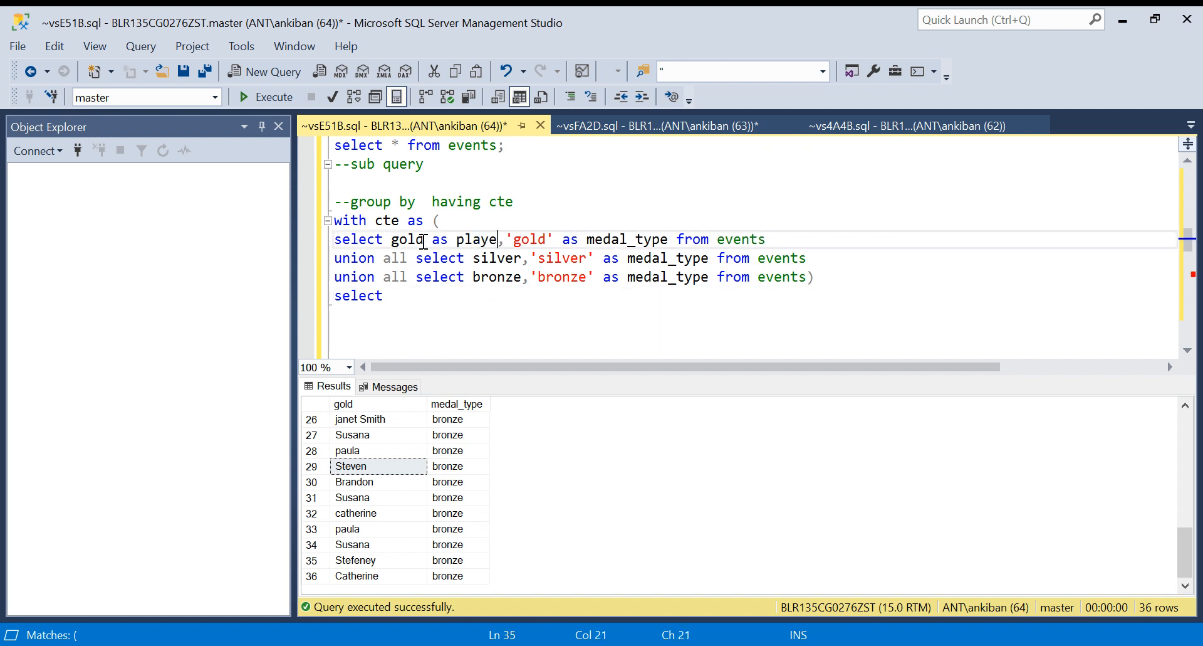
type("r_name")
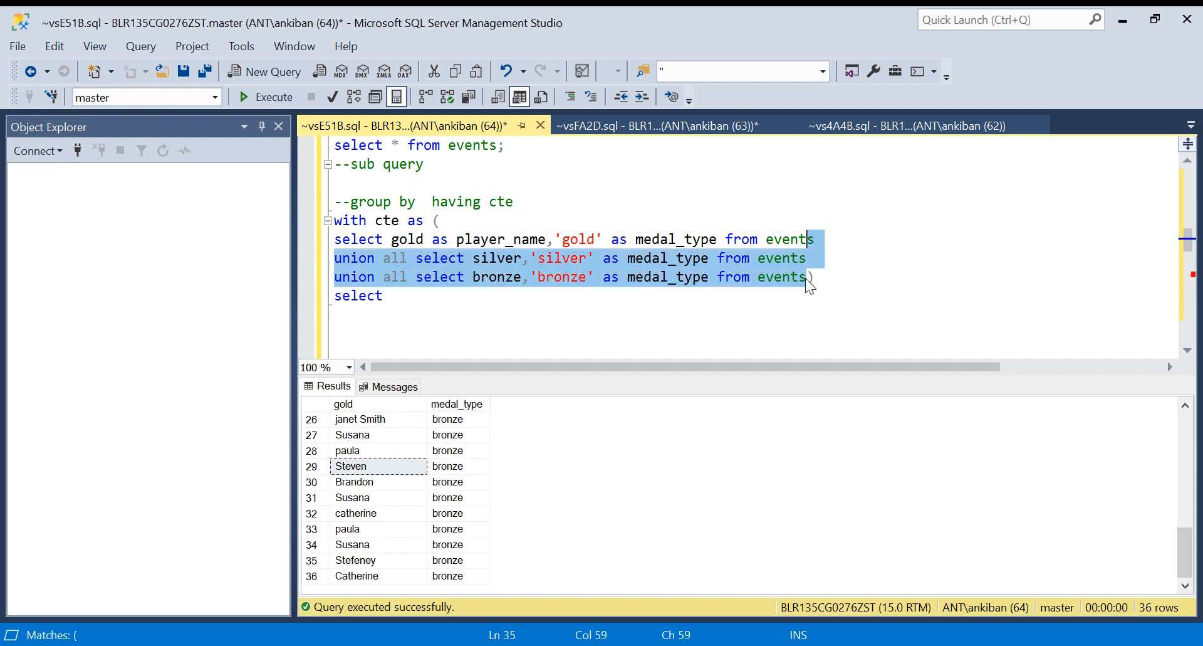
left_click(244, 96)
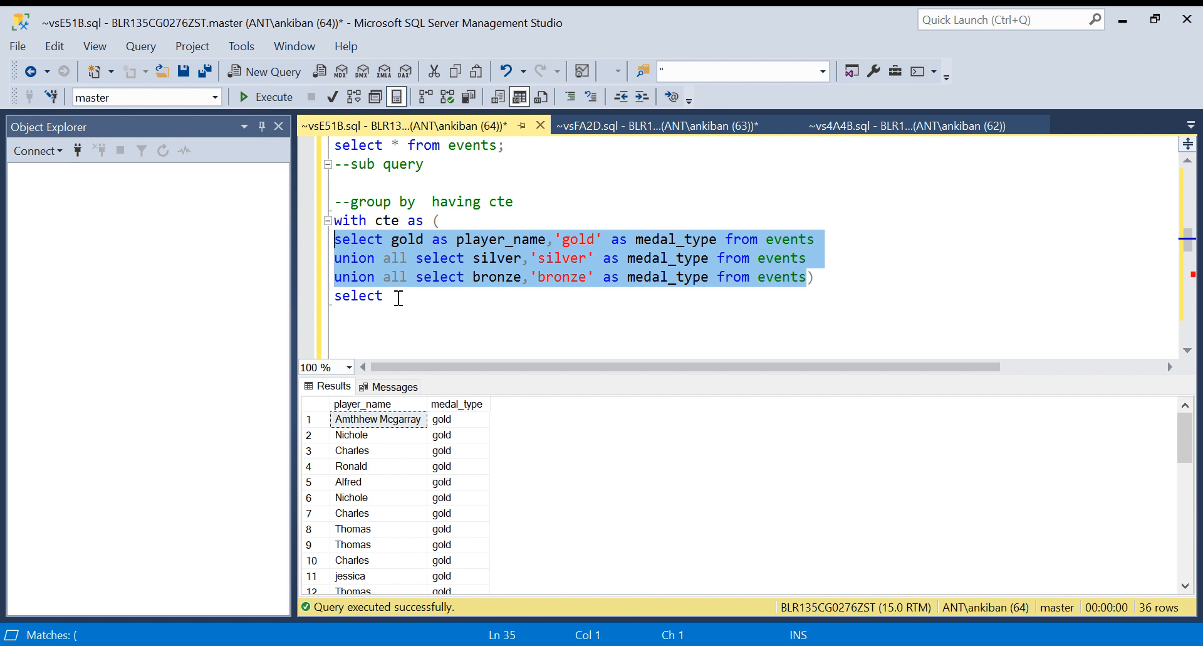
- Begin the outer select of player_name, count(1) as no_of_gold_medals
type("player_")
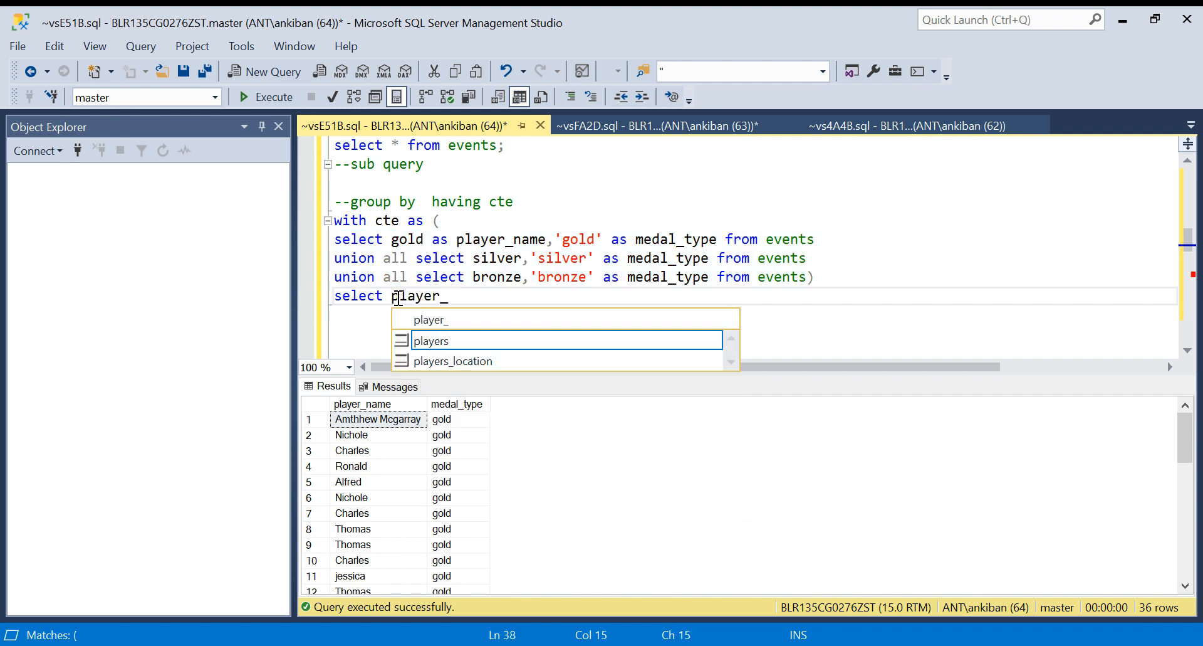
type("name,count(1) as no_")
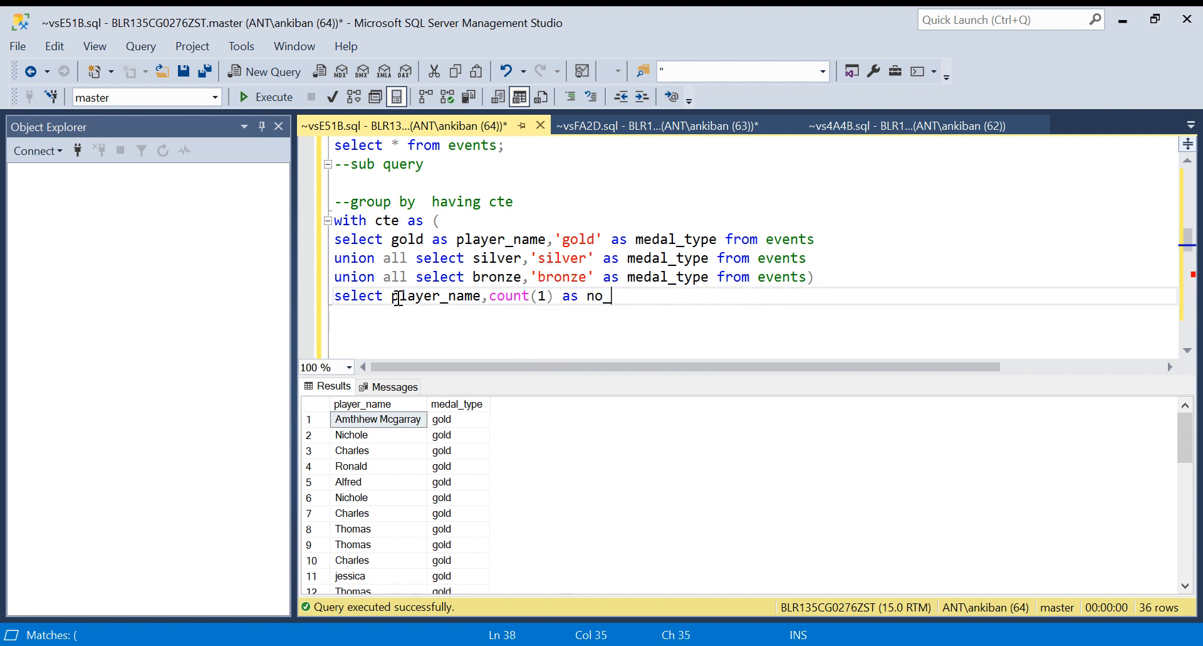
type("ofg")
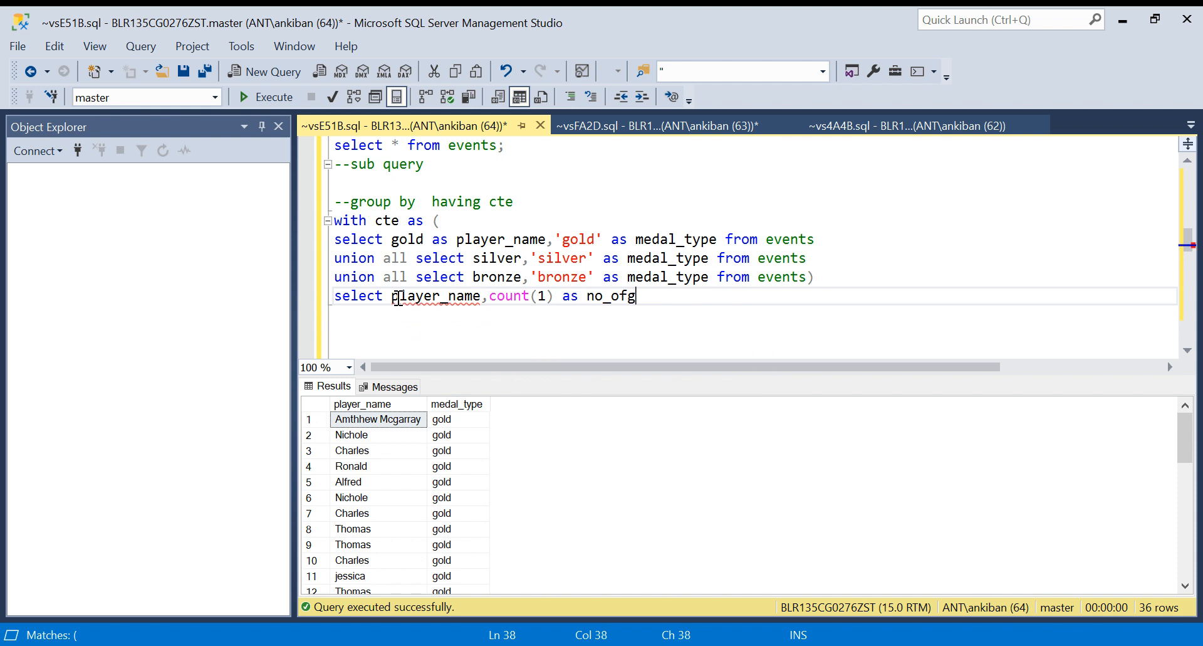
type("old_medal")
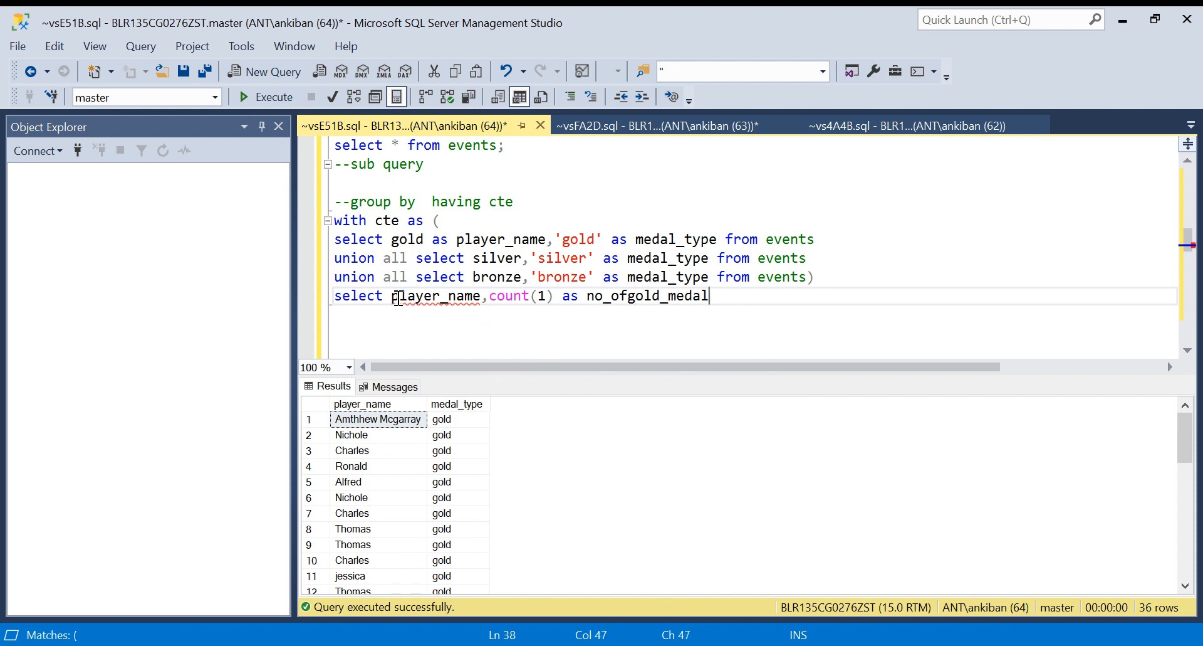
type("s")
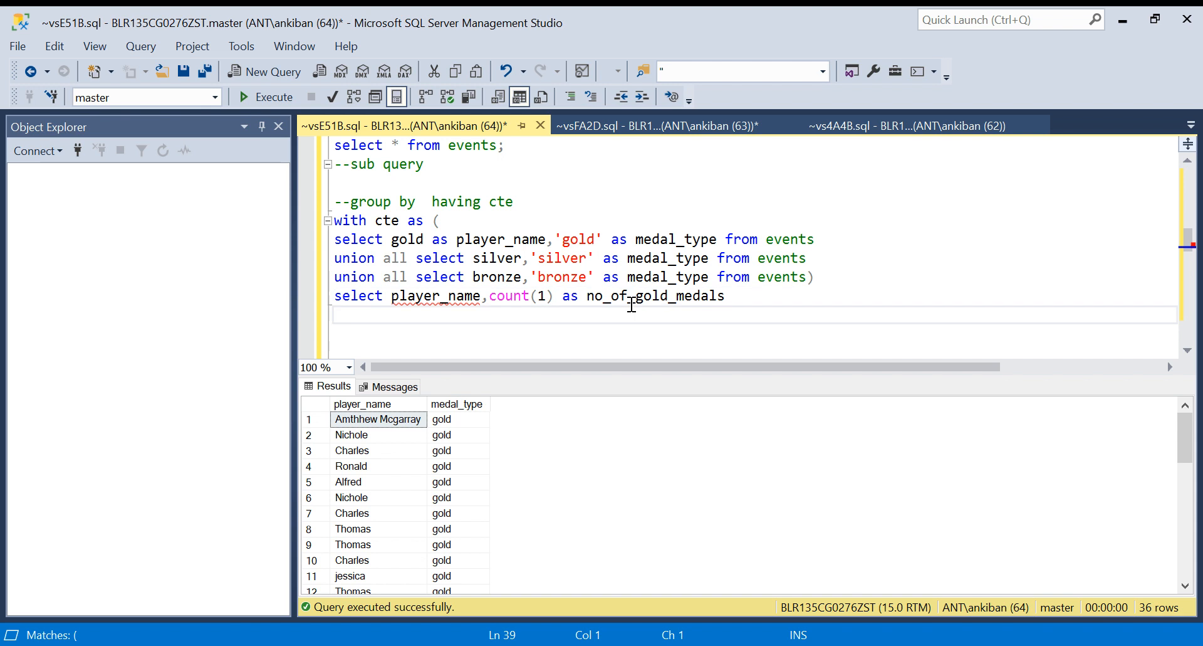
- Write 'from cte group by player_name', reusing the player_name column name
type("from cte")
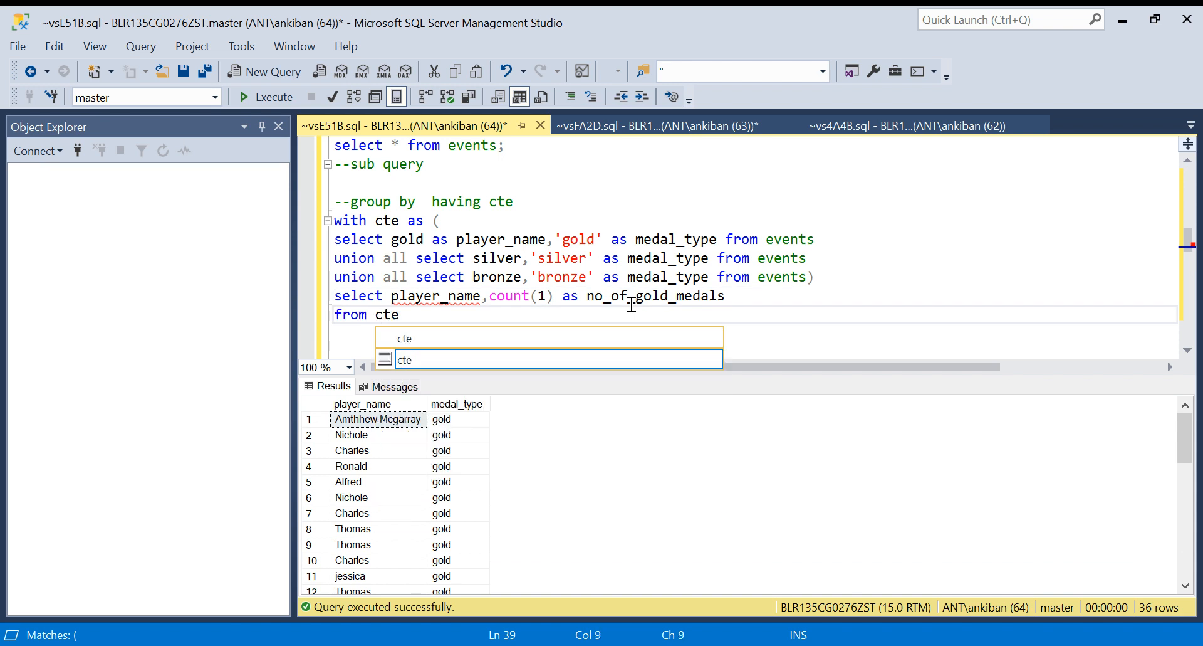
type("group")
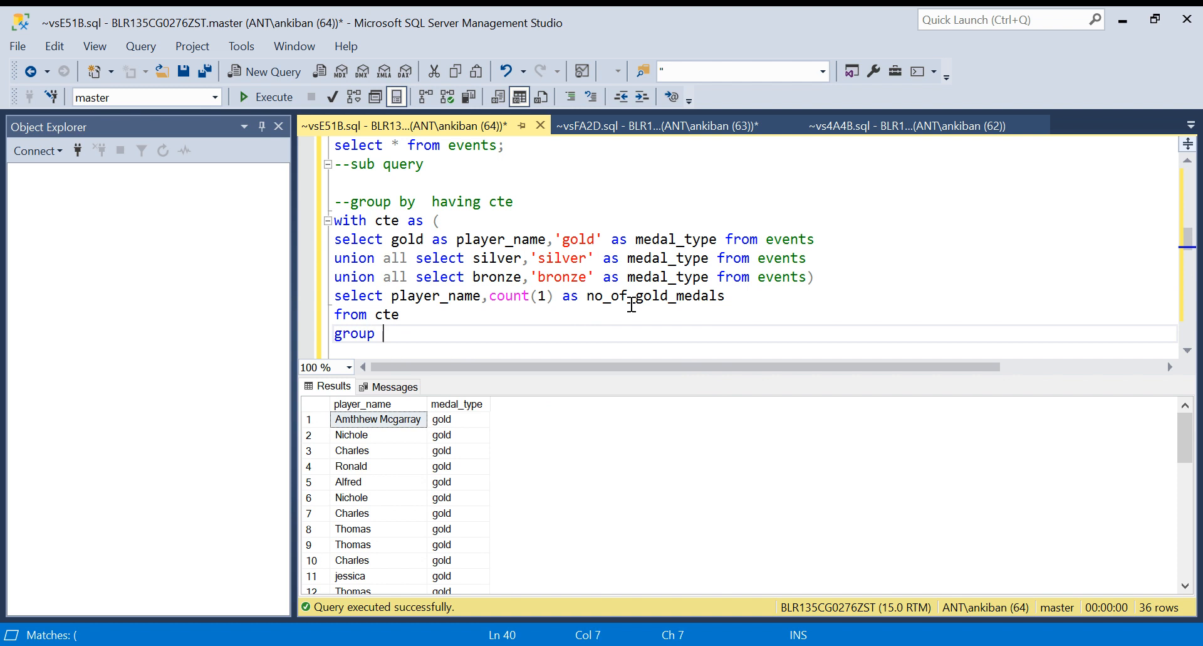
type("by")
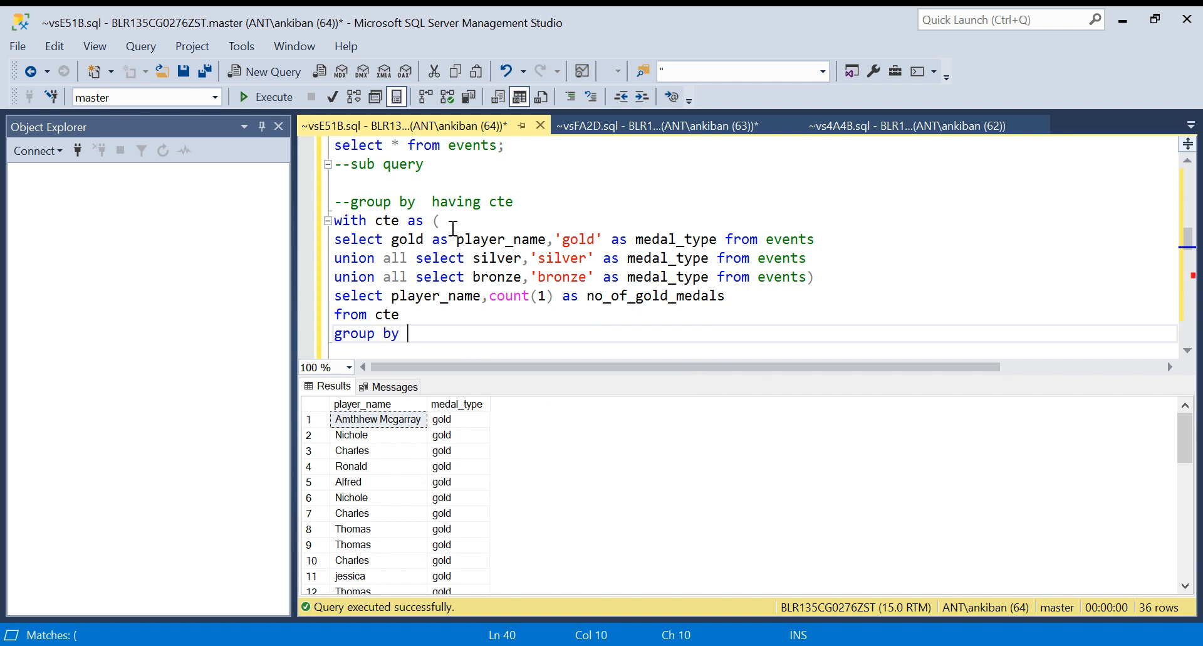
double_click(435, 295)
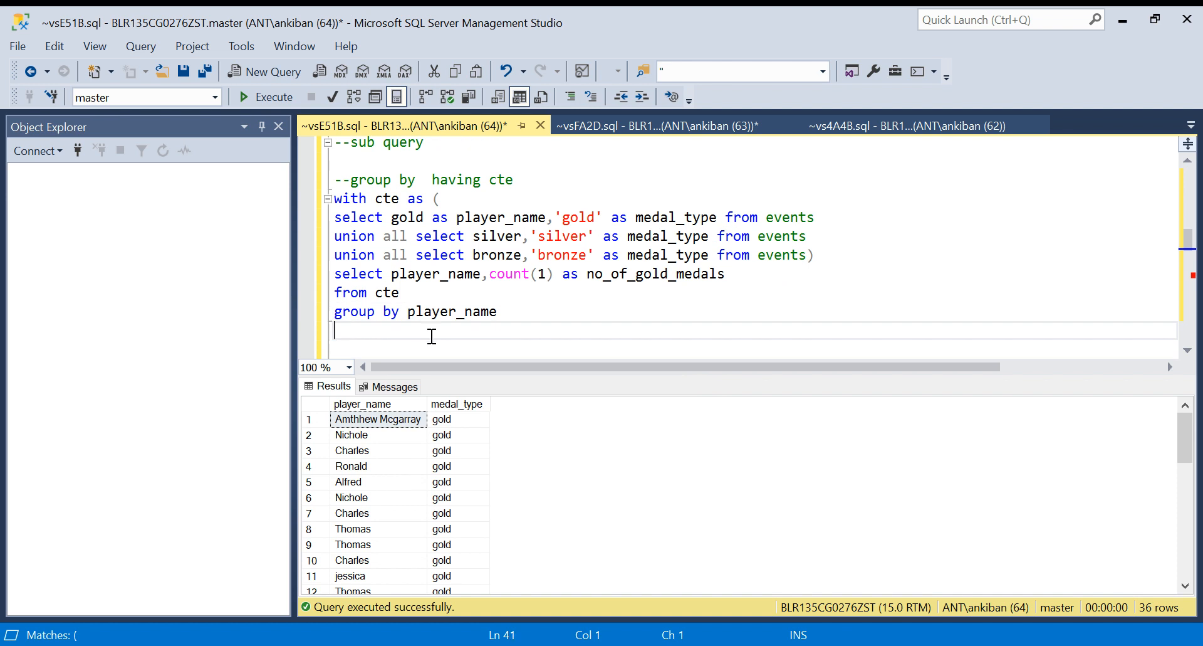
- Add 'having count(distinct medal_type)=1 and' to keep players with one distinct medal type
type("having")
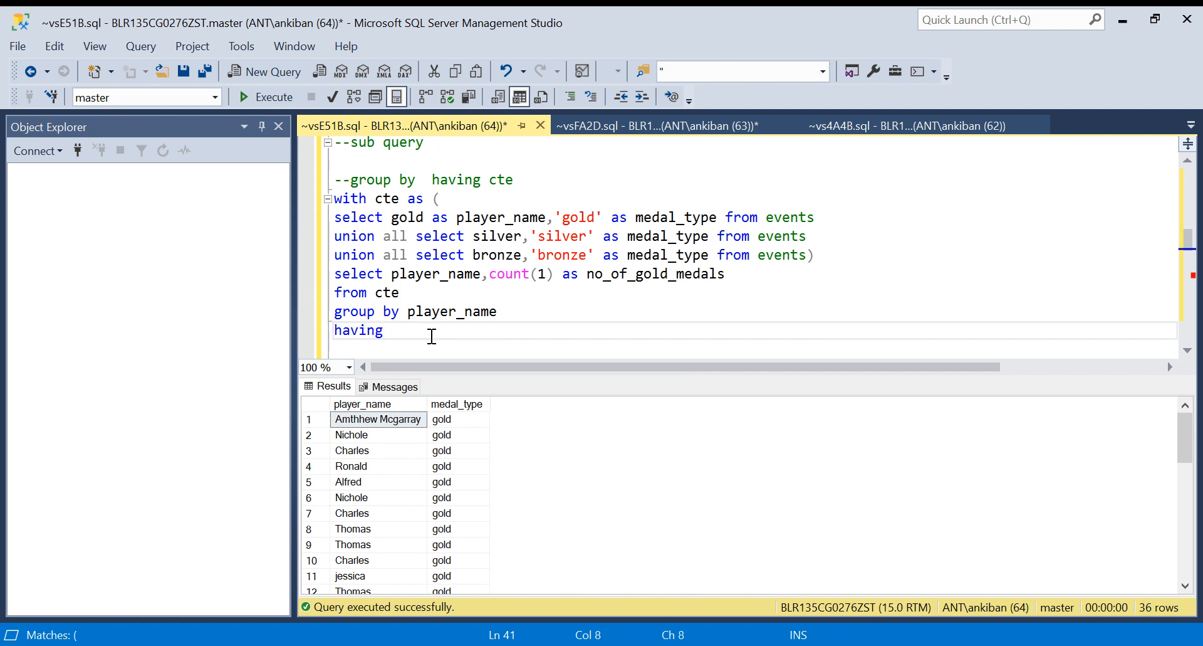
type("count(")
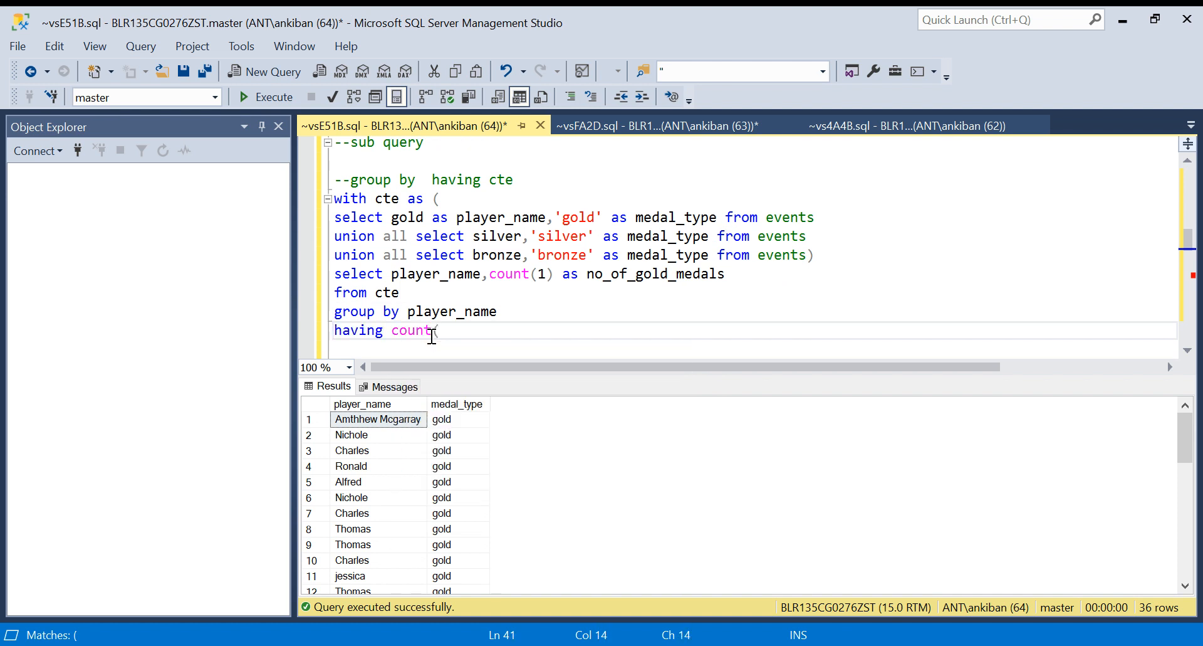
type("(distinct")
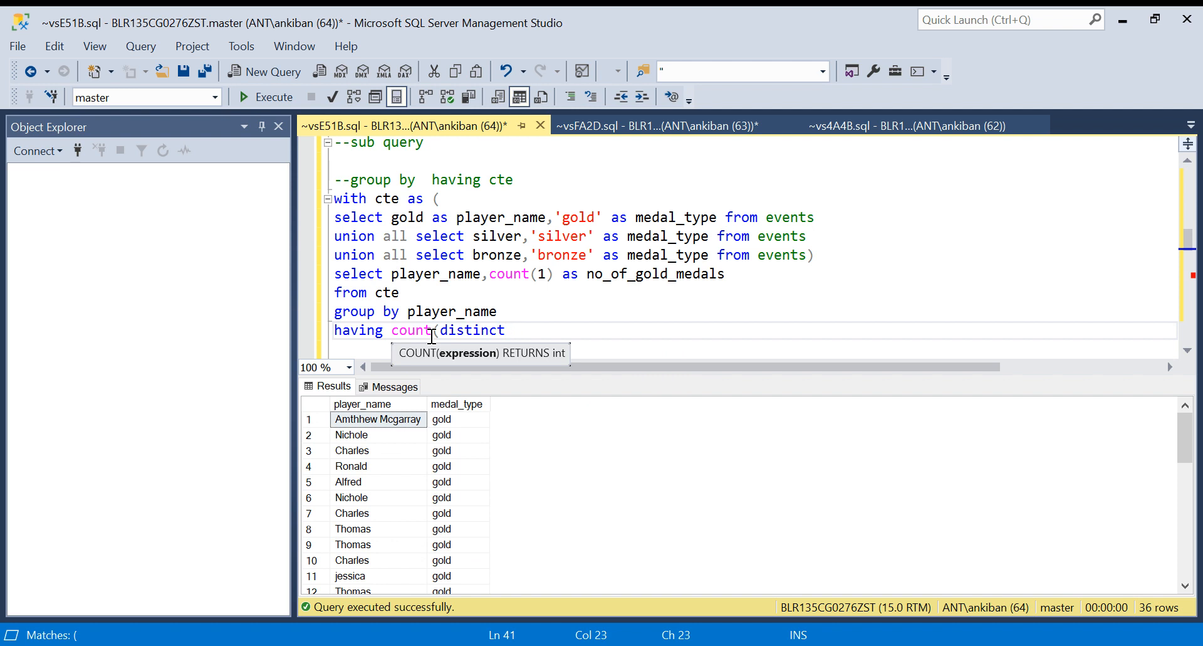
type("medal_t")
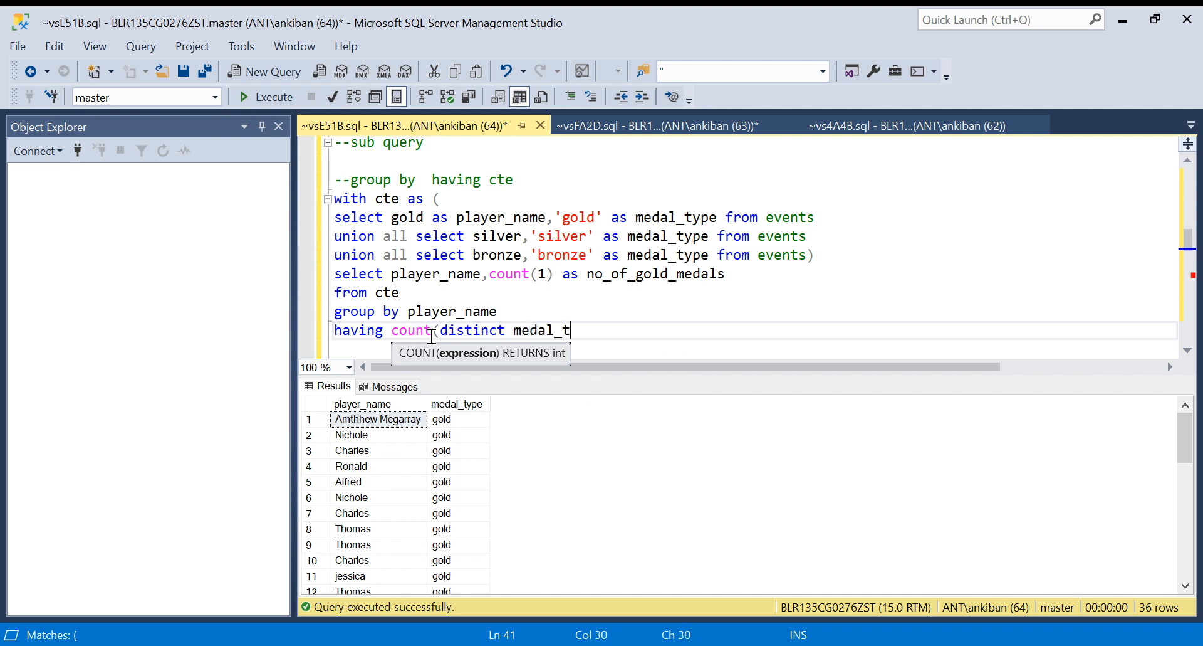
type("ype)")
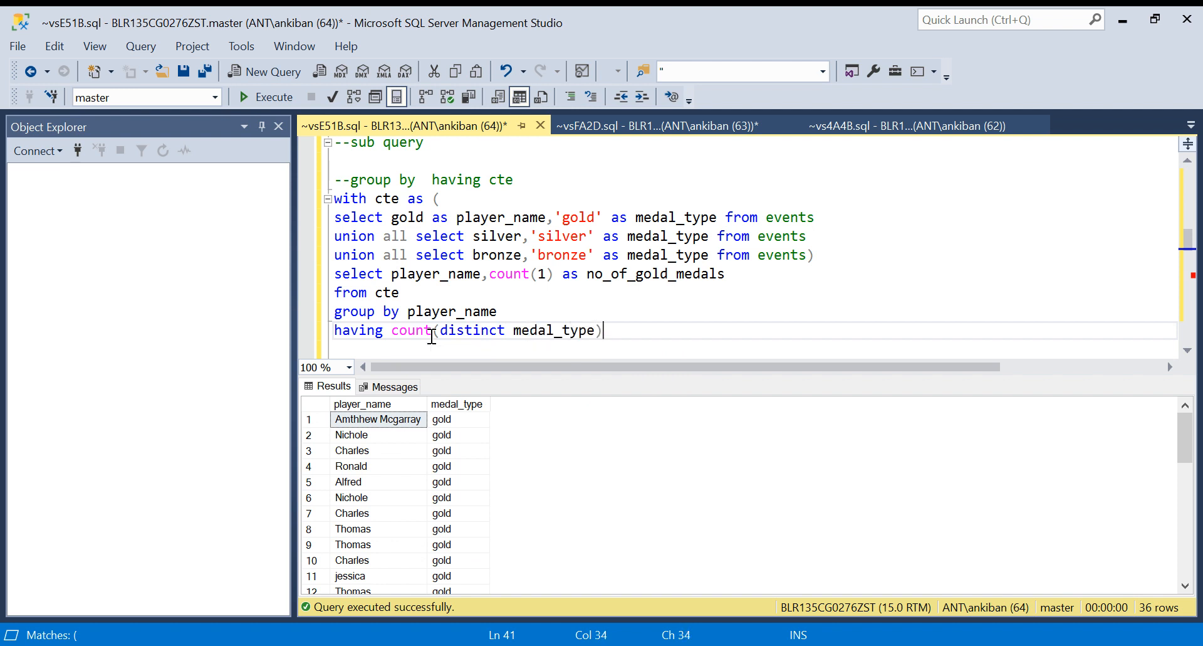
type("=1")
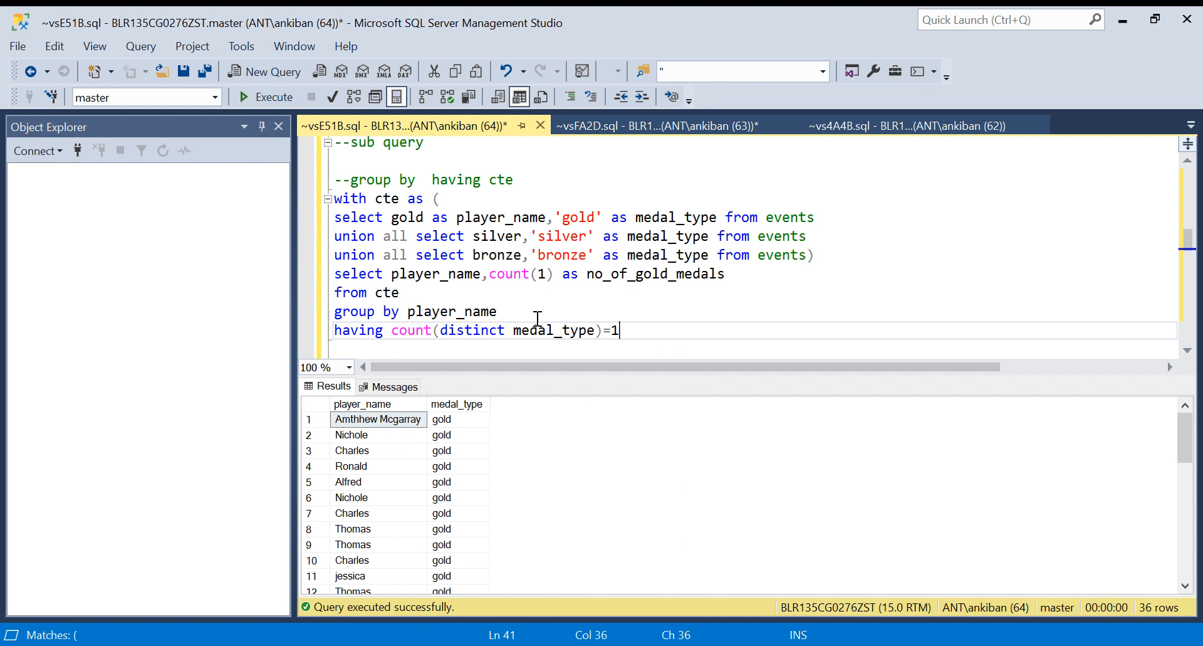
mouse_move(576, 351)
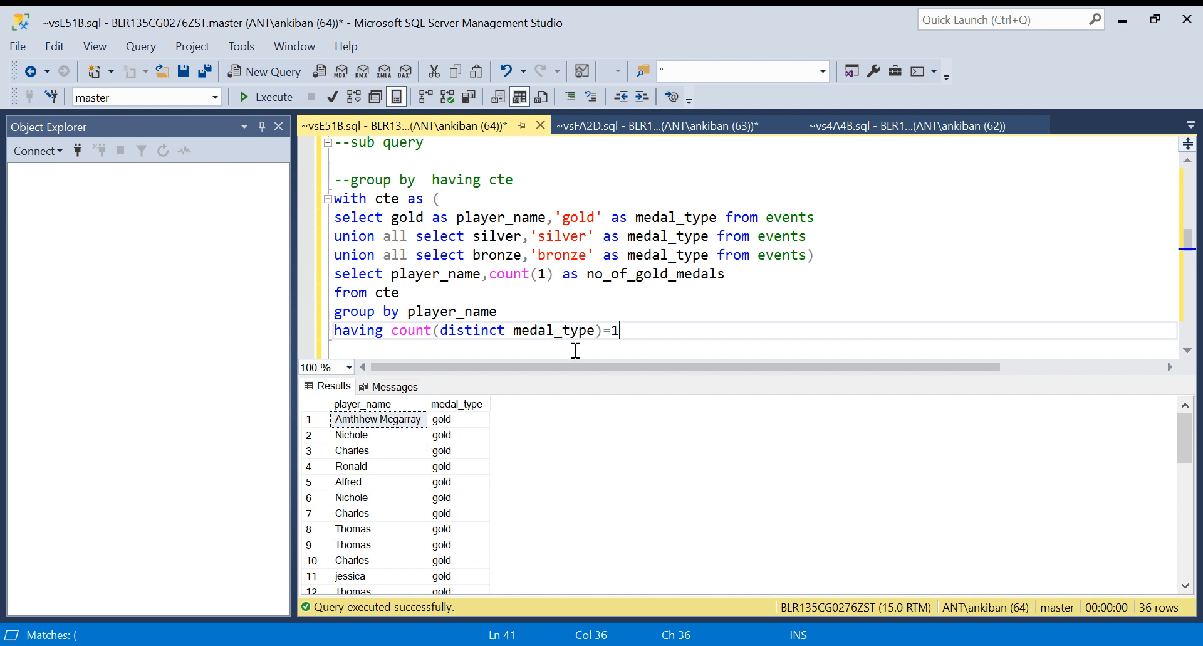
mouse_move(470, 499)
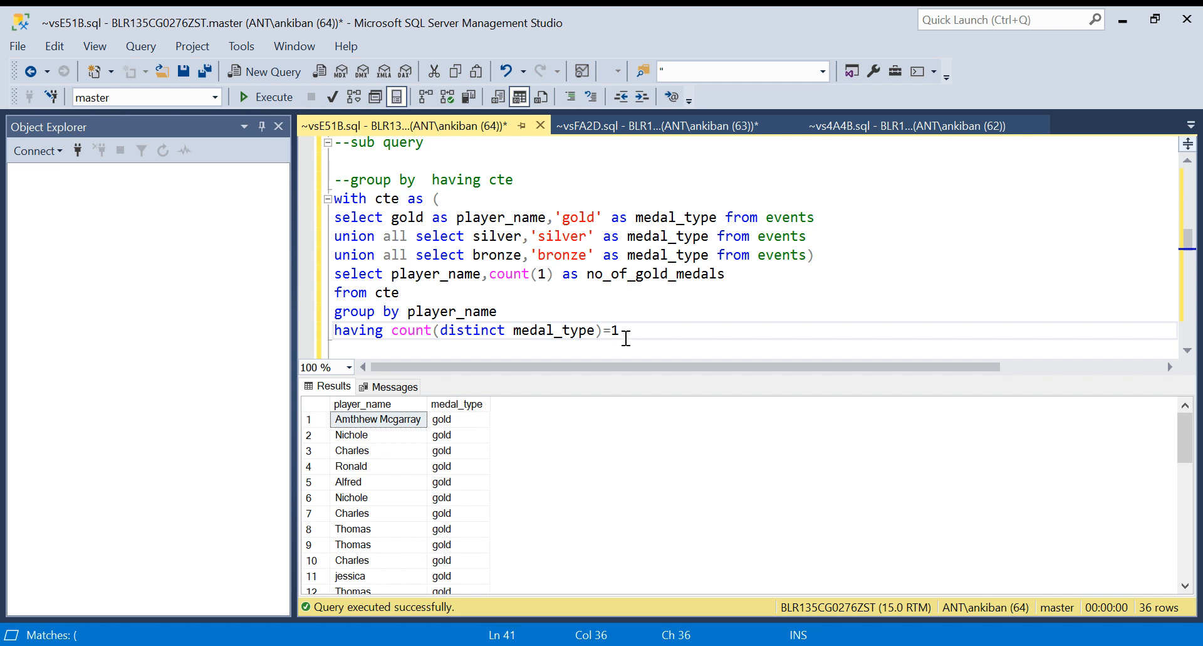
mouse_move(578, 455)
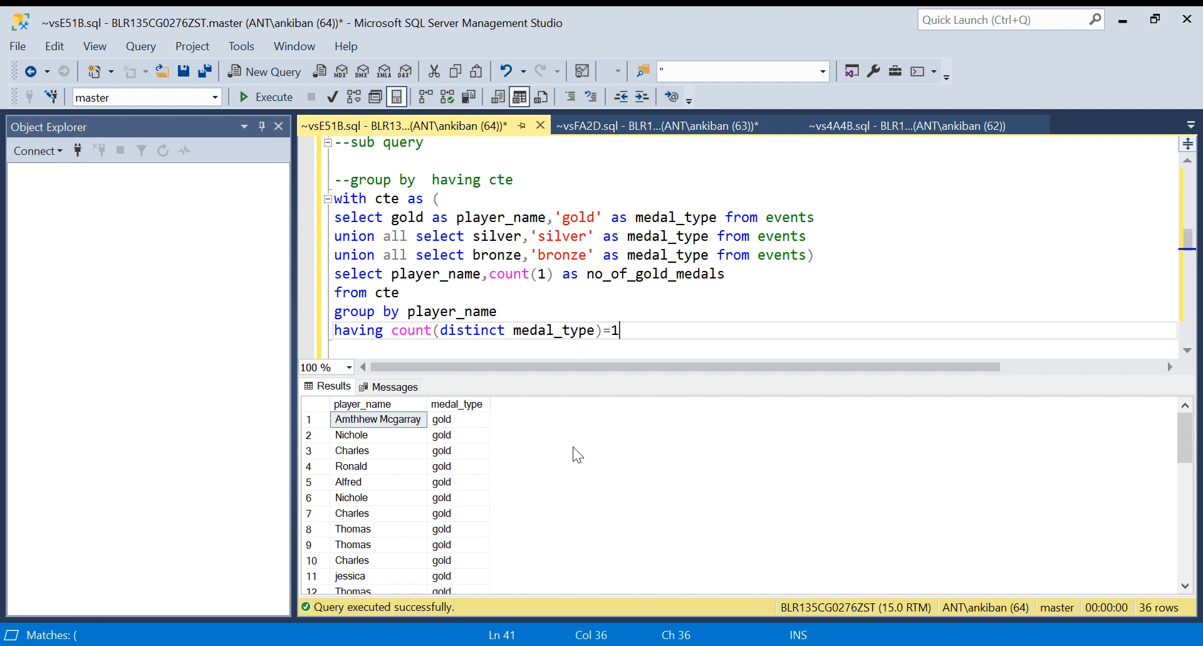
mouse_move(682, 353)
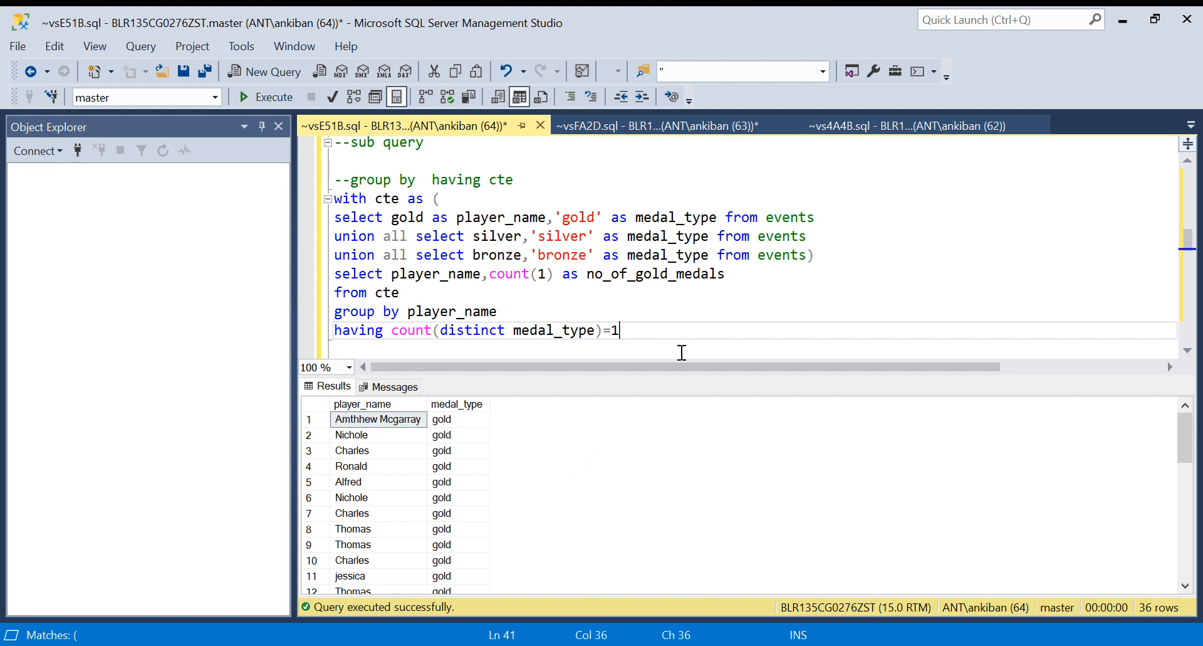
type("and")
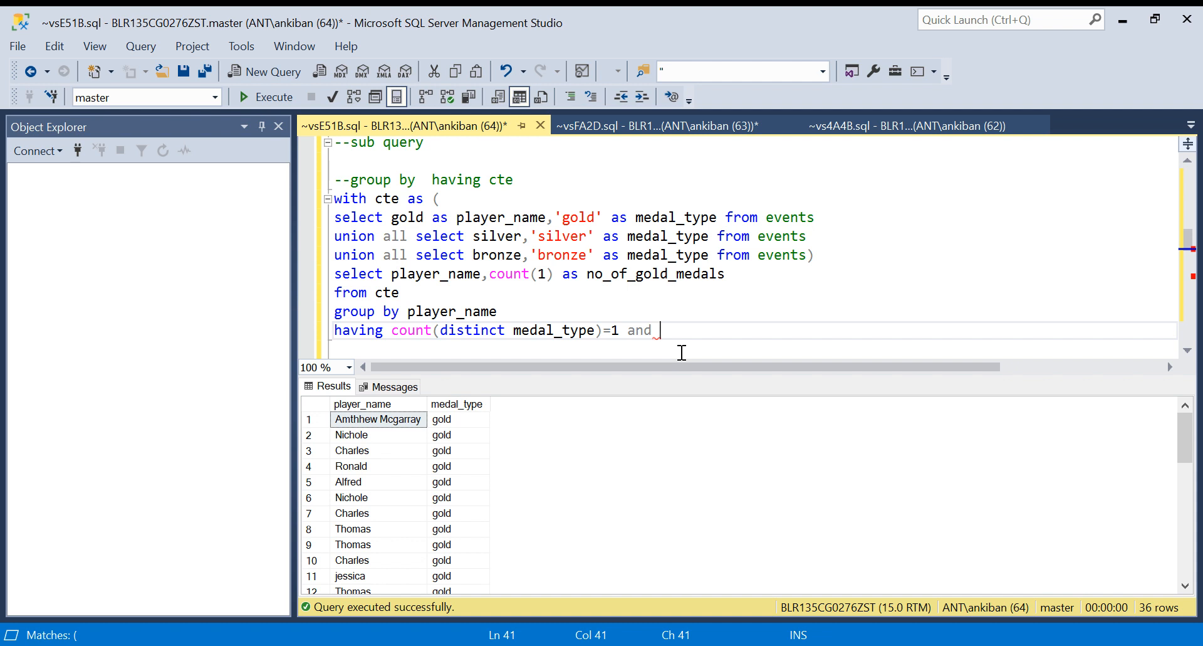
- After 'and', write max(medal_type) reusing the medal_type column name
scroll("down", 3)
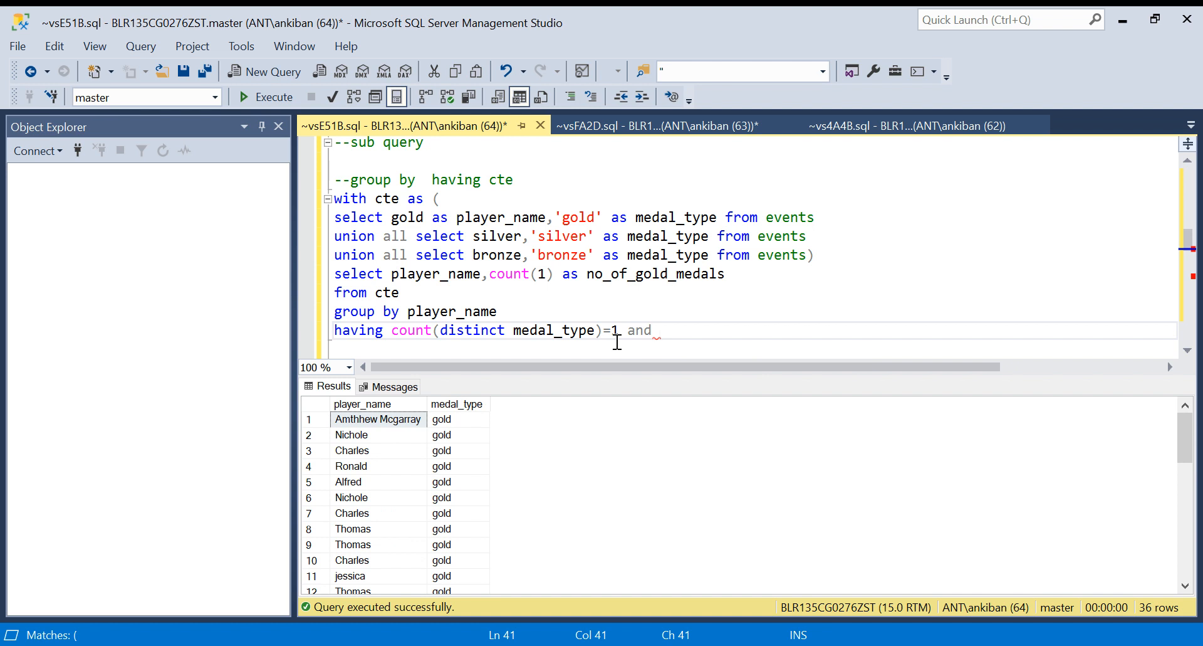
mouse_move(533, 317)
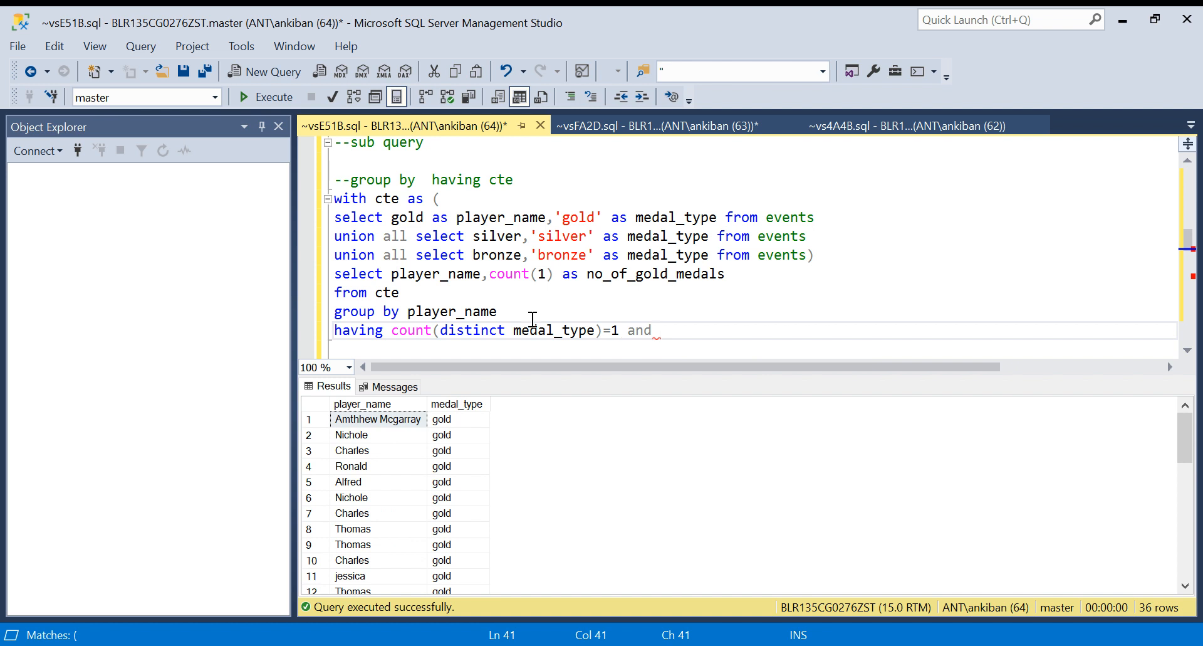
double_click(551, 330)
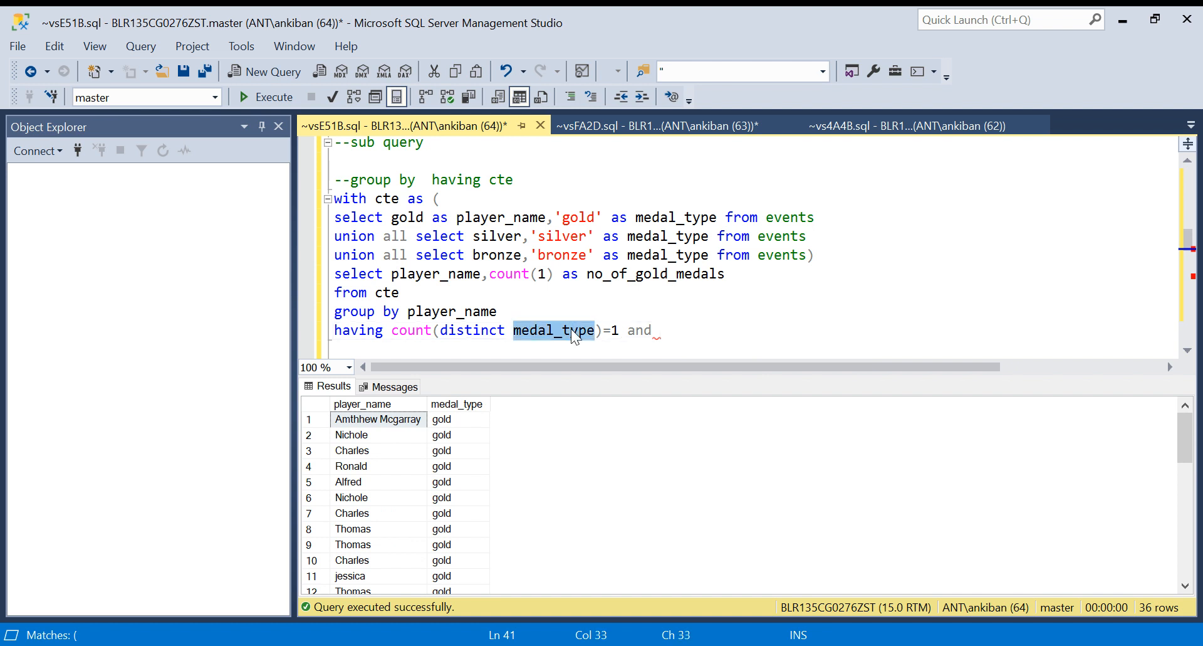
left_click(664, 330)
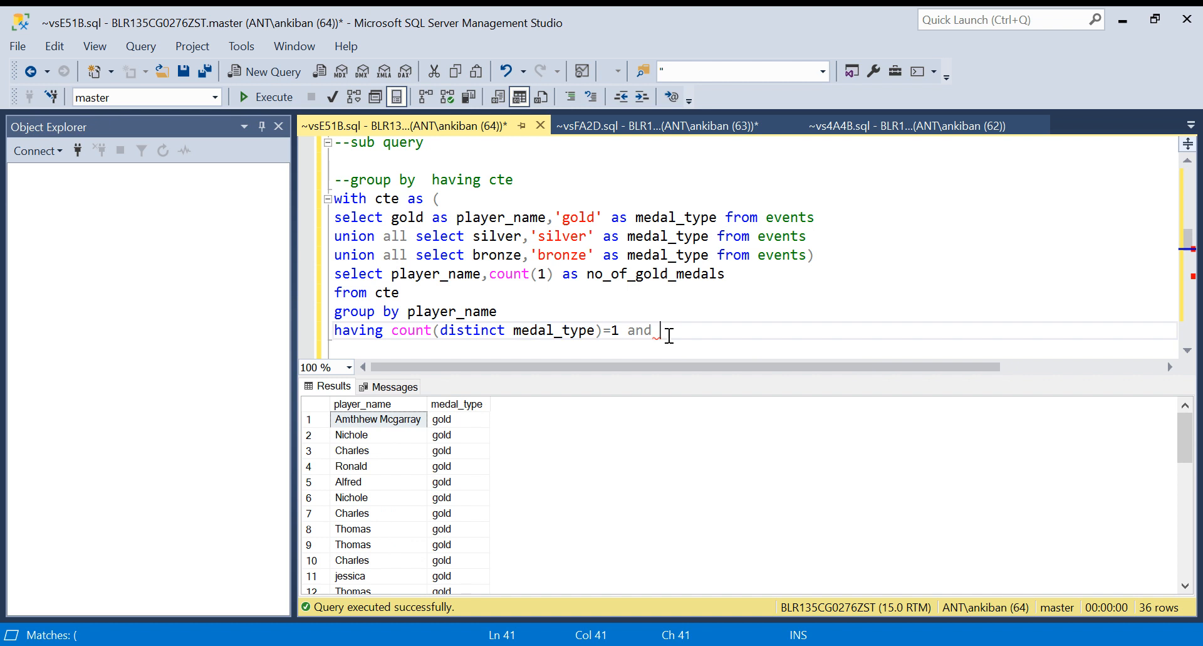
type("ma")
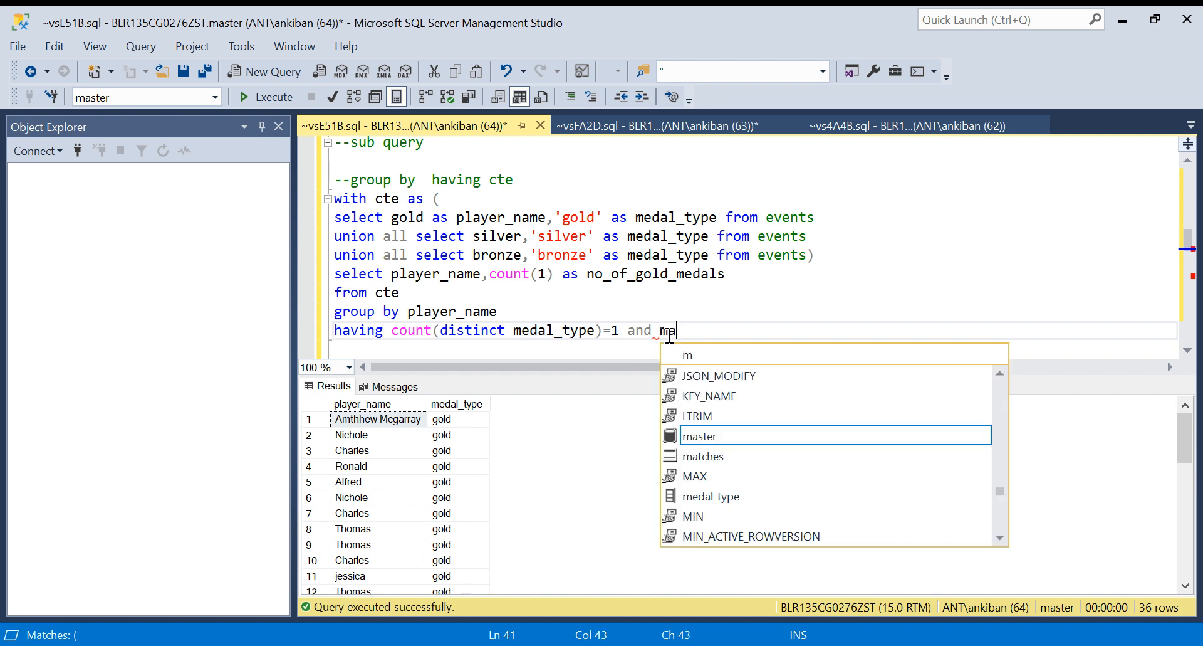
type("ax(")
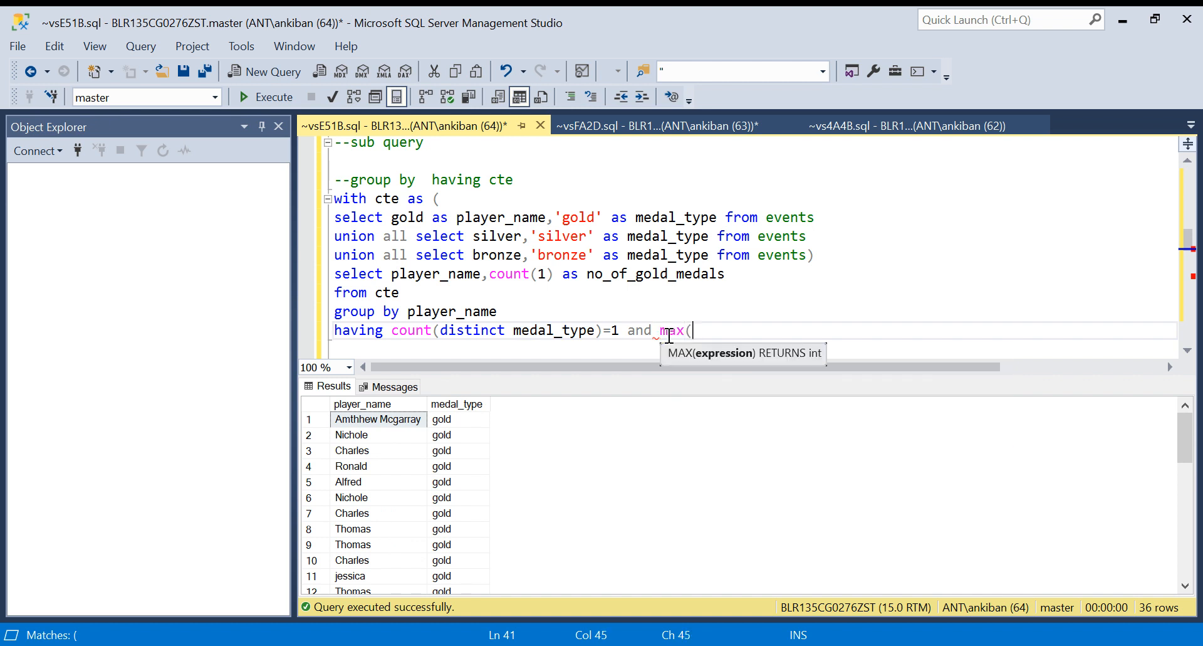
double_click(674, 218)
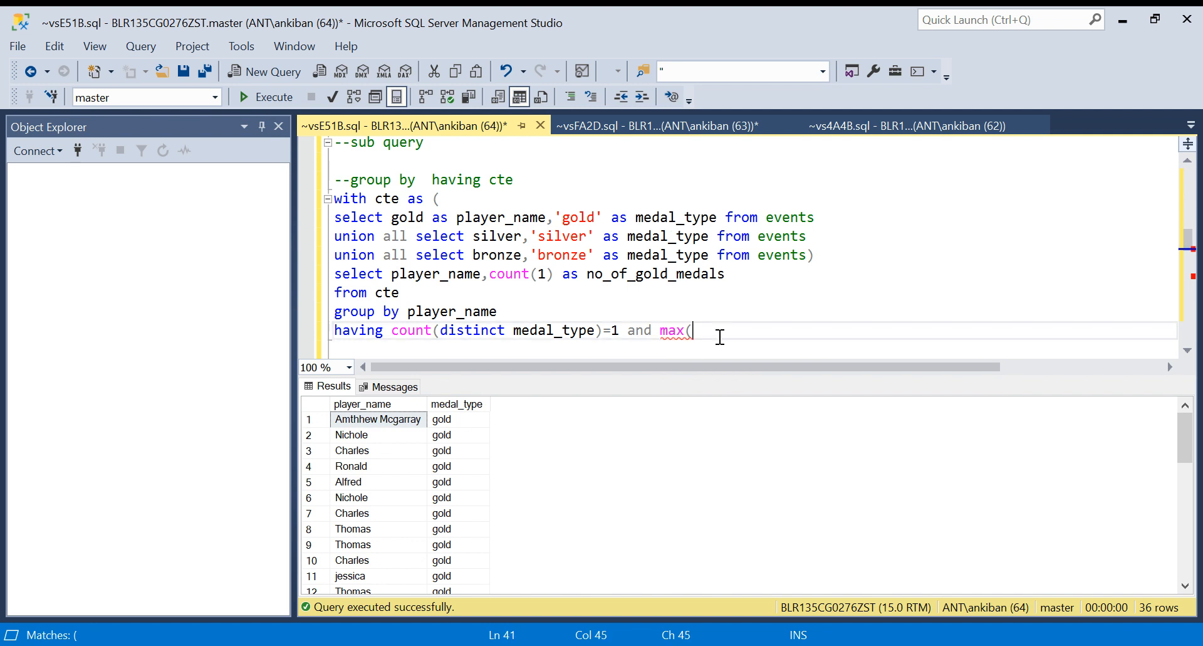
type("medal_type)")
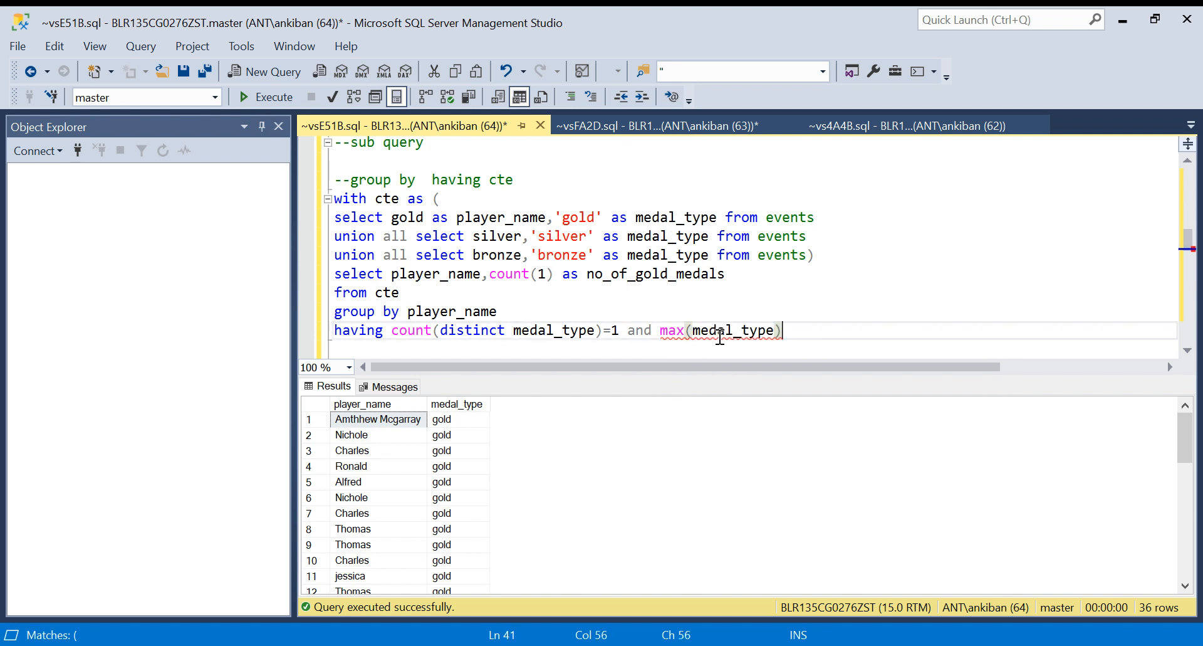
mouse_move(552, 329)
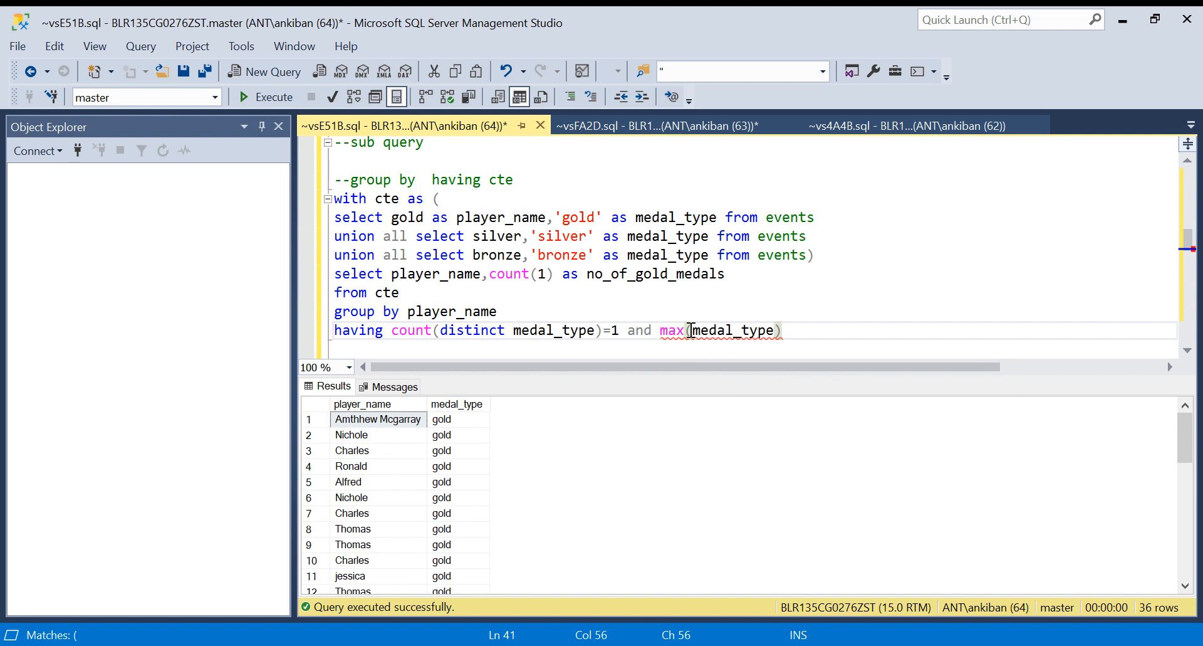
mouse_move(841, 300)
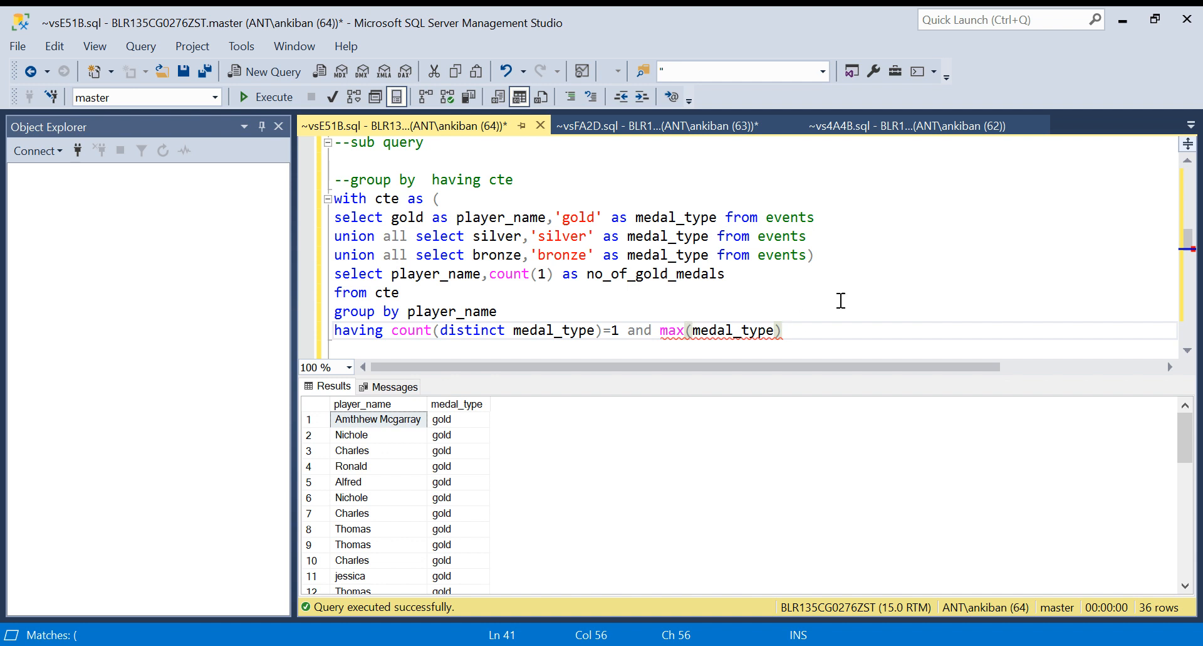
- Complete the condition as max(medal_type)='gold' and select the whole CTE query
type("='")
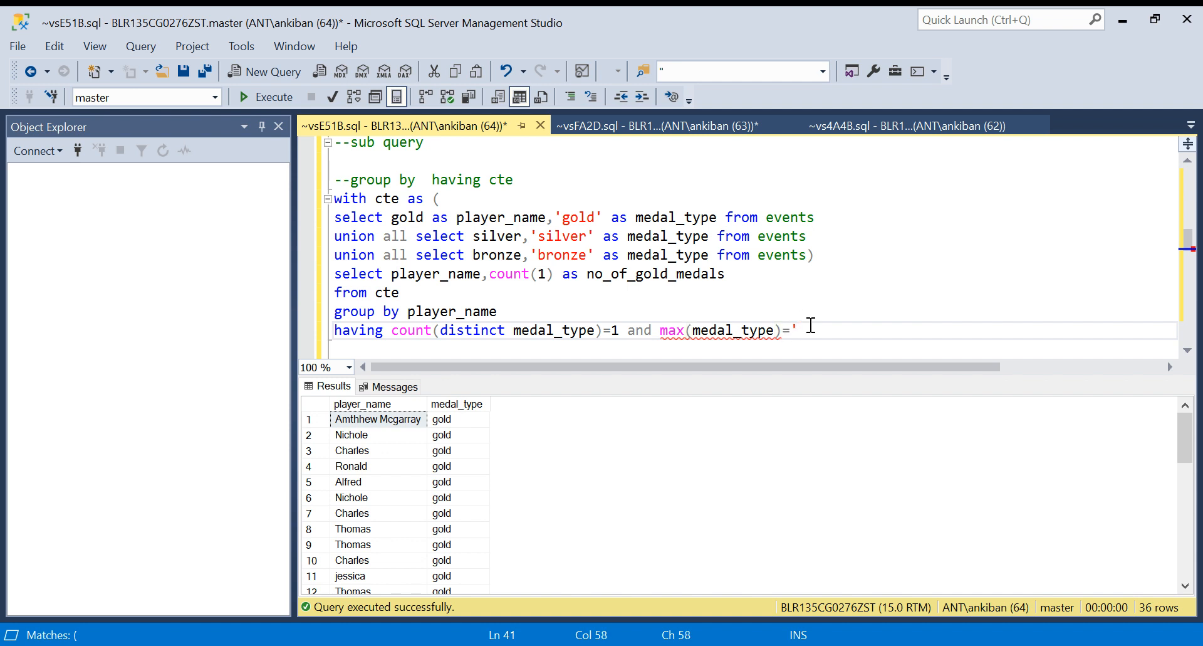
type("gold'")
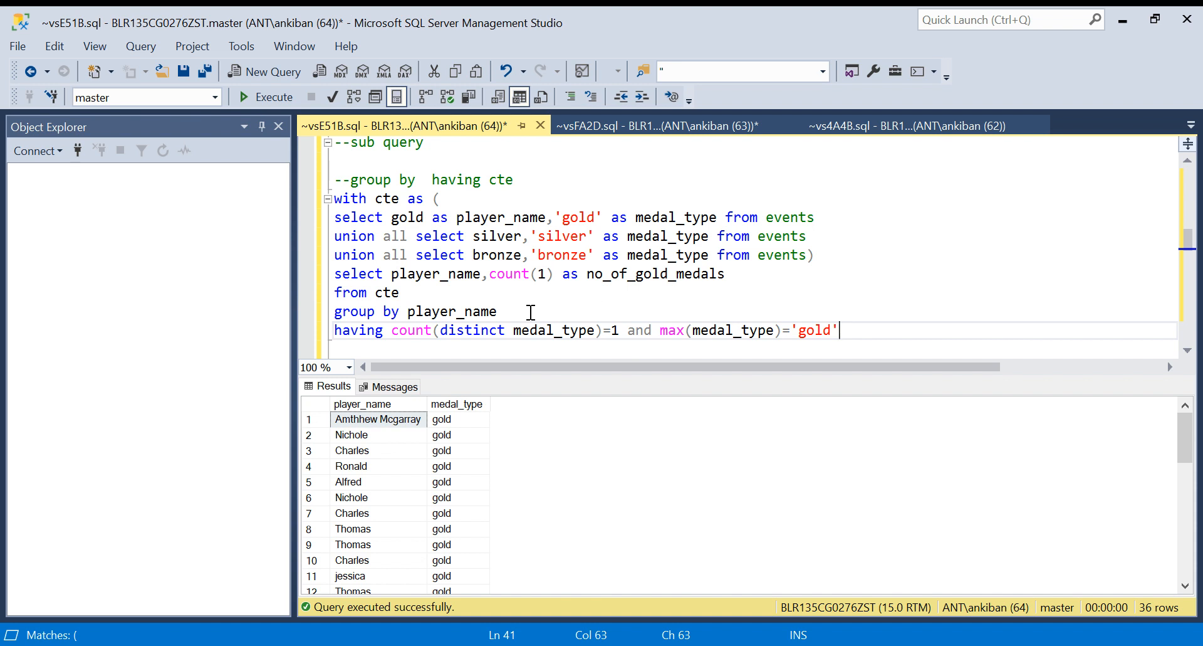
mouse_move(602, 343)
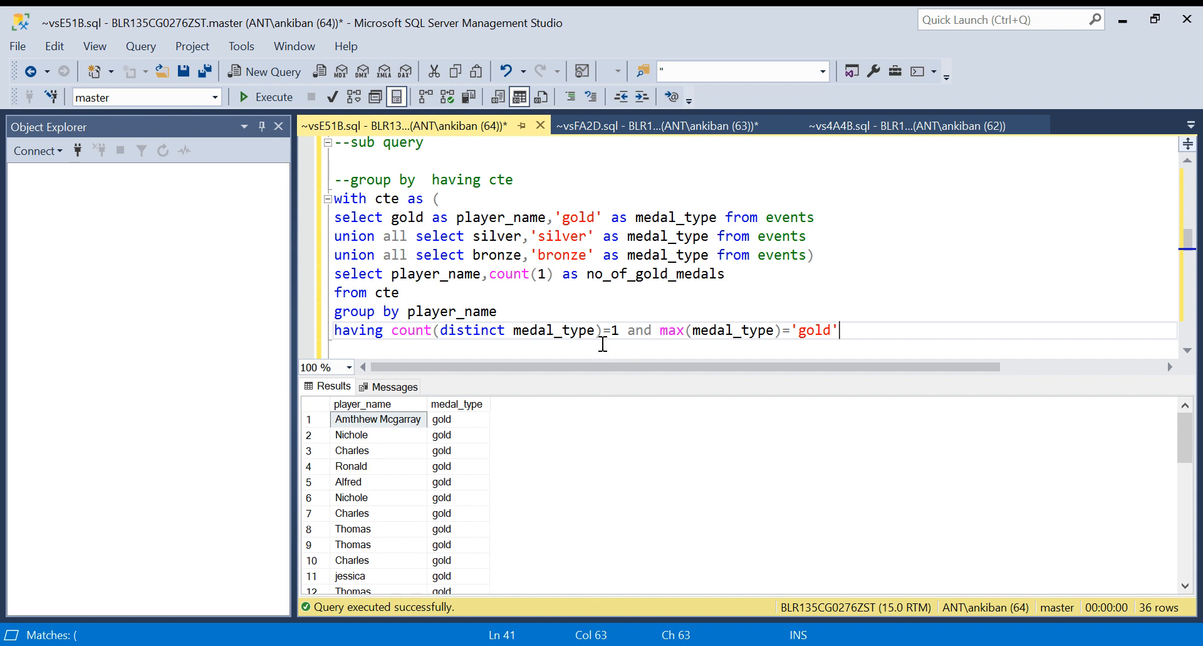
mouse_move(673, 332)
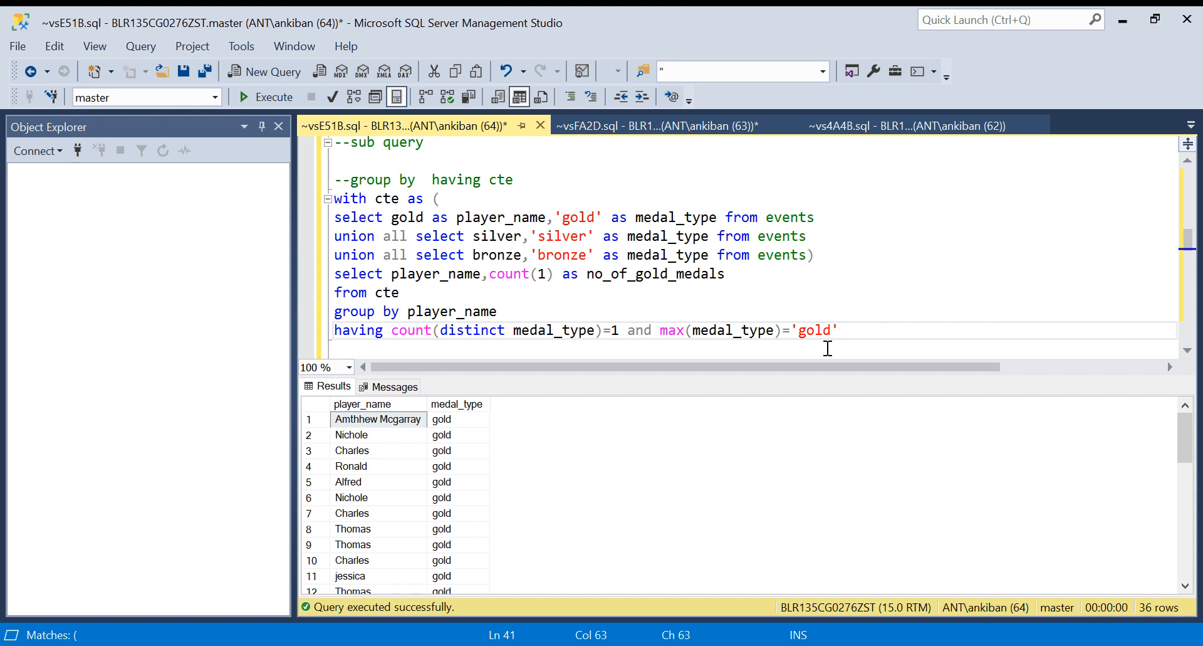
left_click(605, 331)
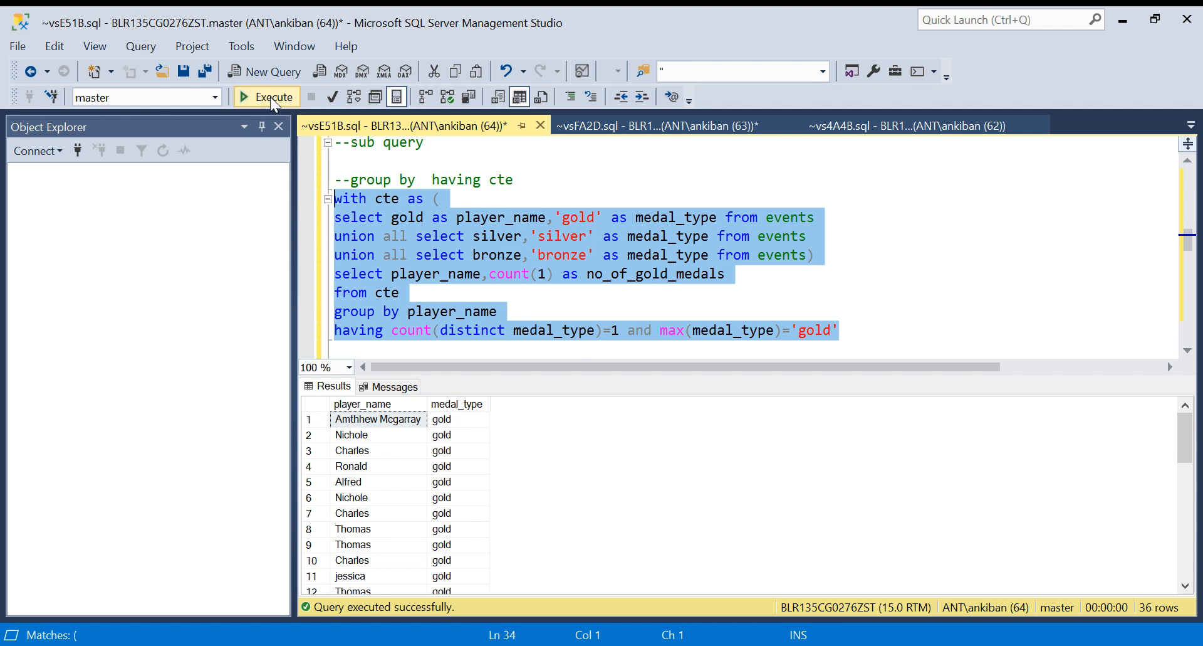
- Execute the query to list five gold-only players with their gold medal counts
left_click(273, 98)
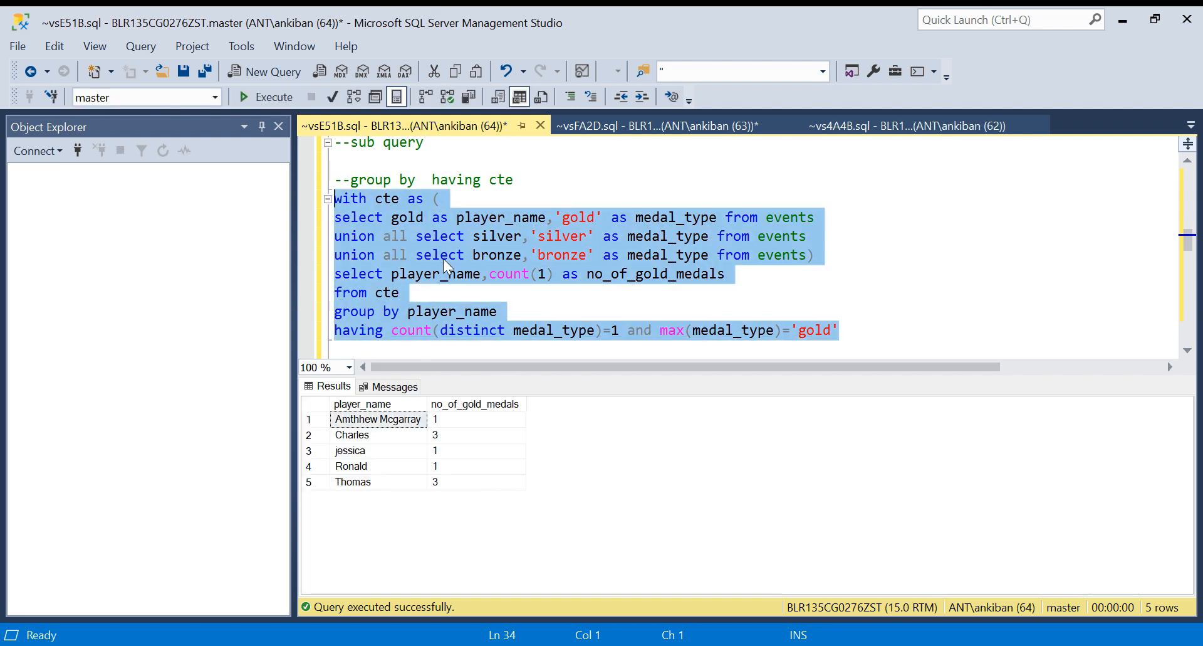
left_click(511, 199)
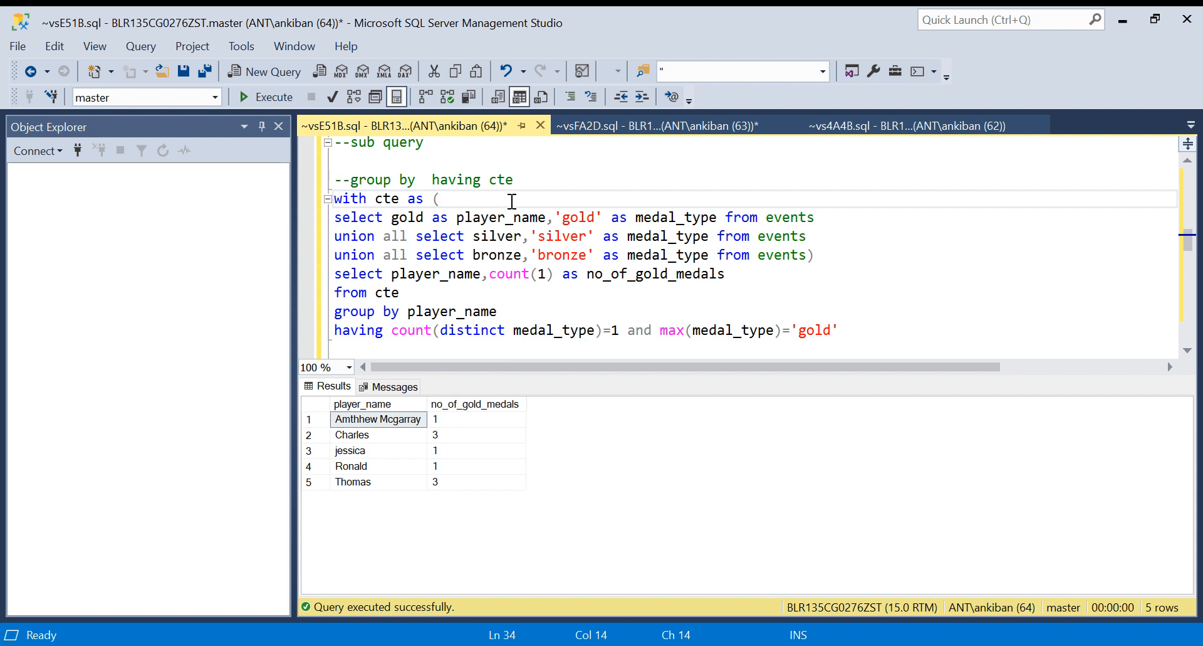